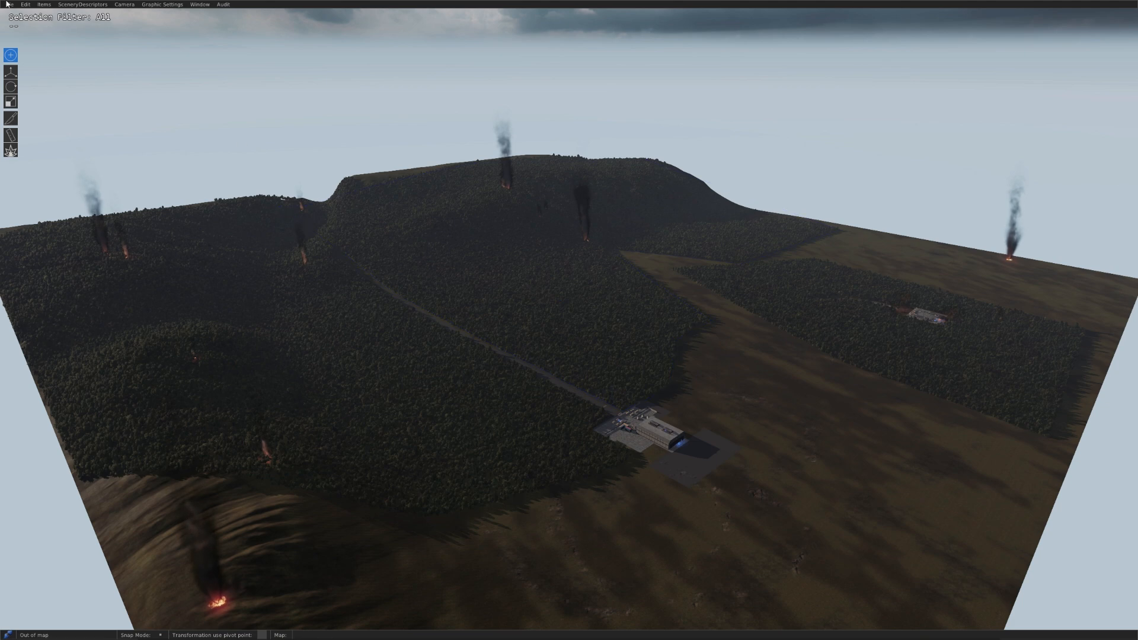
Start a new map from the File menu, naming it Test
click(9, 4)
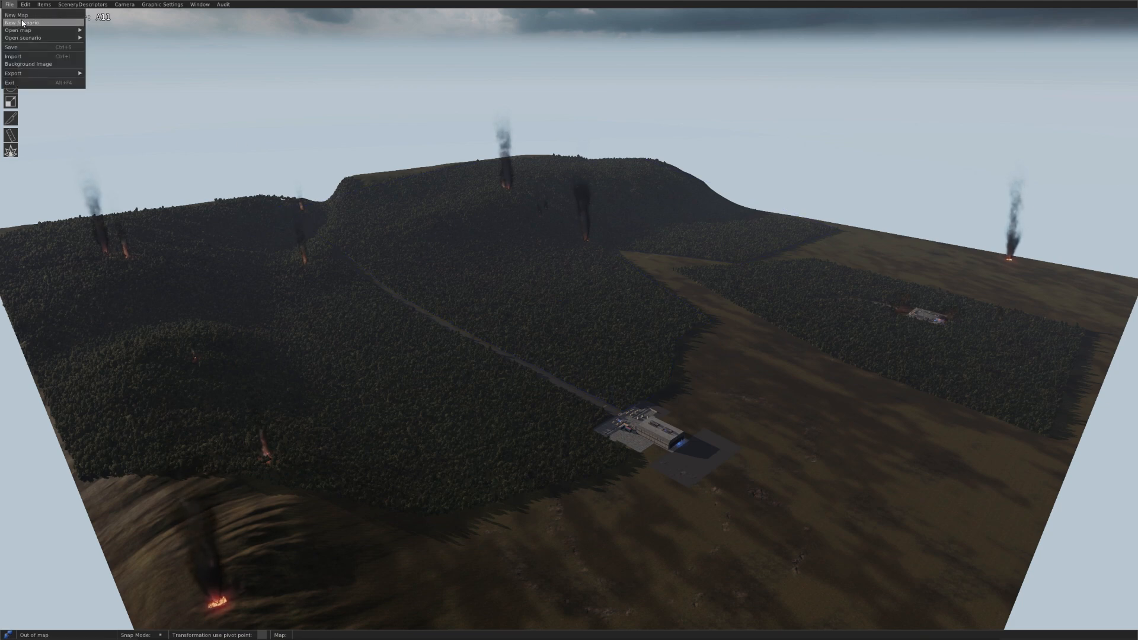
click(16, 15)
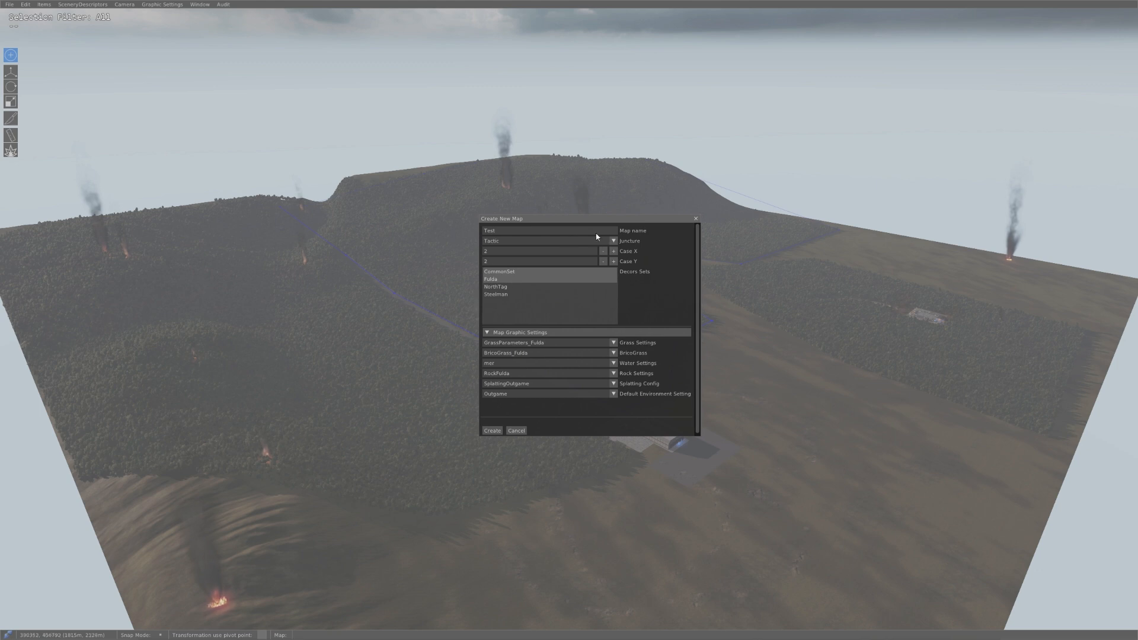
mouse_move(550, 234)
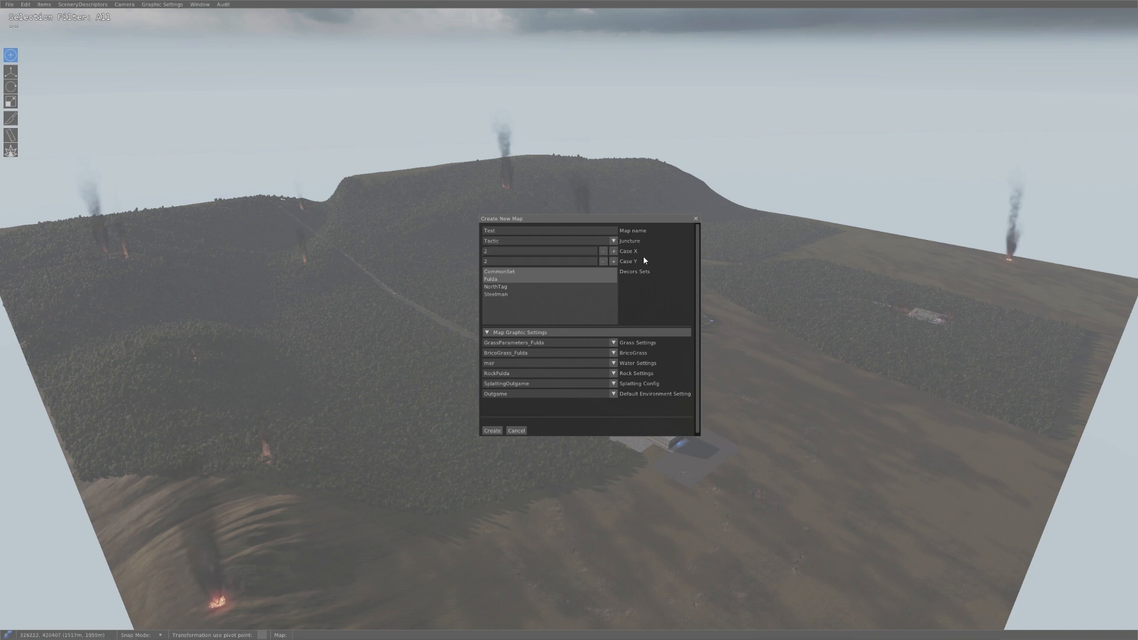
mouse_move(614, 261)
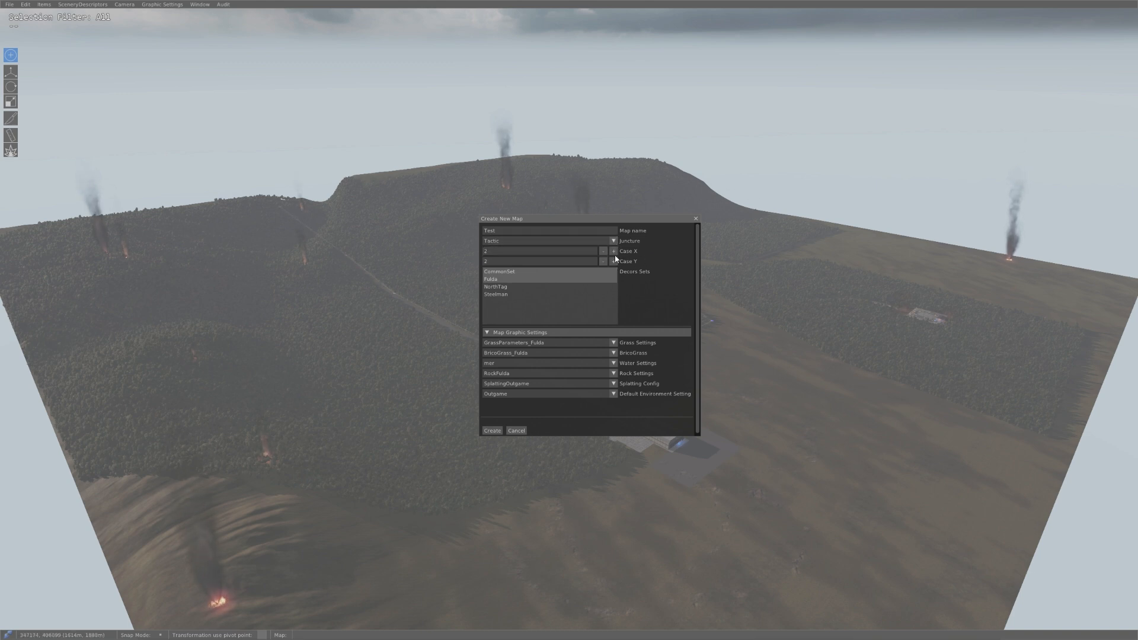
mouse_move(637, 258)
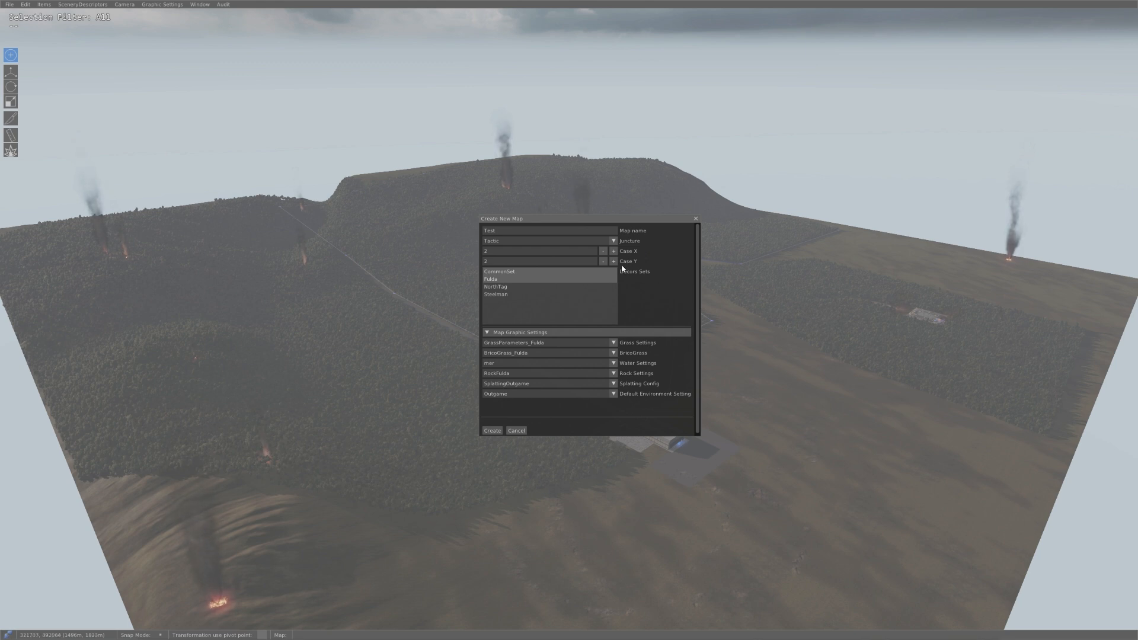
Raise the case size to 3 by 3 and include all four decor sets
click(613, 251)
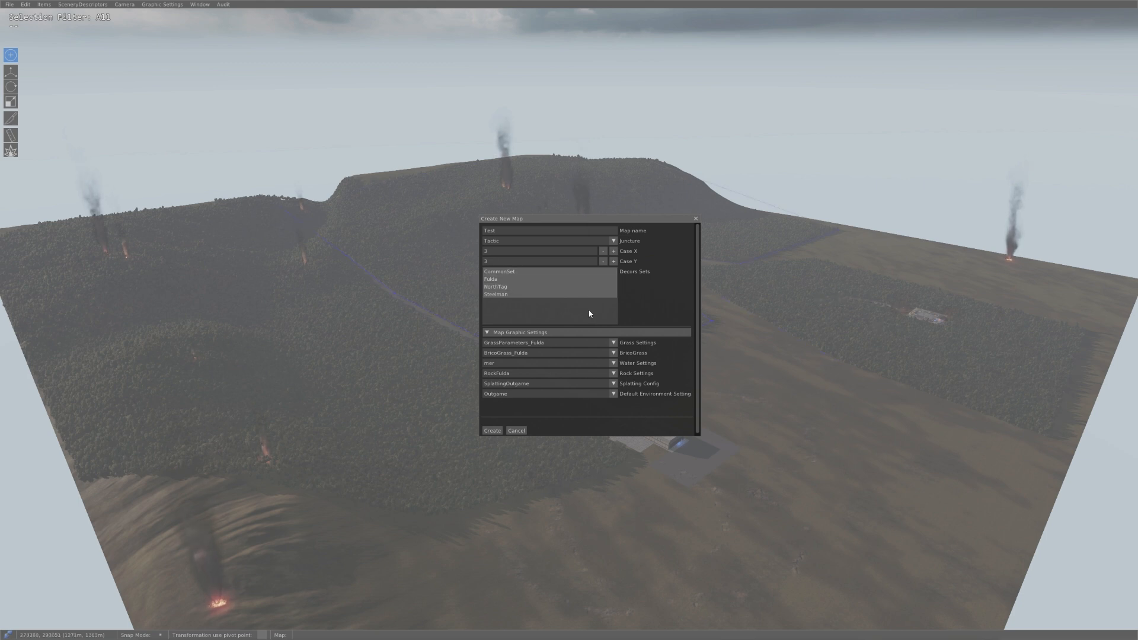
mouse_move(647, 320)
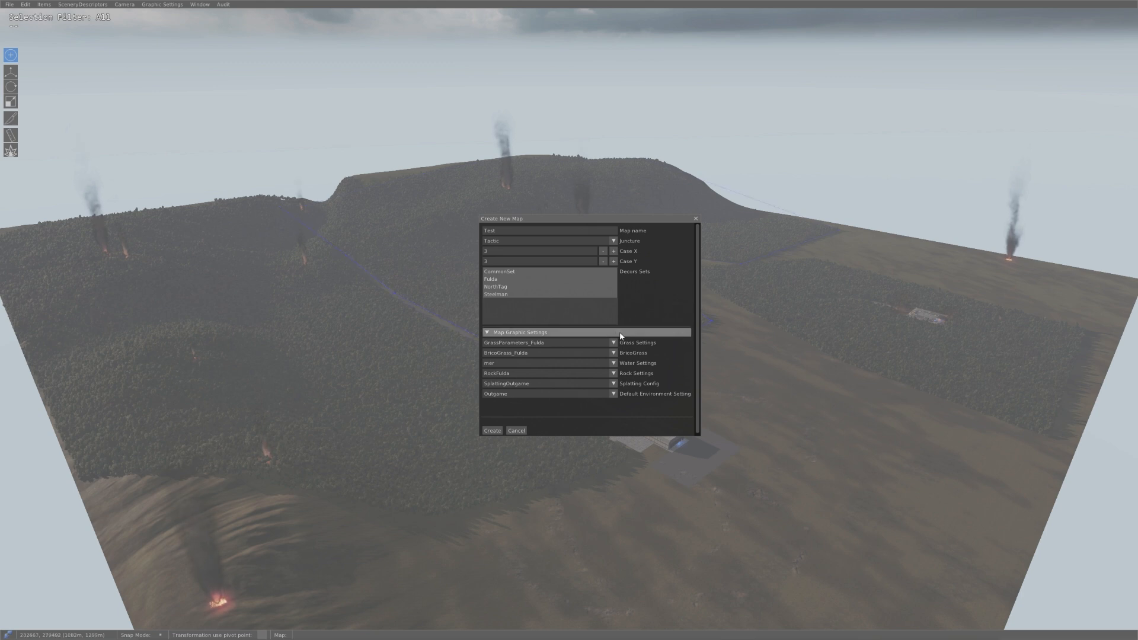
mouse_move(608, 324)
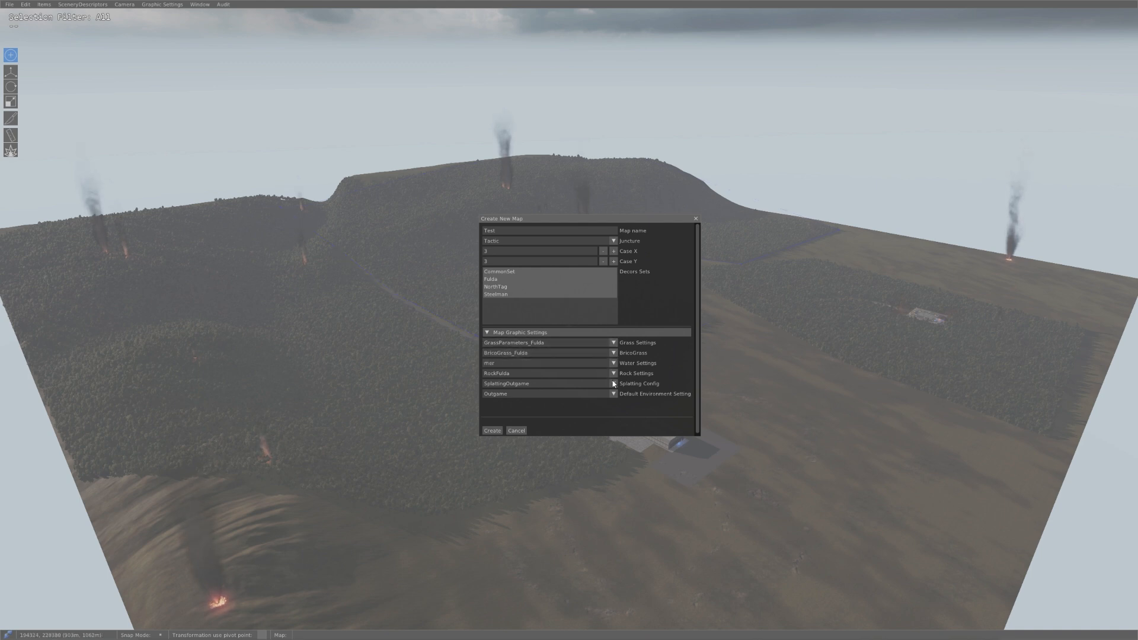
Change the default environment setting from Outgame to Cliff
click(612, 363)
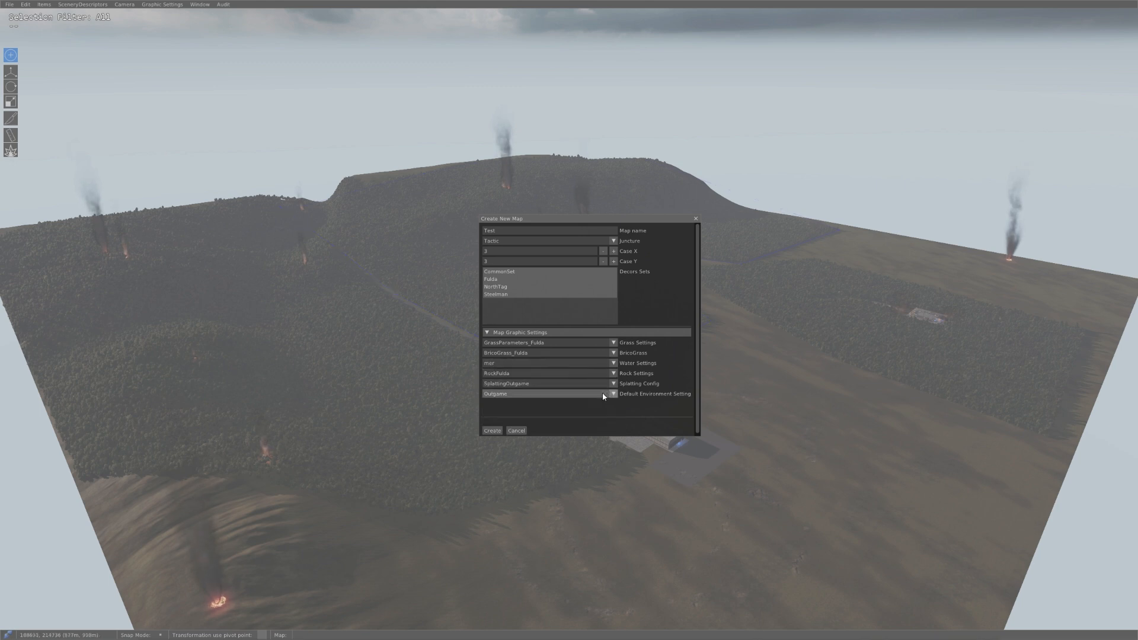
click(612, 394)
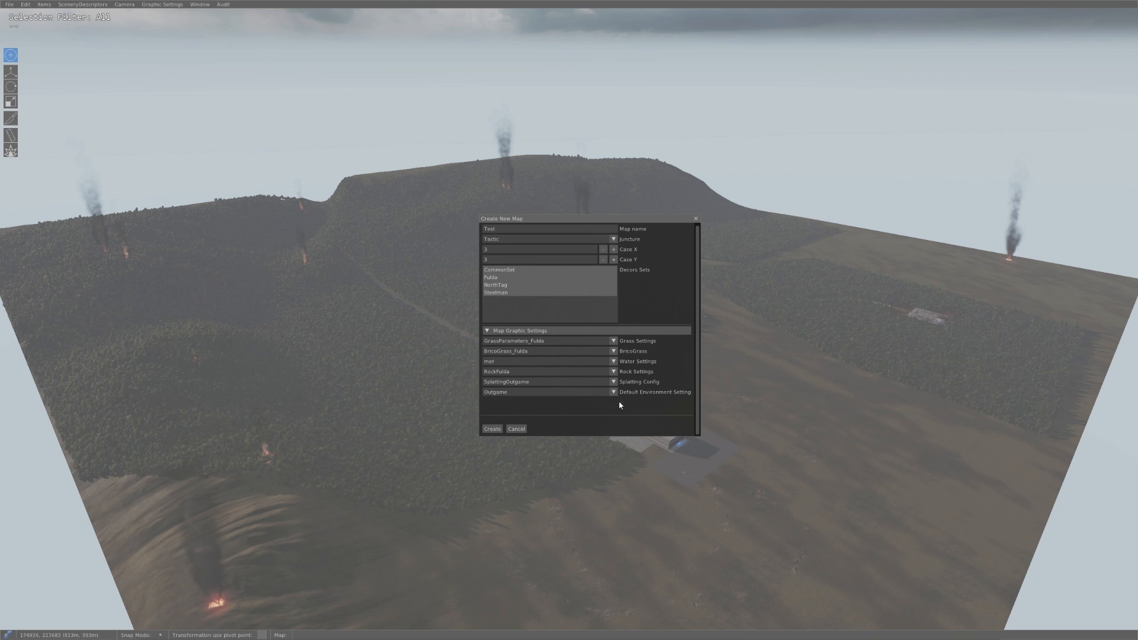
click(612, 392)
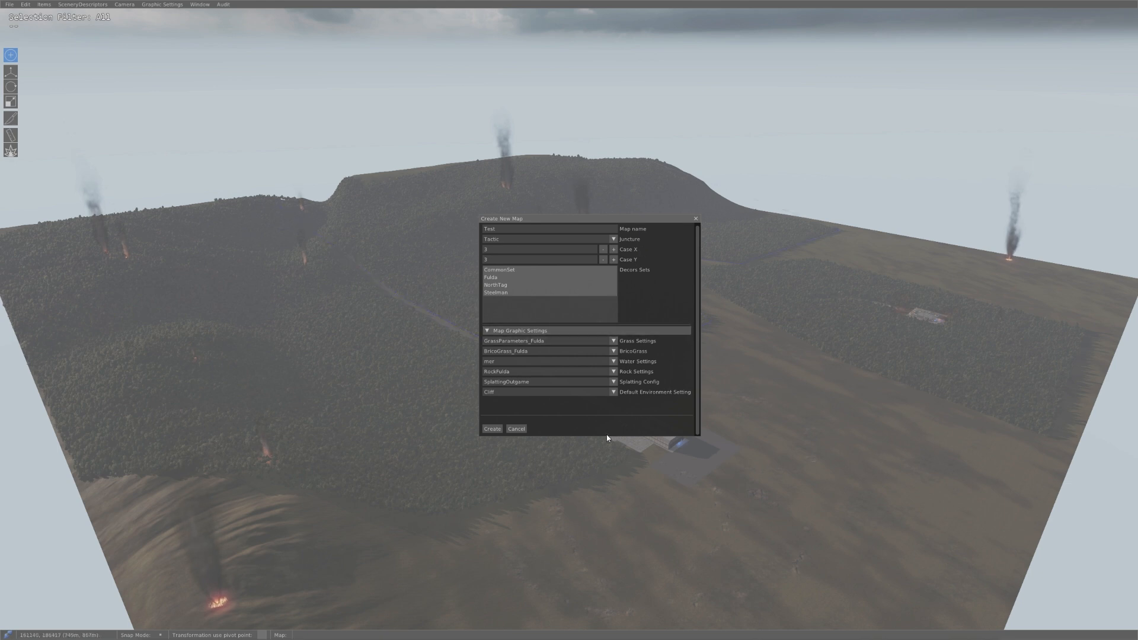
click(492, 428)
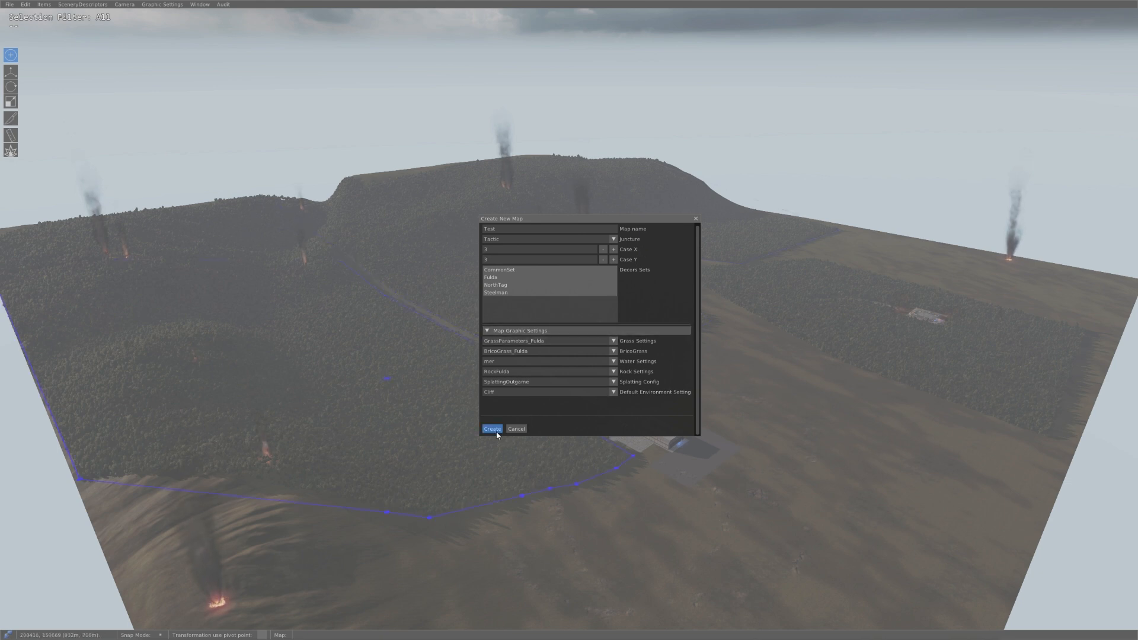
Create the Test map and bring up the WARNO saved-games folder in File Explorer
click(492, 427)
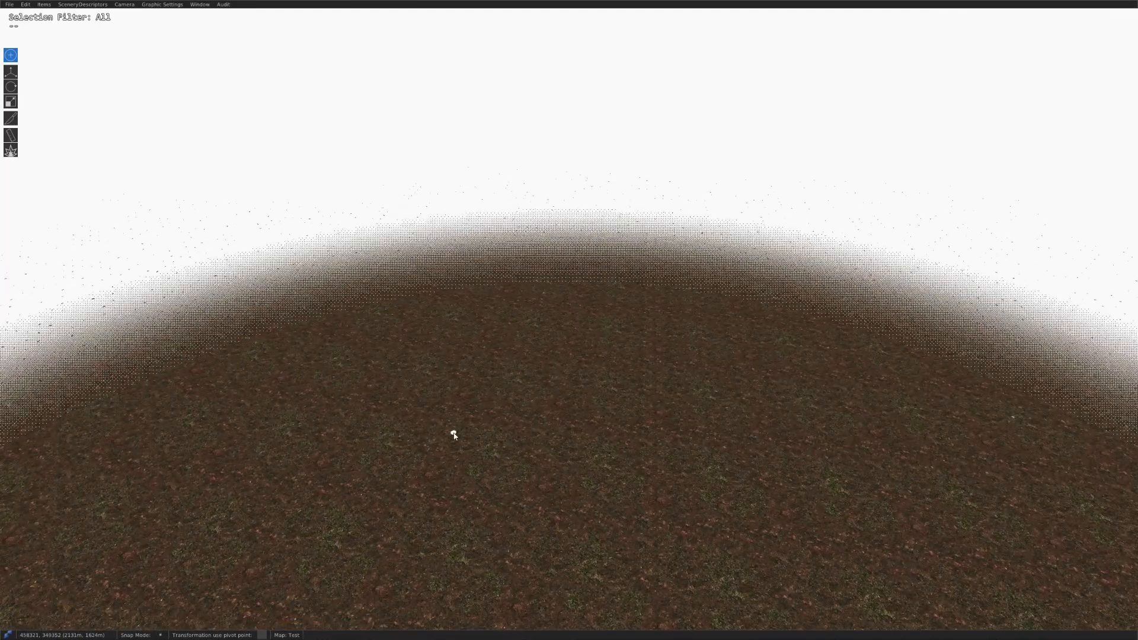
click(9, 630)
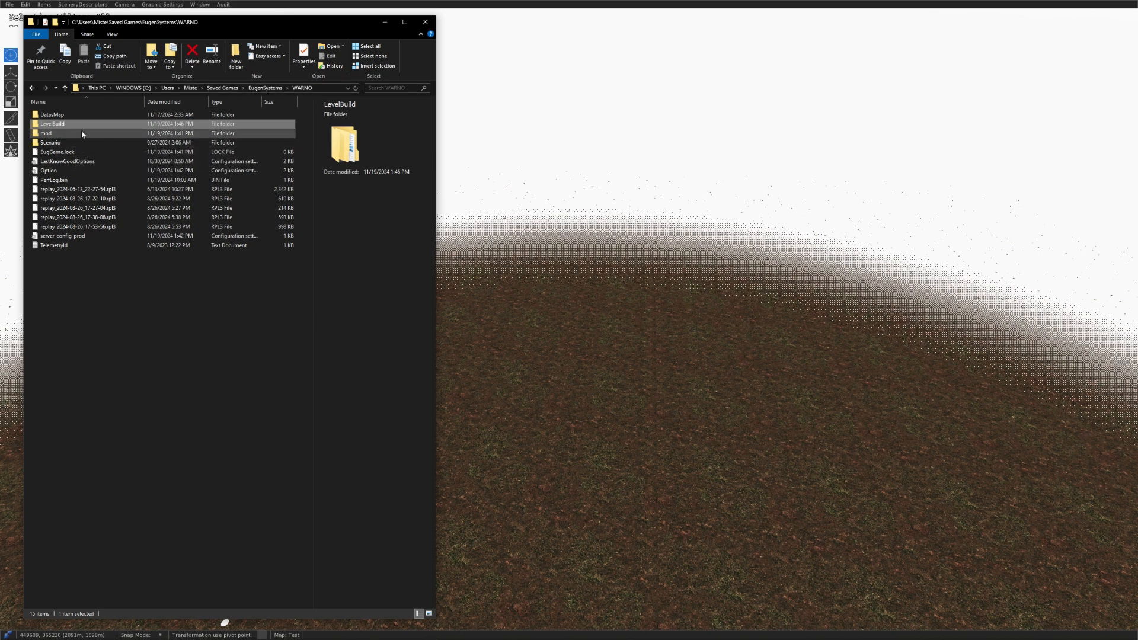
Open HeightMap.png from the LevelBuild > Test folder in GIMP
double_click(51, 124)
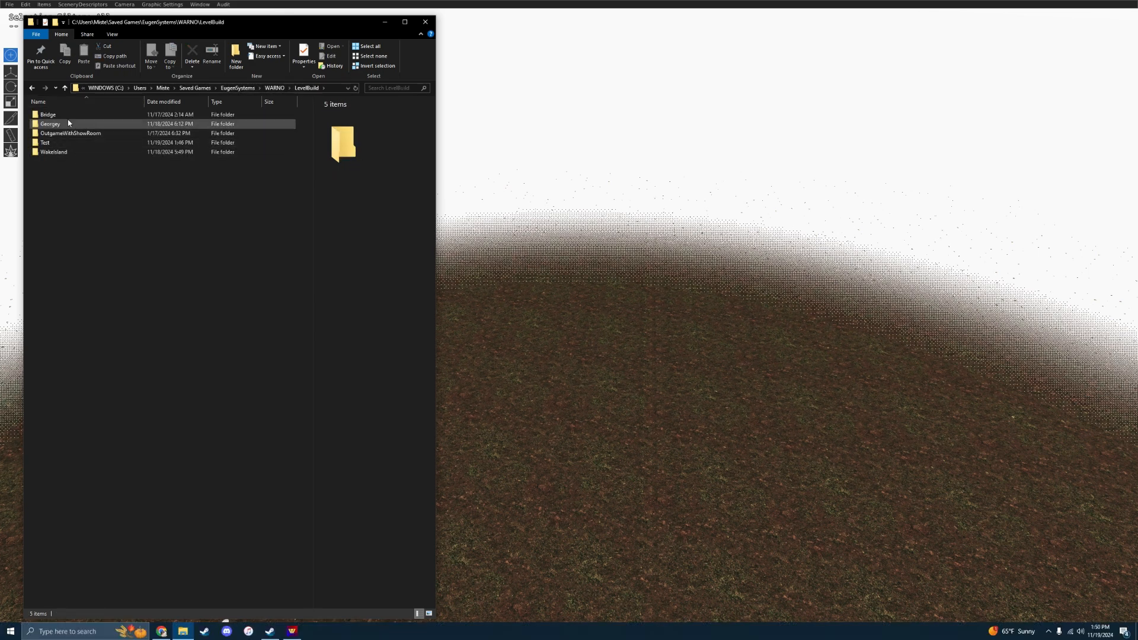
click(45, 143)
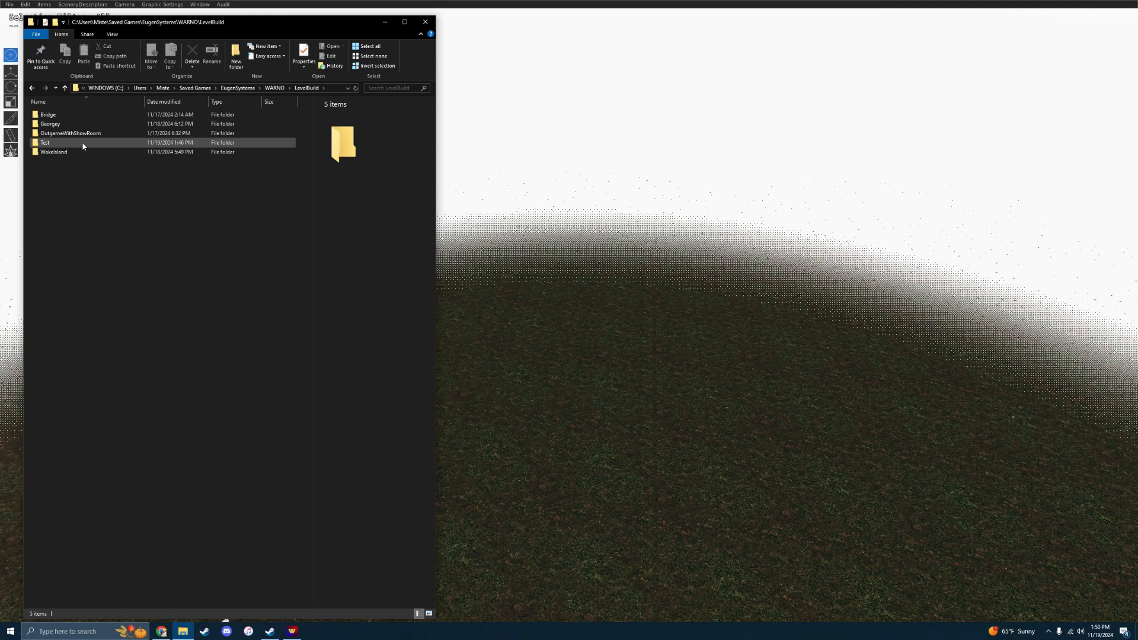
double_click(45, 142)
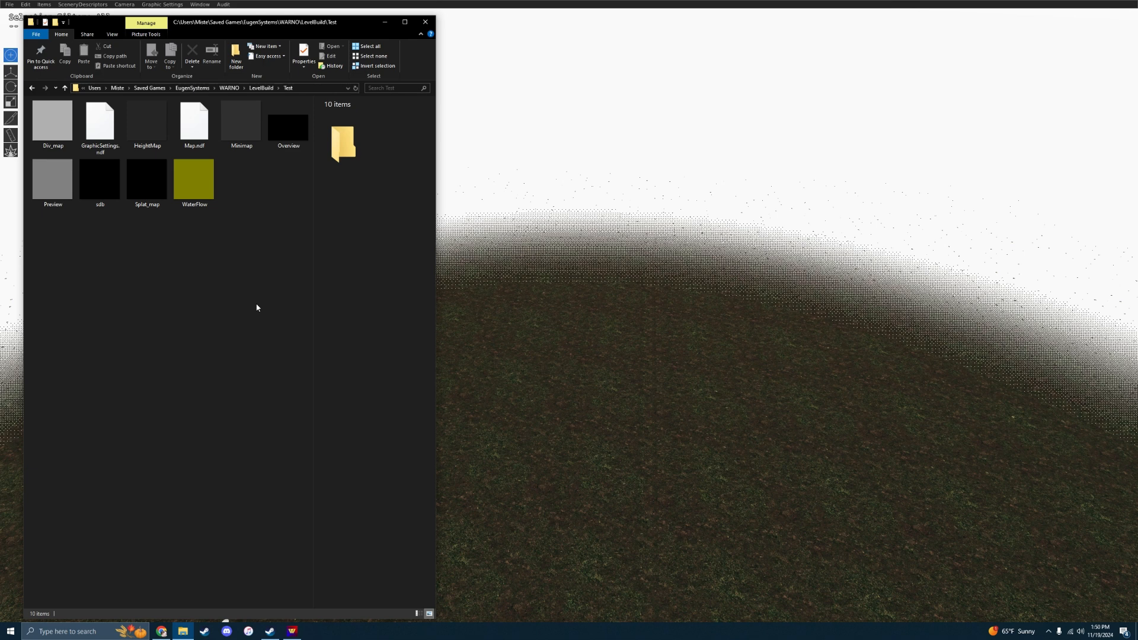
mouse_move(147, 119)
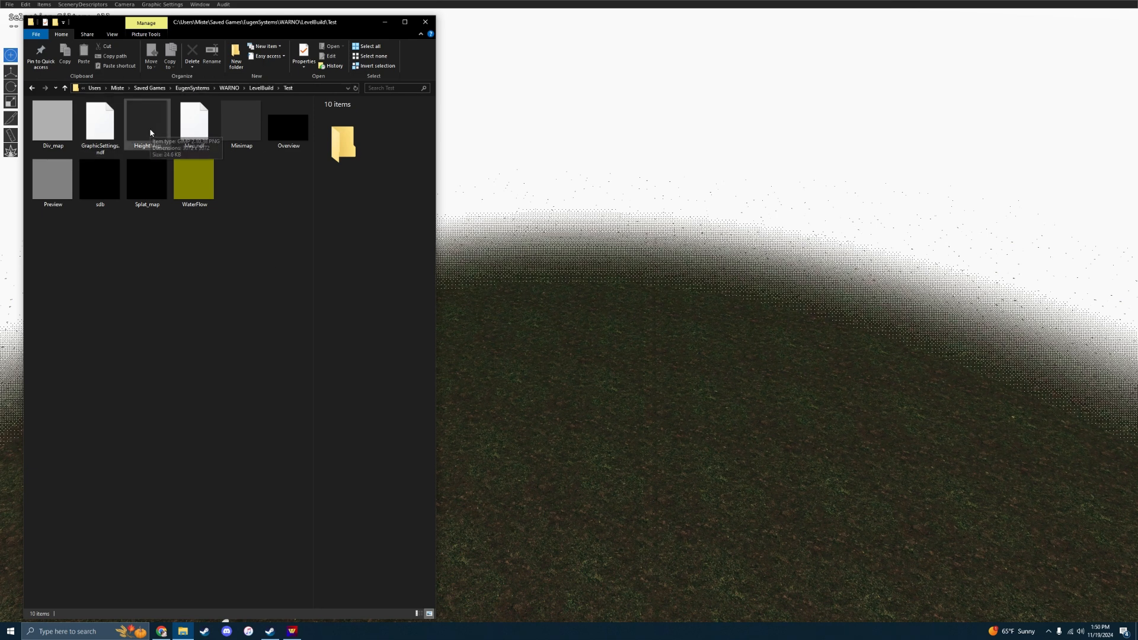
click(147, 121)
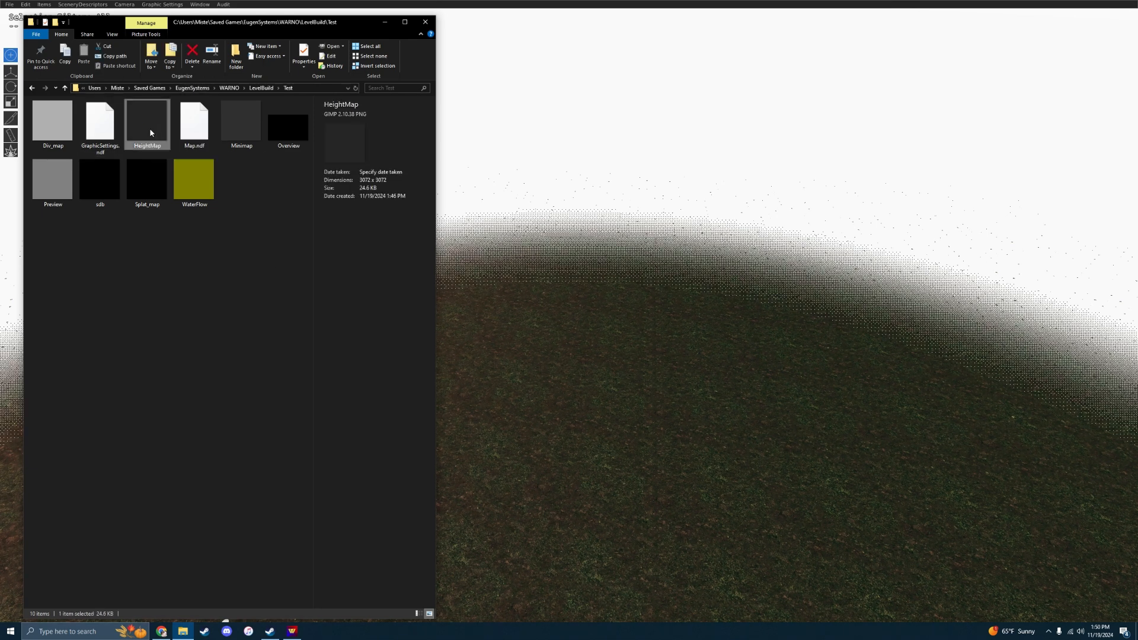
double_click(146, 121)
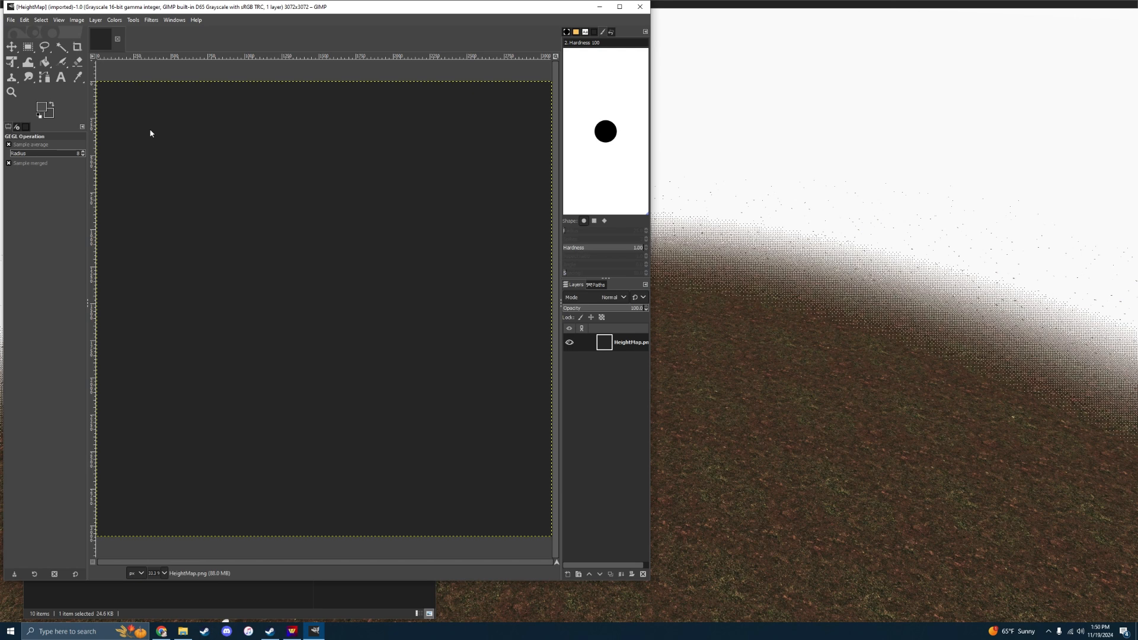
mouse_move(238, 536)
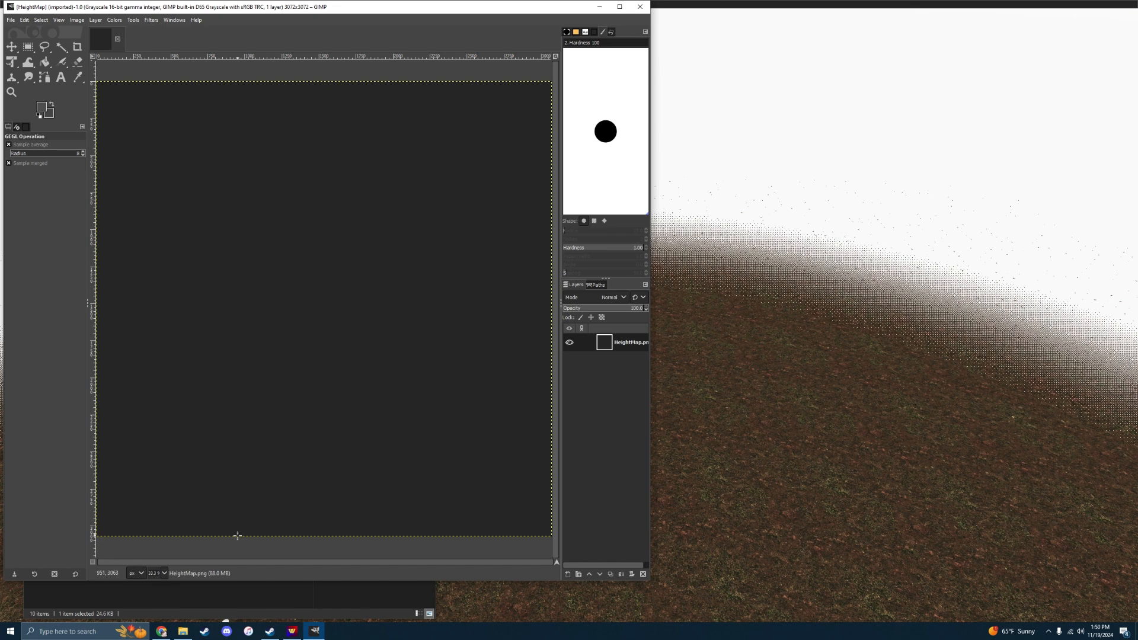
mouse_move(270, 137)
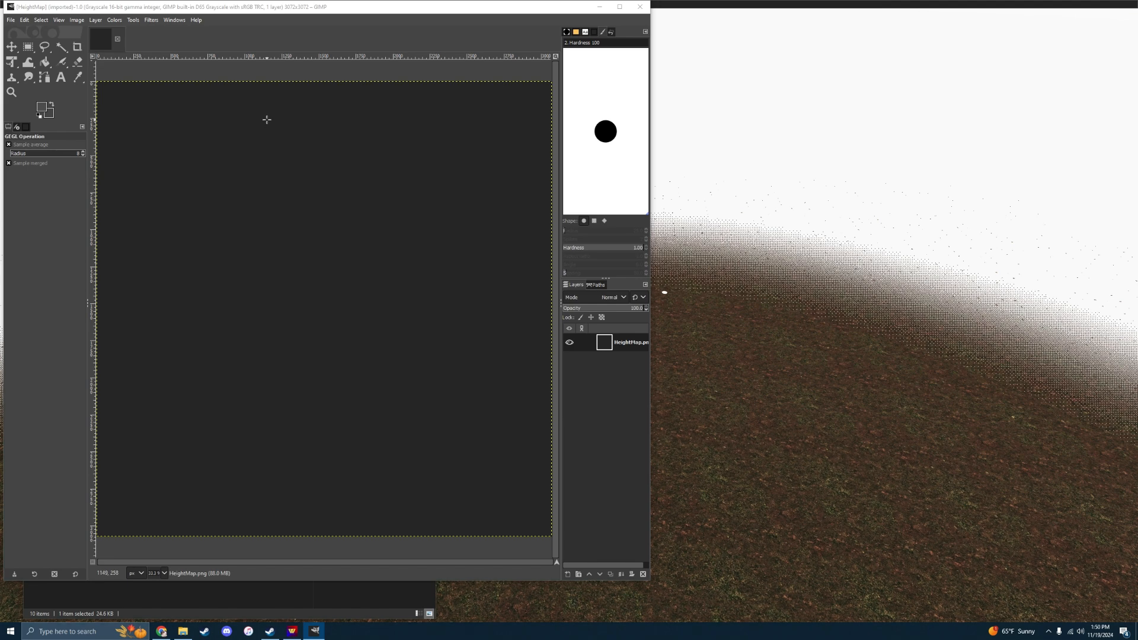
mouse_move(216, 178)
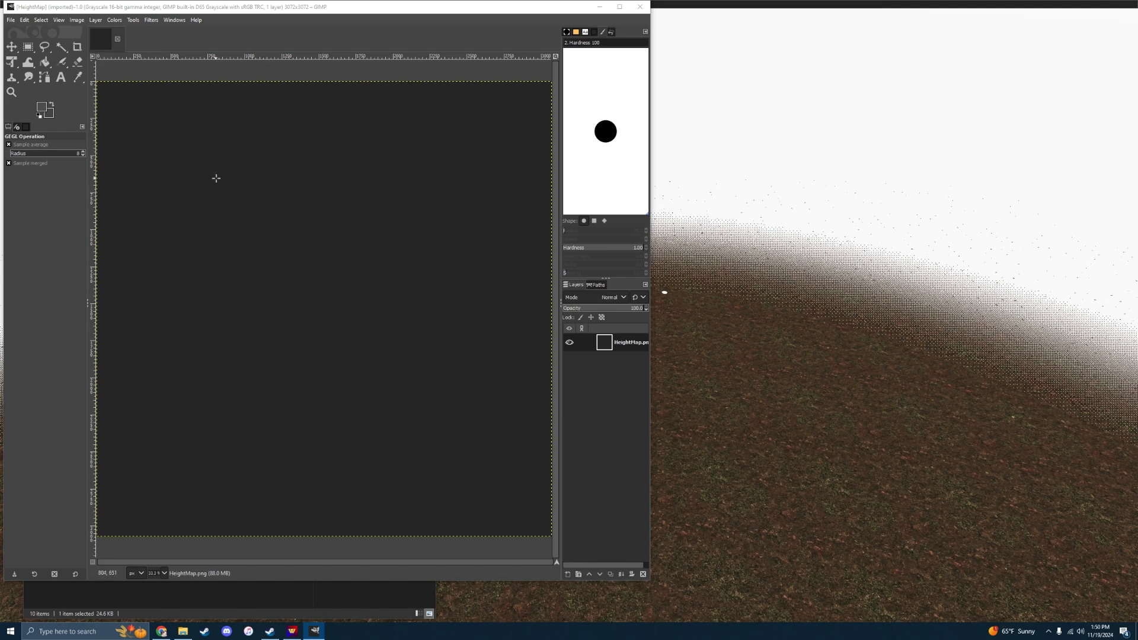
mouse_move(300, 175)
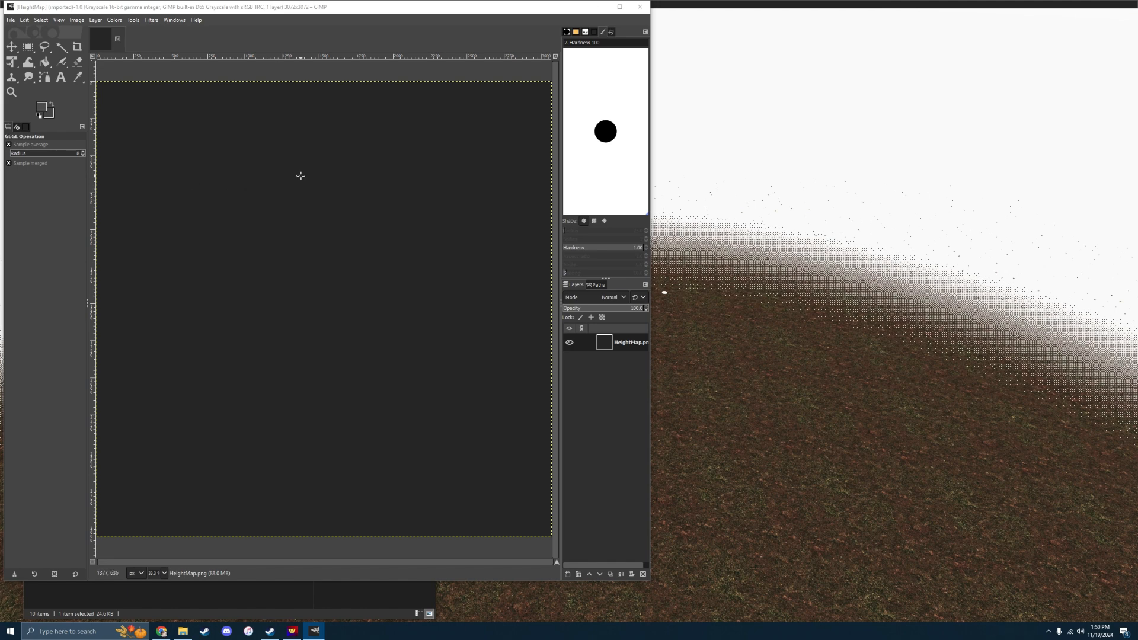
mouse_move(334, 182)
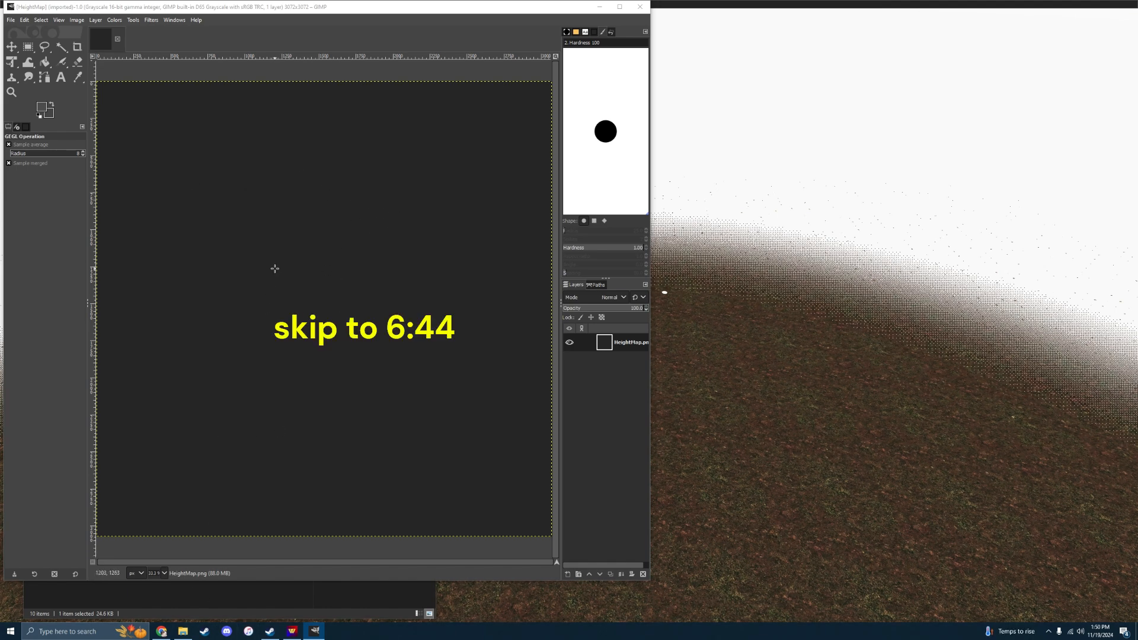
mouse_move(337, 262)
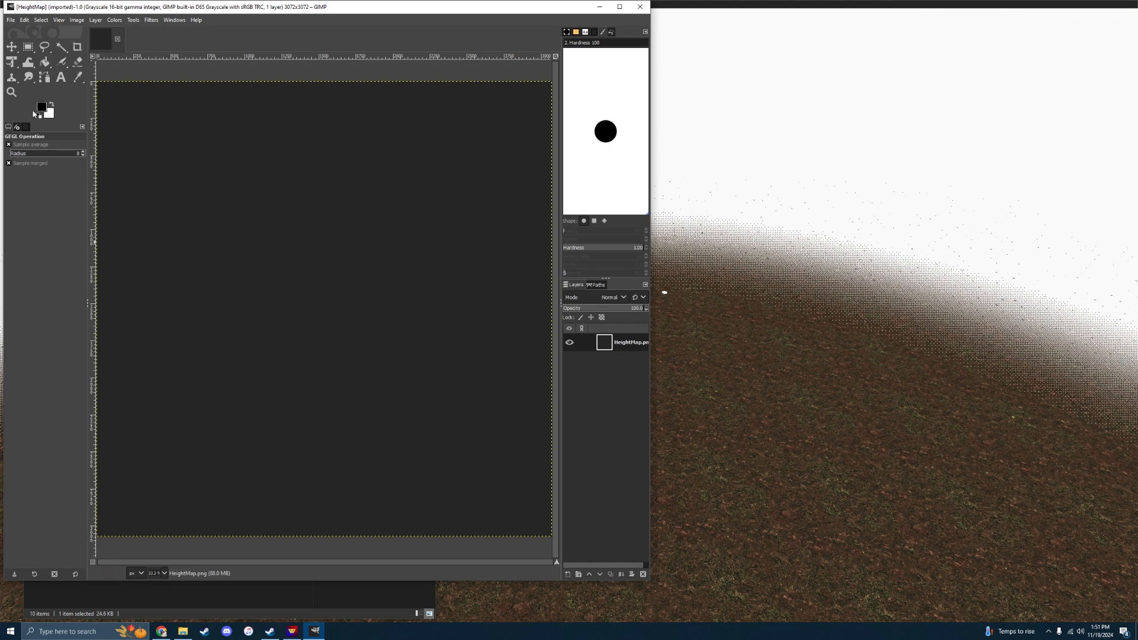
Dismiss the background colour dialog and airbrush a dark channel from the top to mid-canvas
click(48, 112)
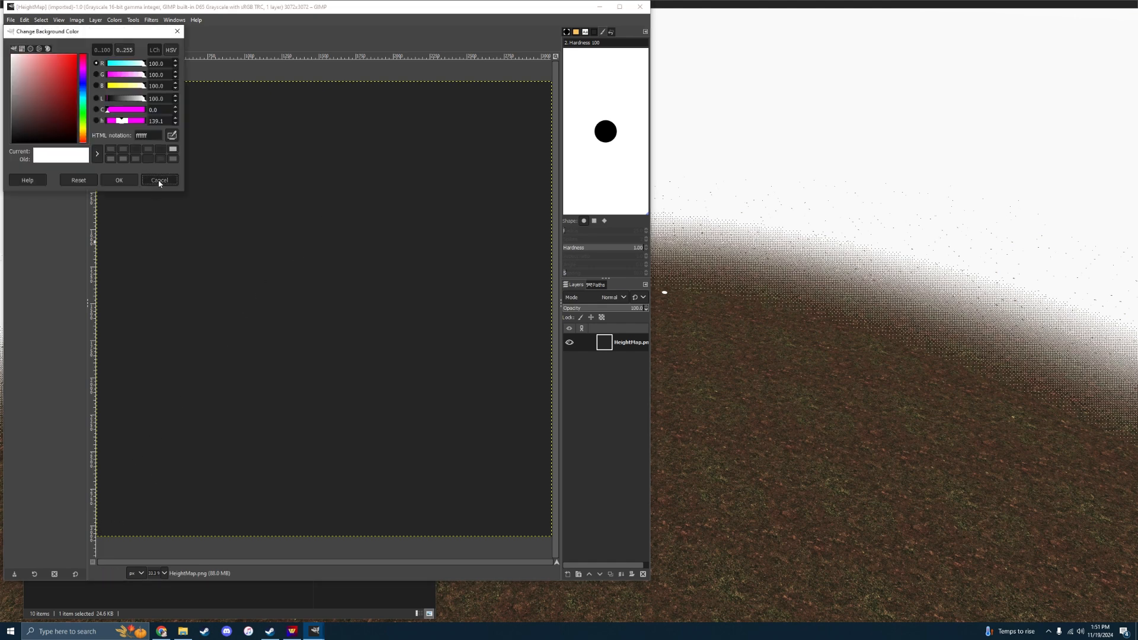
click(158, 180)
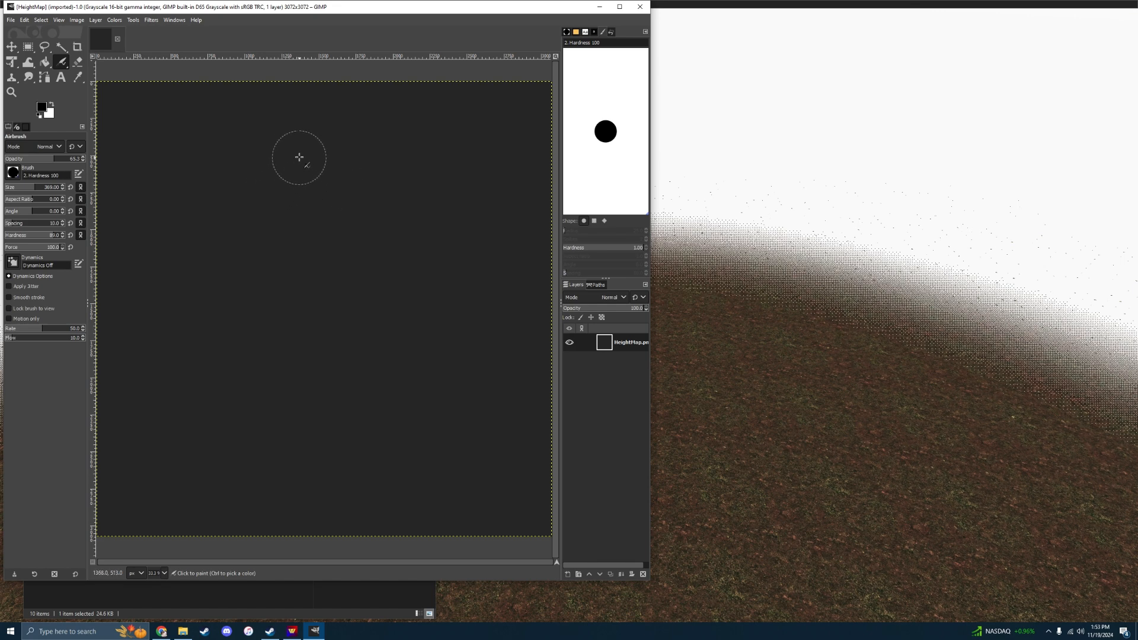
mouse_move(249, 98)
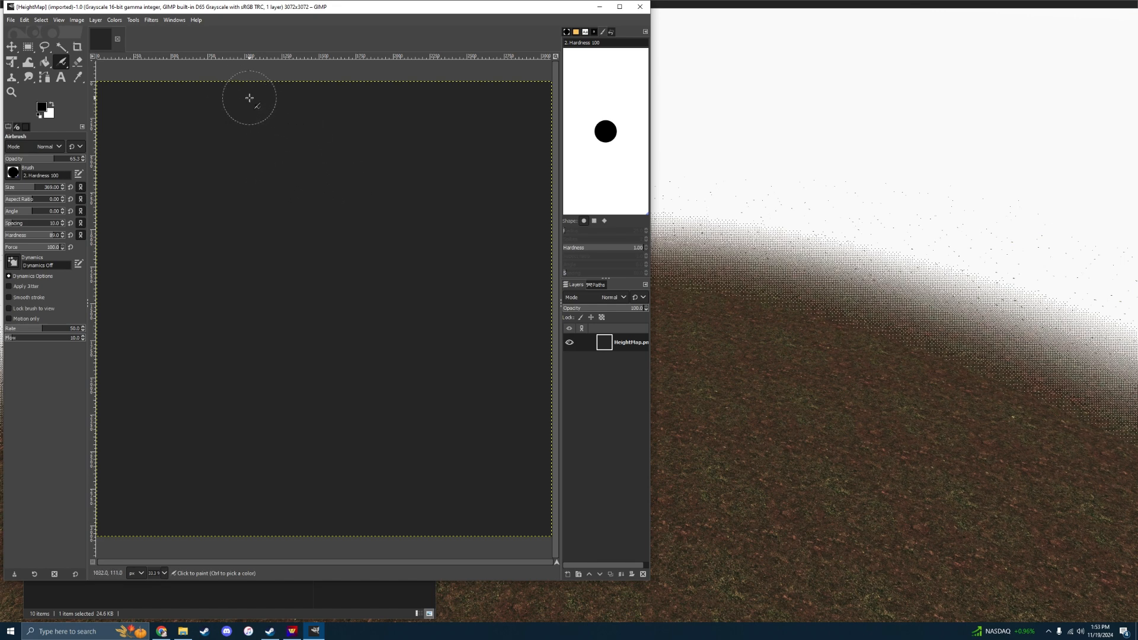
drag(249, 98, 270, 128)
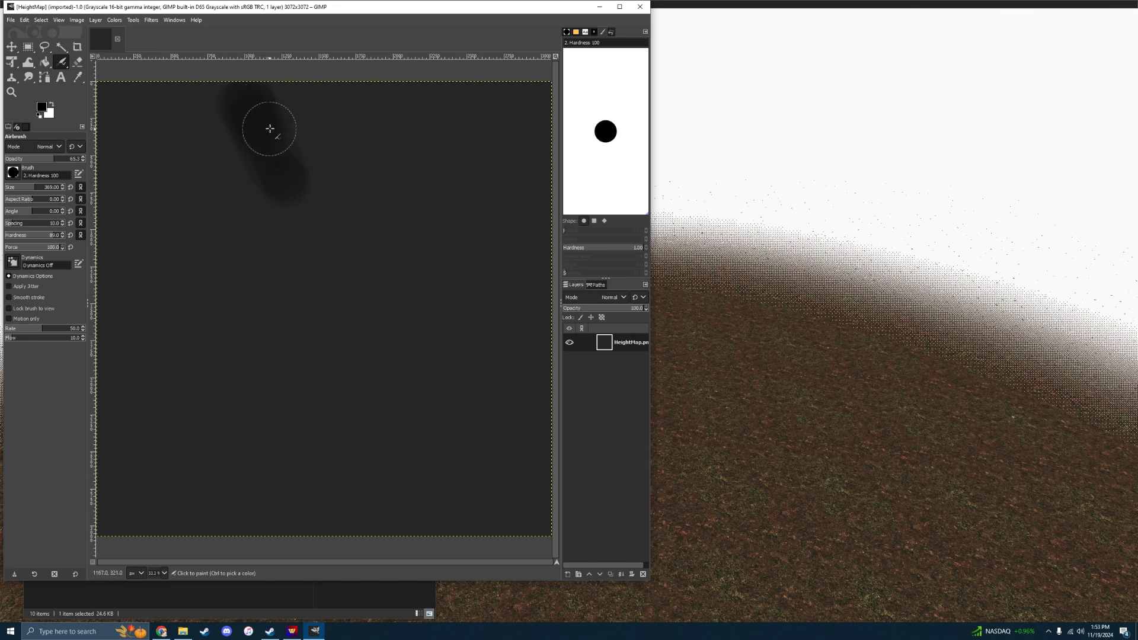
drag(271, 129, 375, 133)
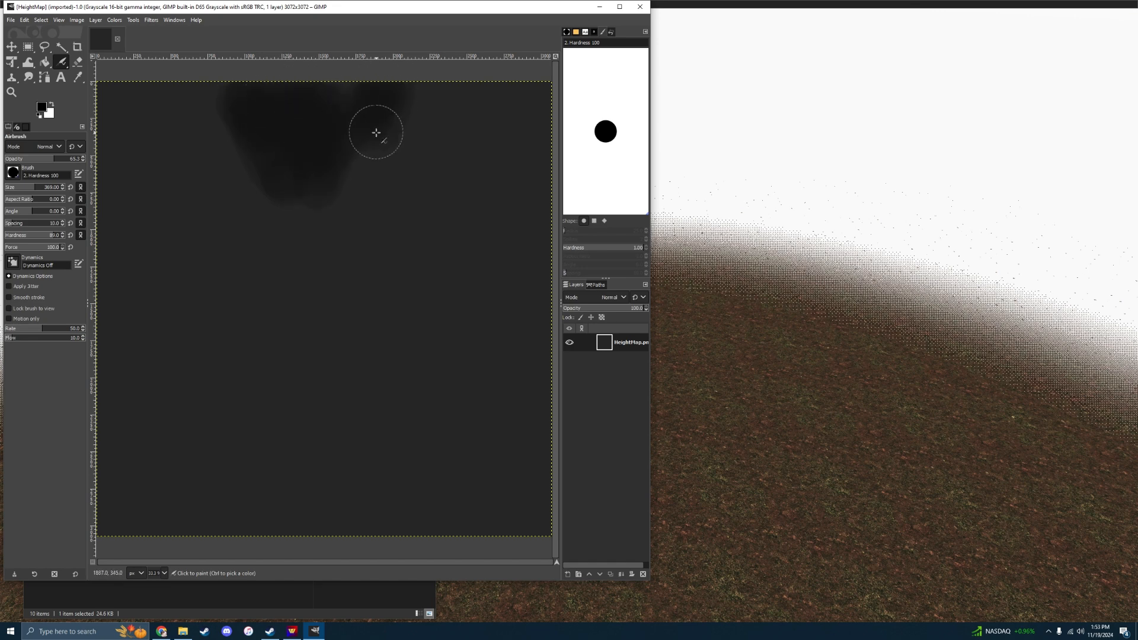
drag(376, 133, 338, 208)
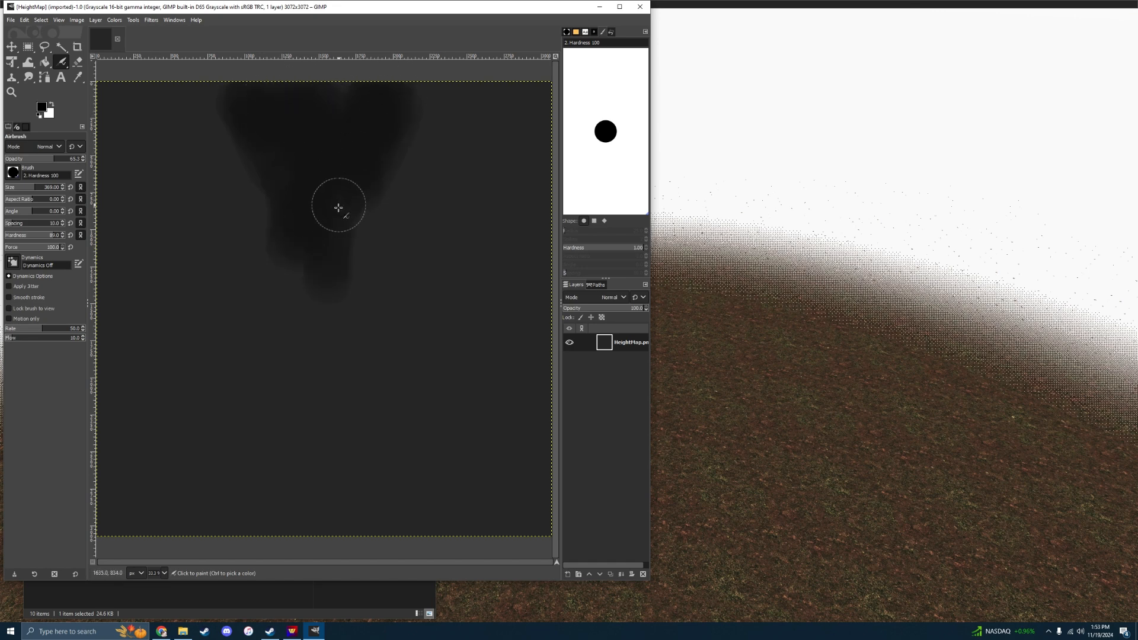
drag(339, 208, 305, 401)
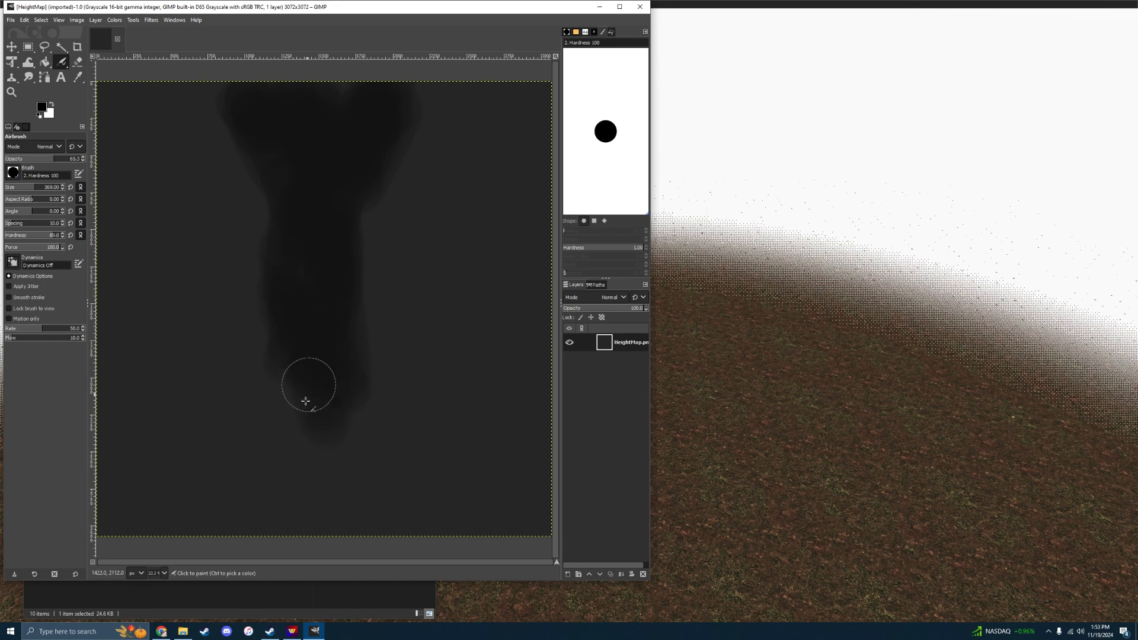
Extend the dark channel to the bottom edge and switch to a light grey colour
drag(304, 401, 301, 510)
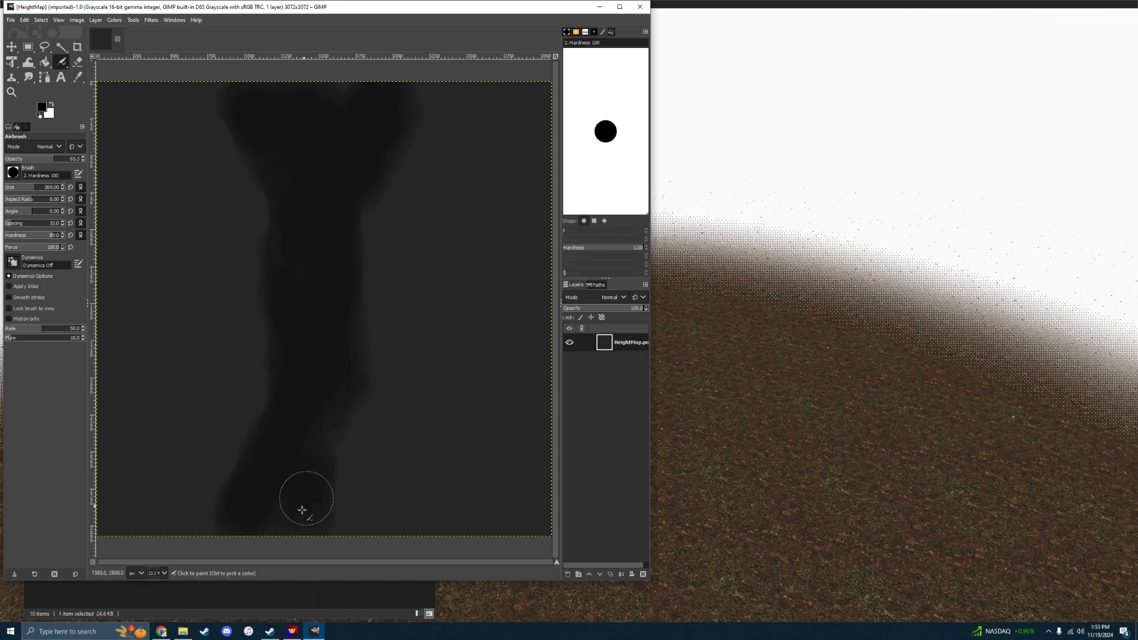
drag(304, 508, 389, 445)
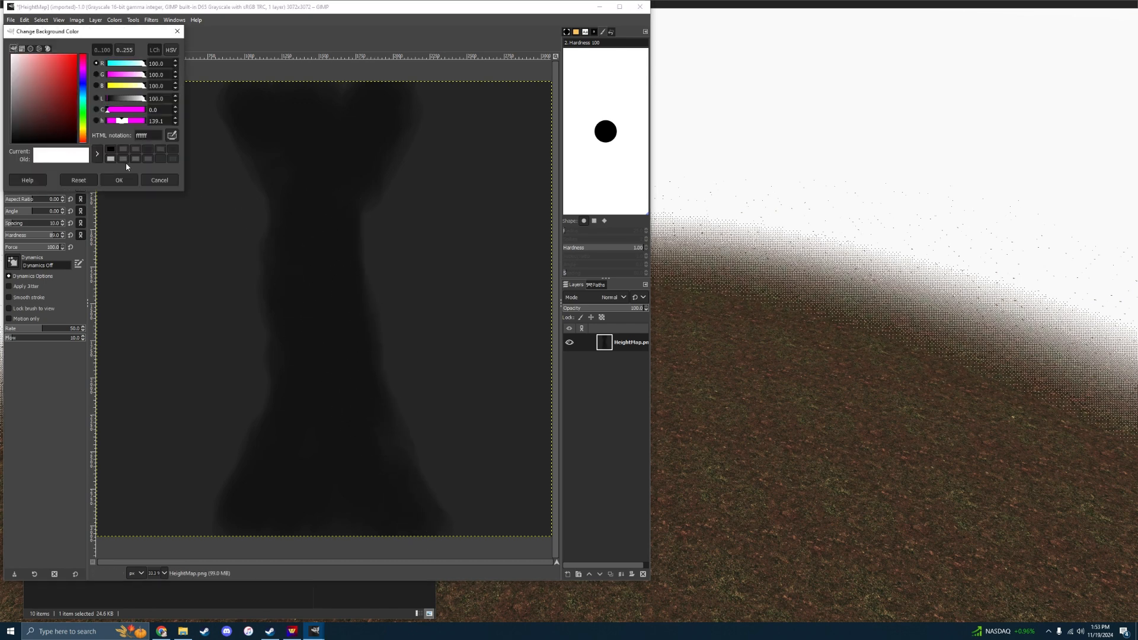
click(158, 178)
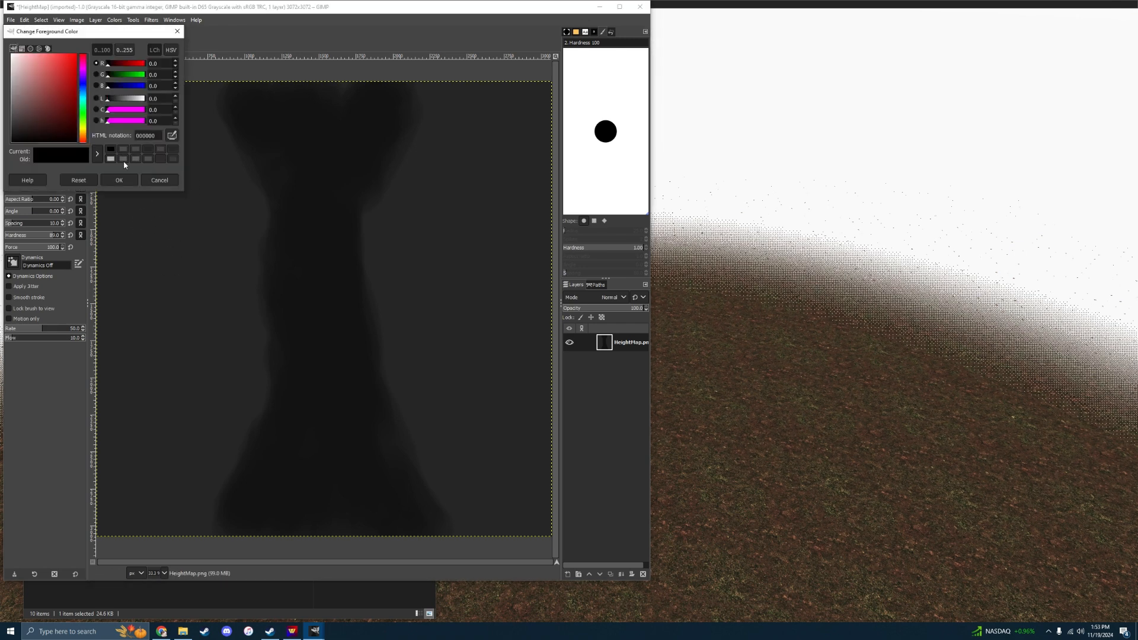
click(118, 180)
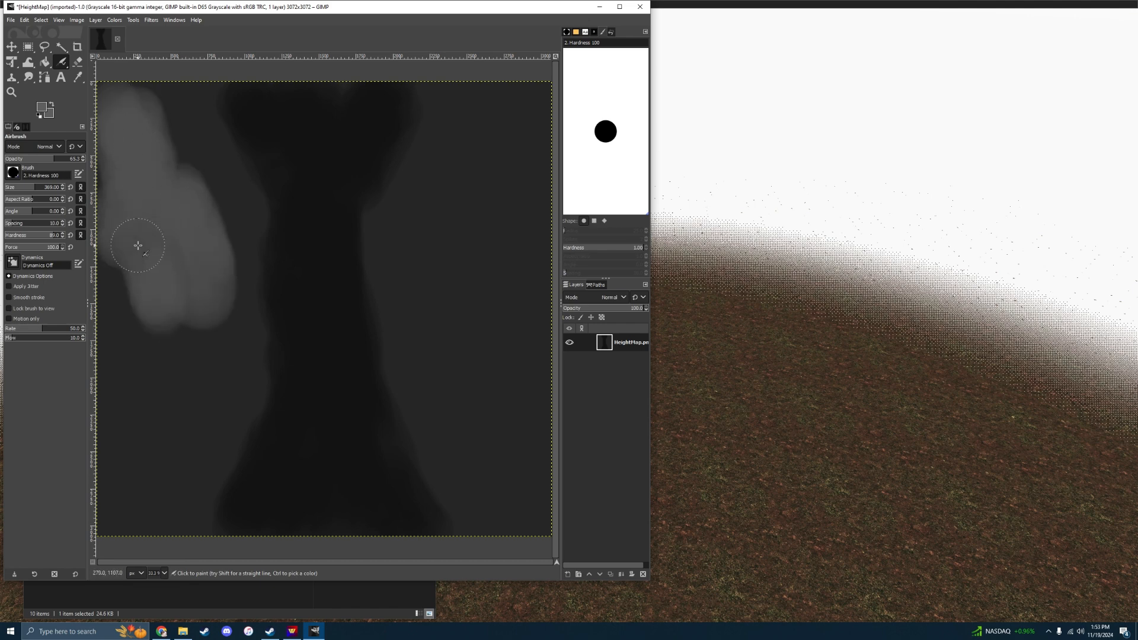
Airbrush light grey high ground along the left and right sides
drag(138, 246, 150, 452)
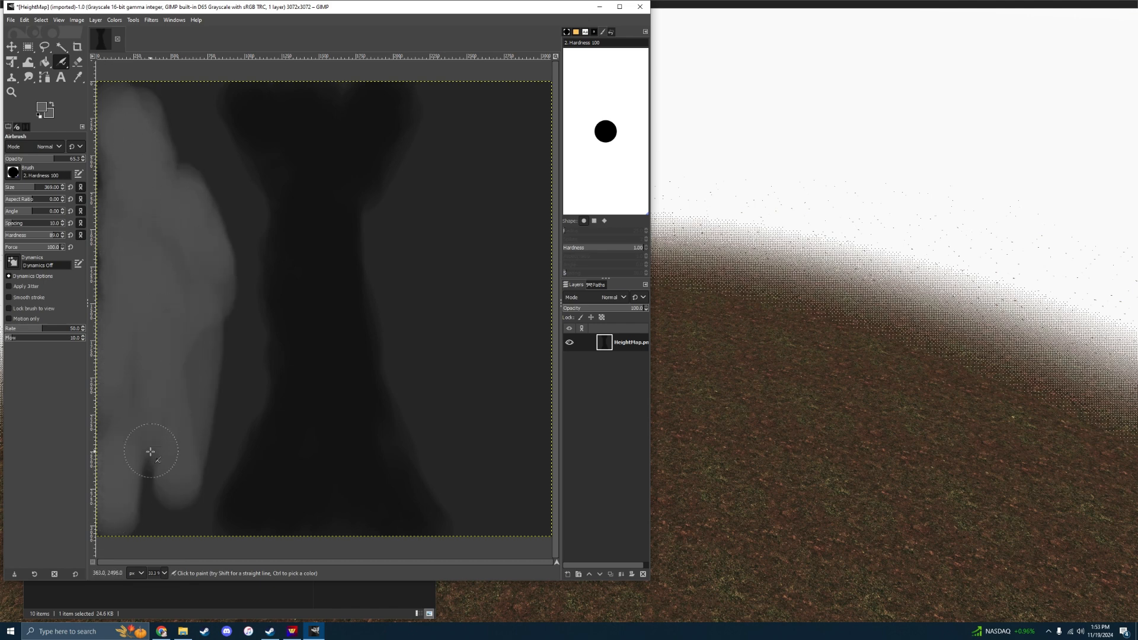
drag(150, 452, 158, 87)
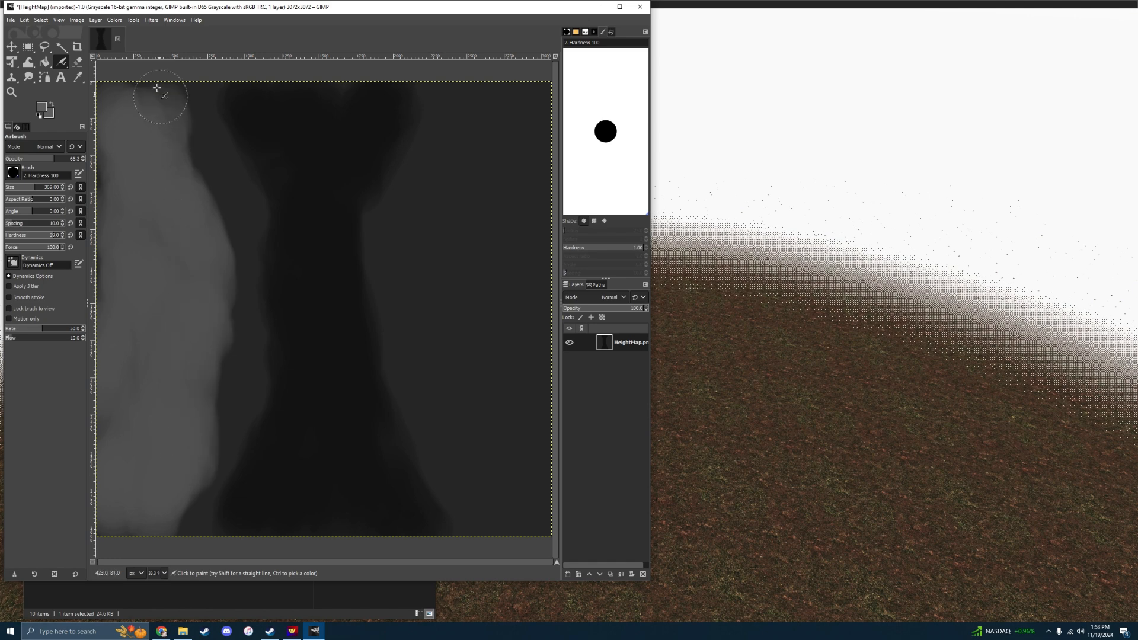
drag(159, 94, 501, 124)
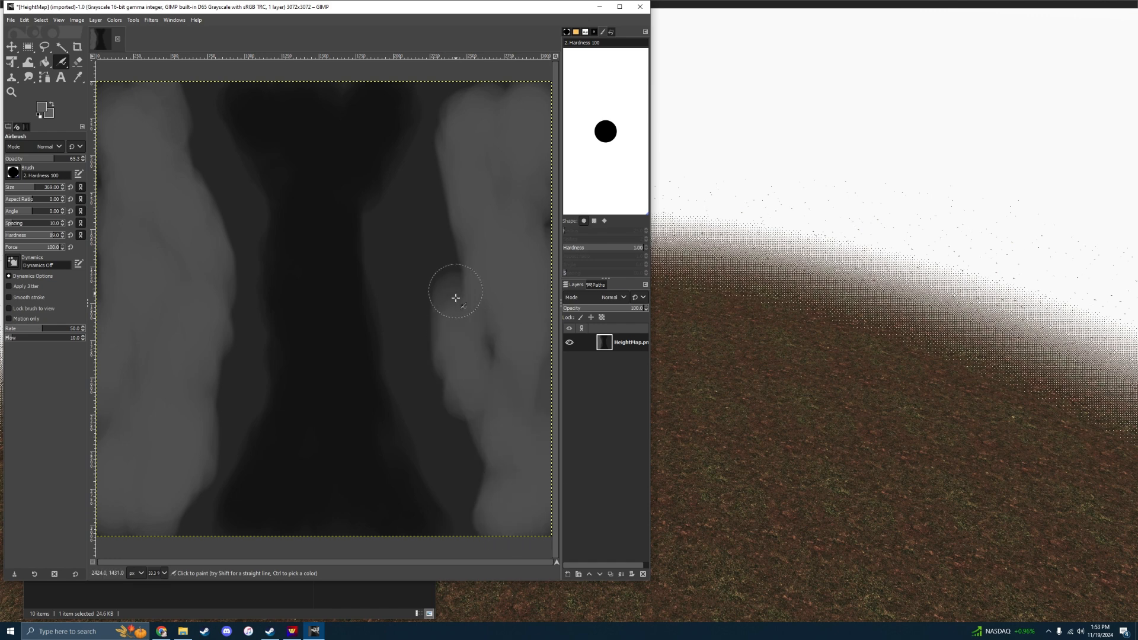
click(455, 297)
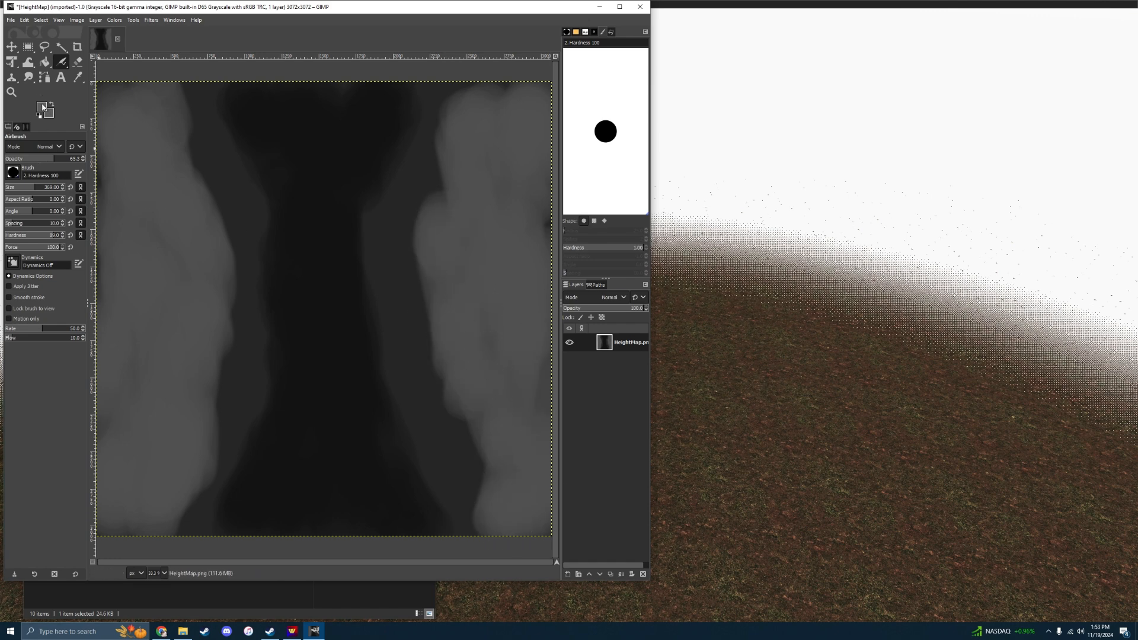
click(41, 107)
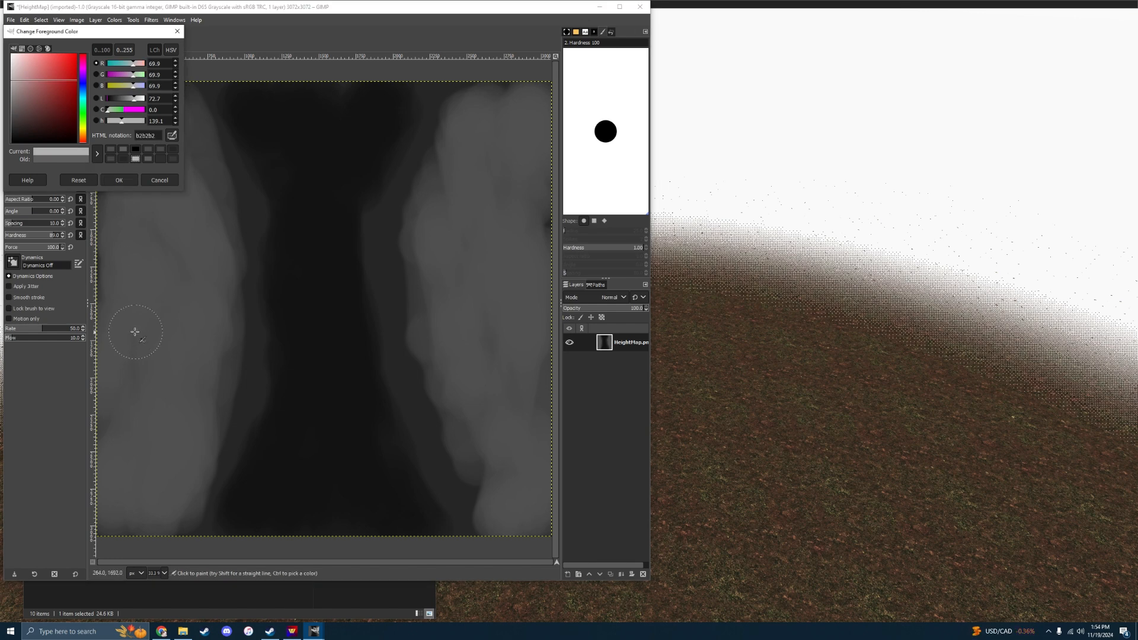
Set the foreground to b2b2b2 and airbrush brighter peaks on both ridges
drag(136, 332, 143, 366)
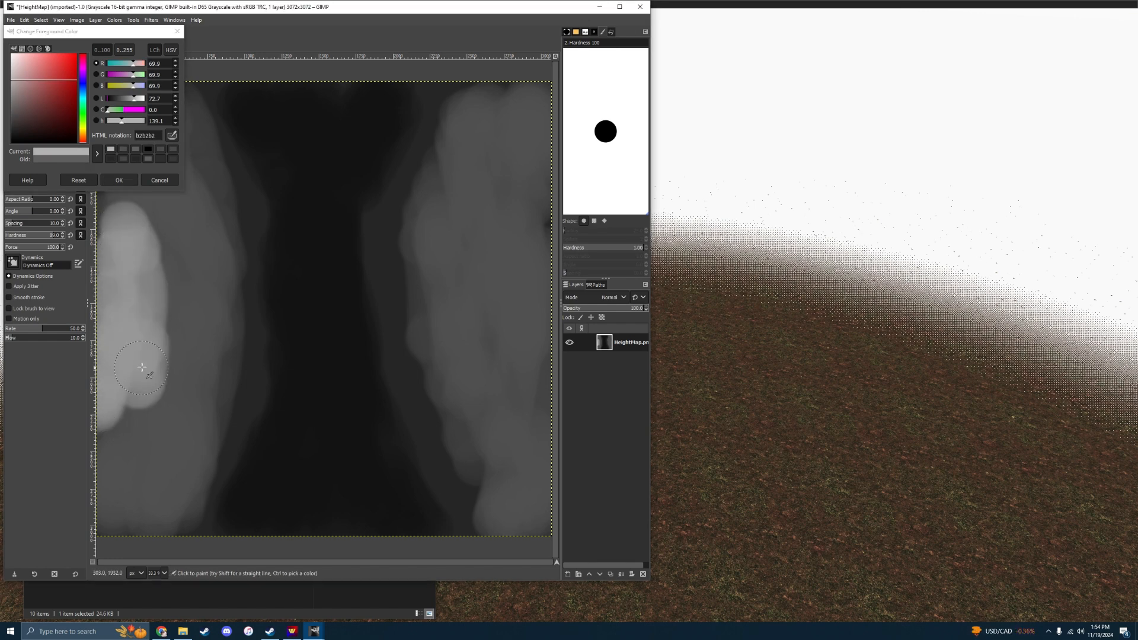
click(118, 179)
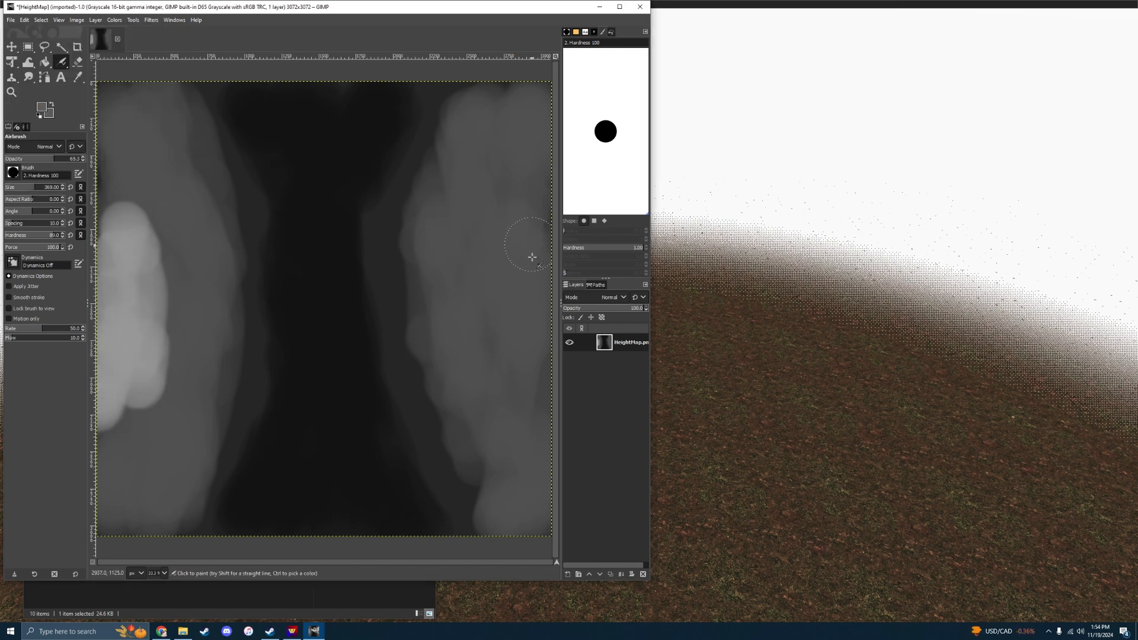
click(41, 107)
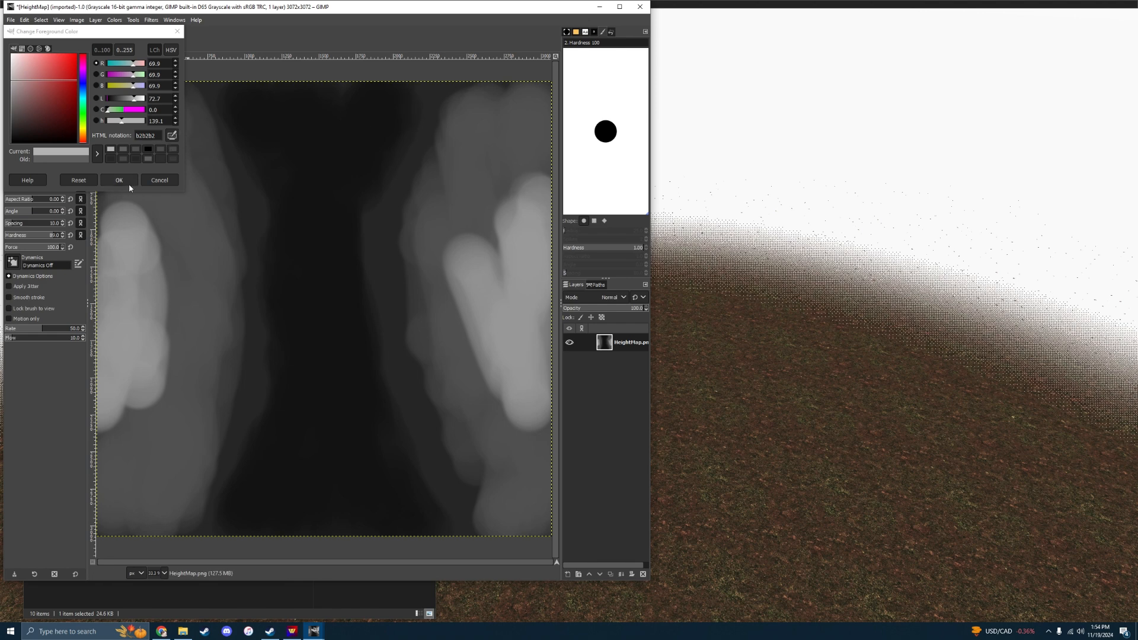
click(119, 179)
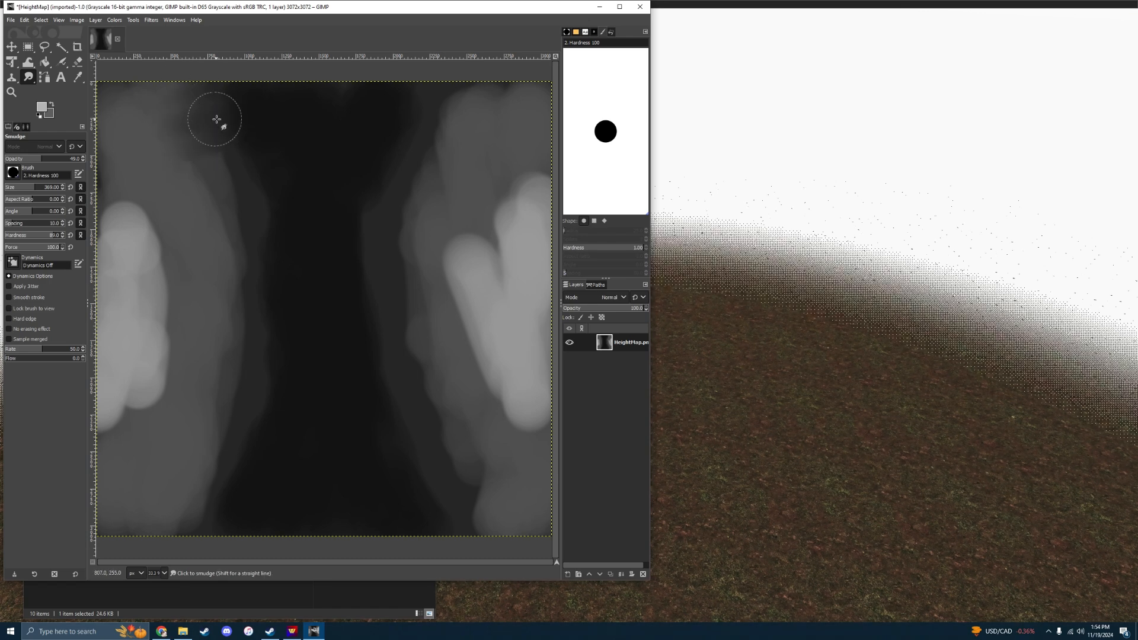
Smudge the left ridge so it blends into the valley
drag(215, 119, 233, 242)
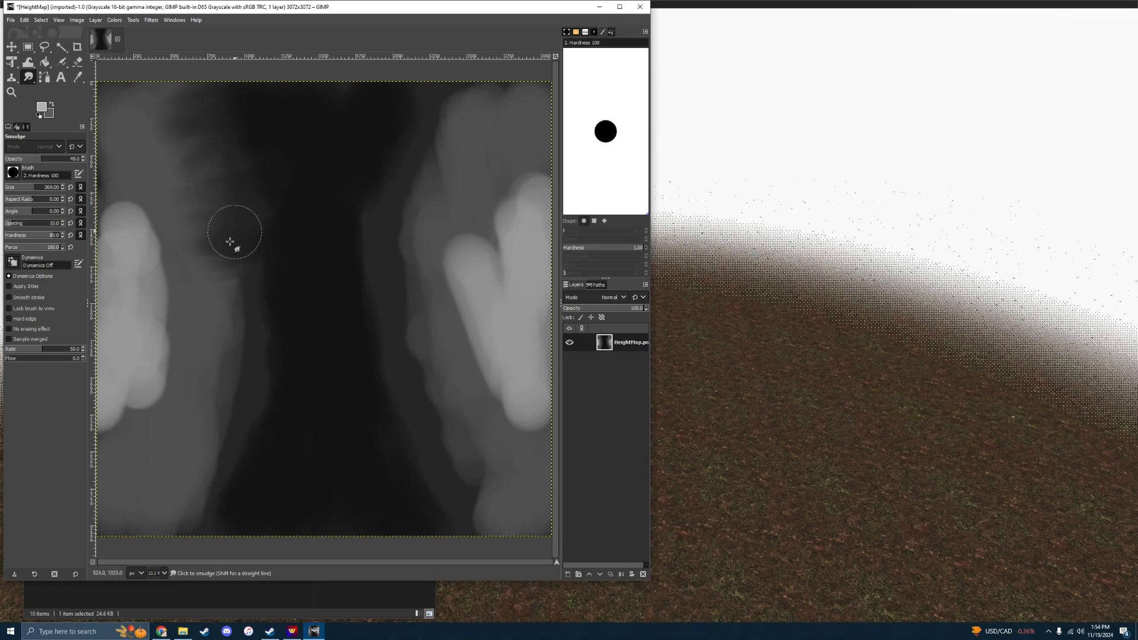
drag(233, 240, 192, 443)
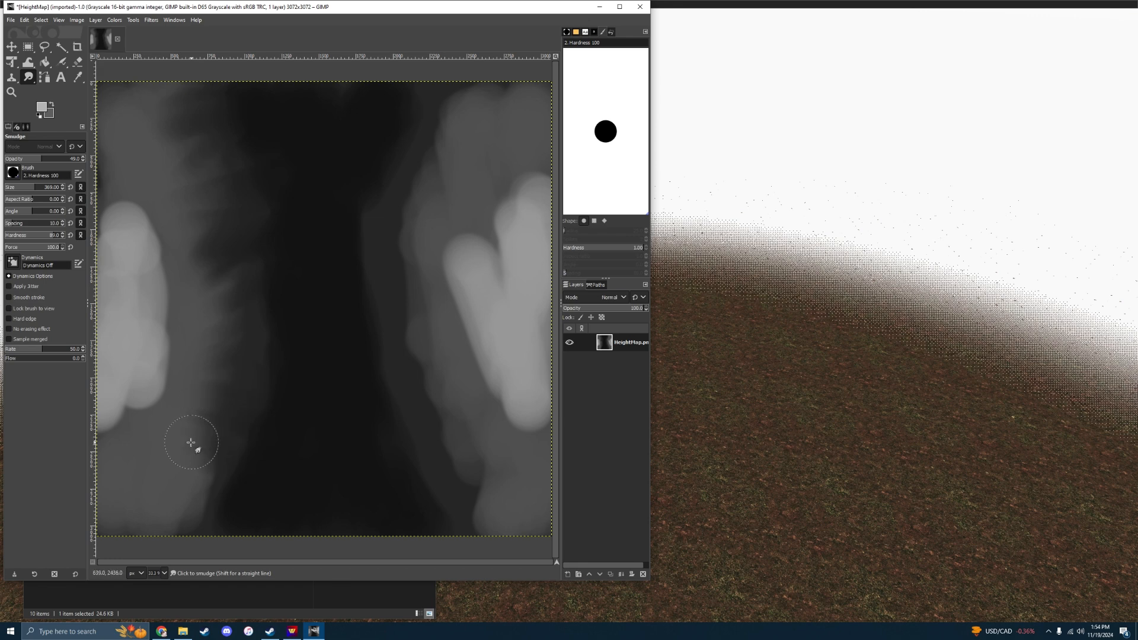
drag(191, 442, 138, 421)
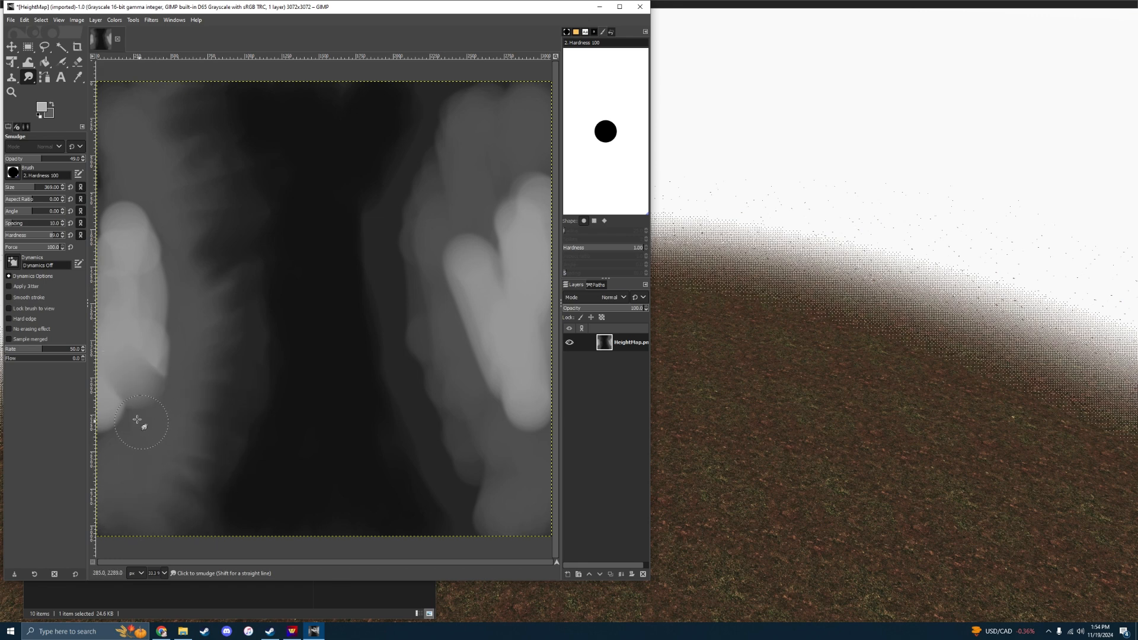
drag(138, 424, 133, 225)
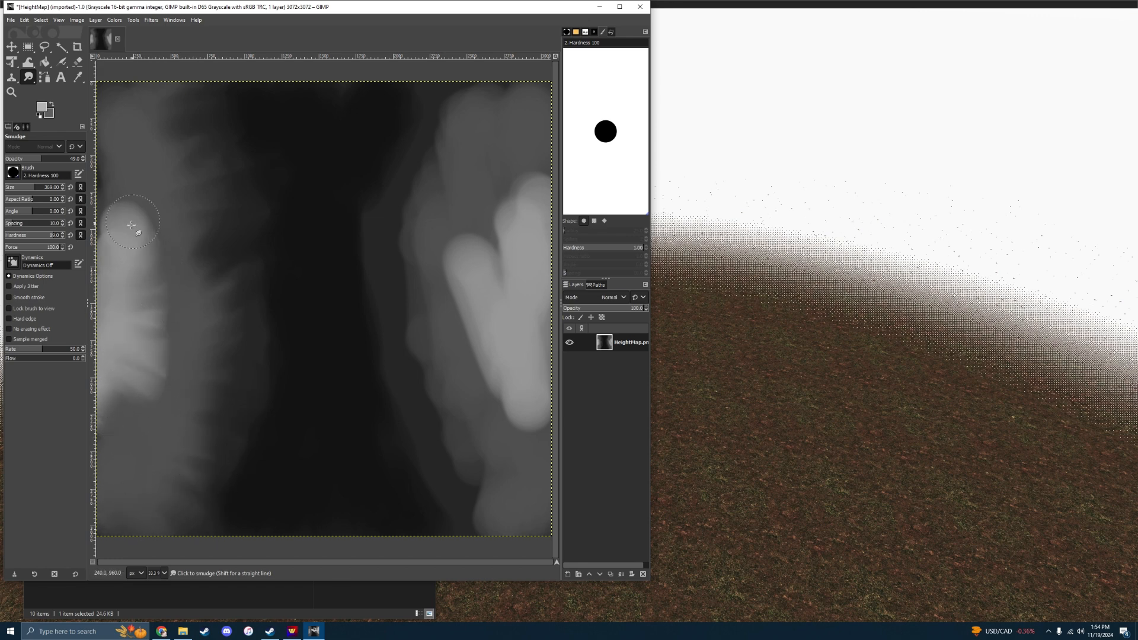
Smudge the bright right-hand ridge into softer streaks
drag(135, 225, 478, 374)
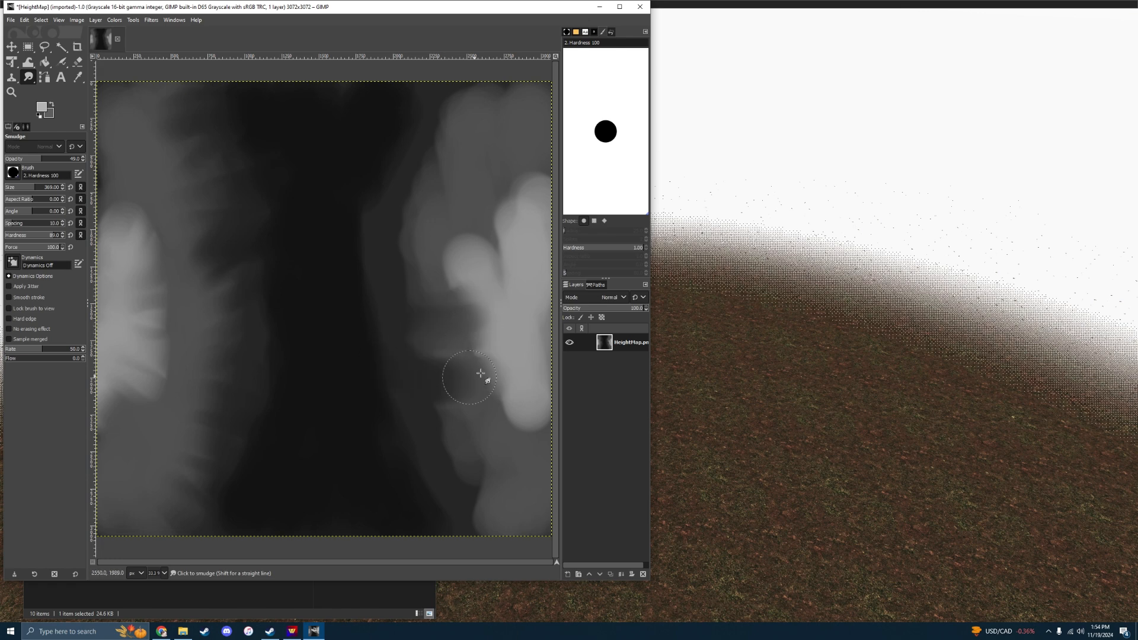
drag(479, 374, 463, 116)
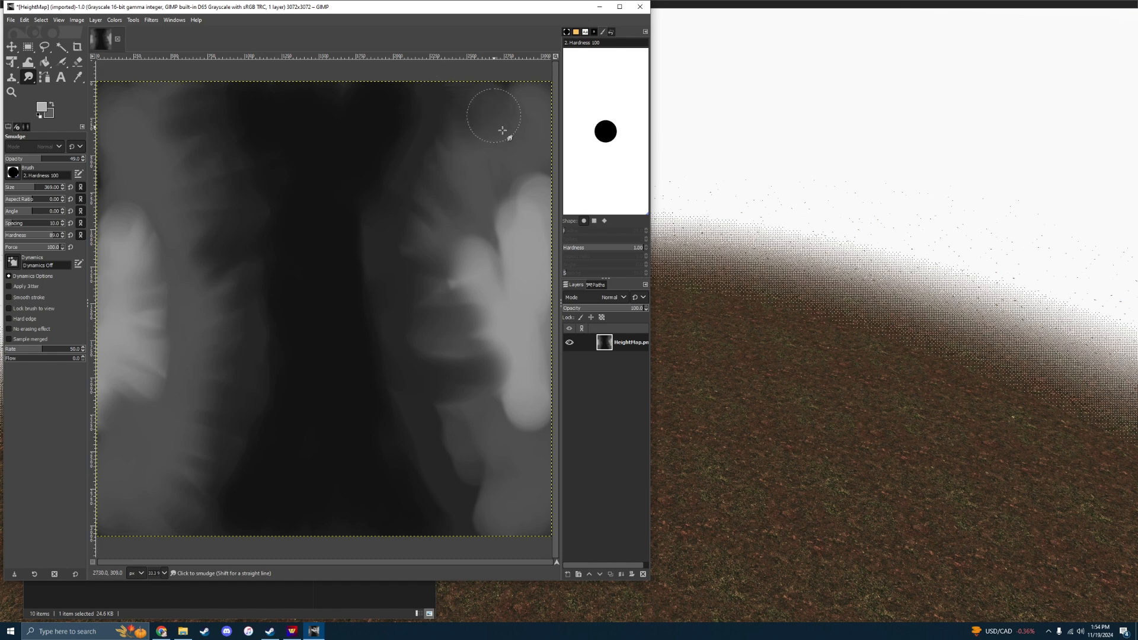
drag(493, 116, 494, 349)
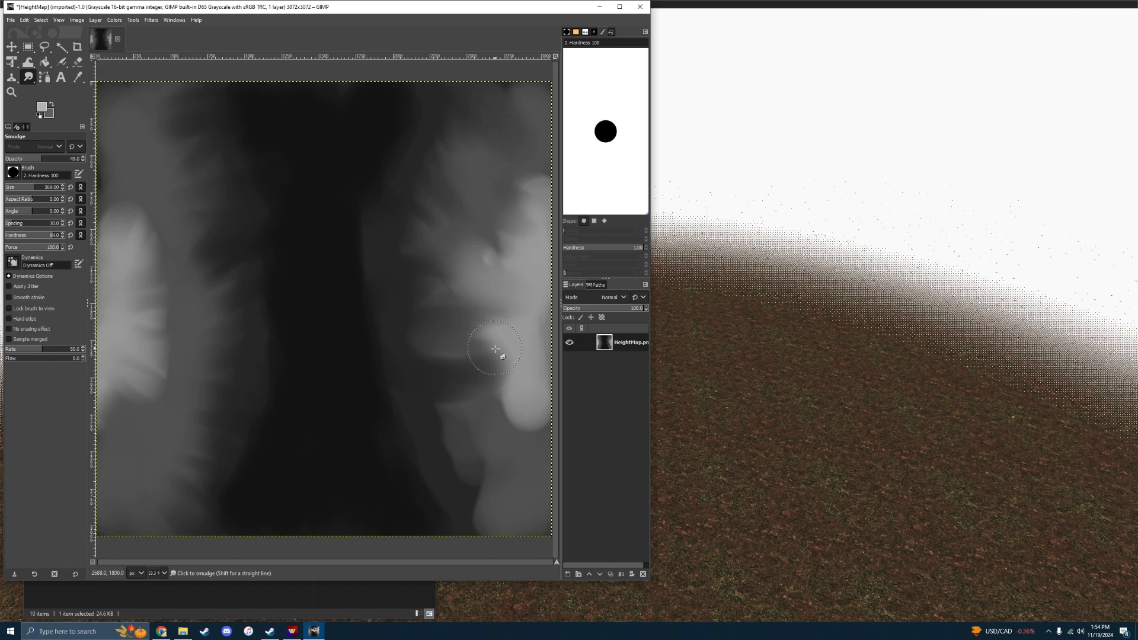
drag(497, 348, 523, 501)
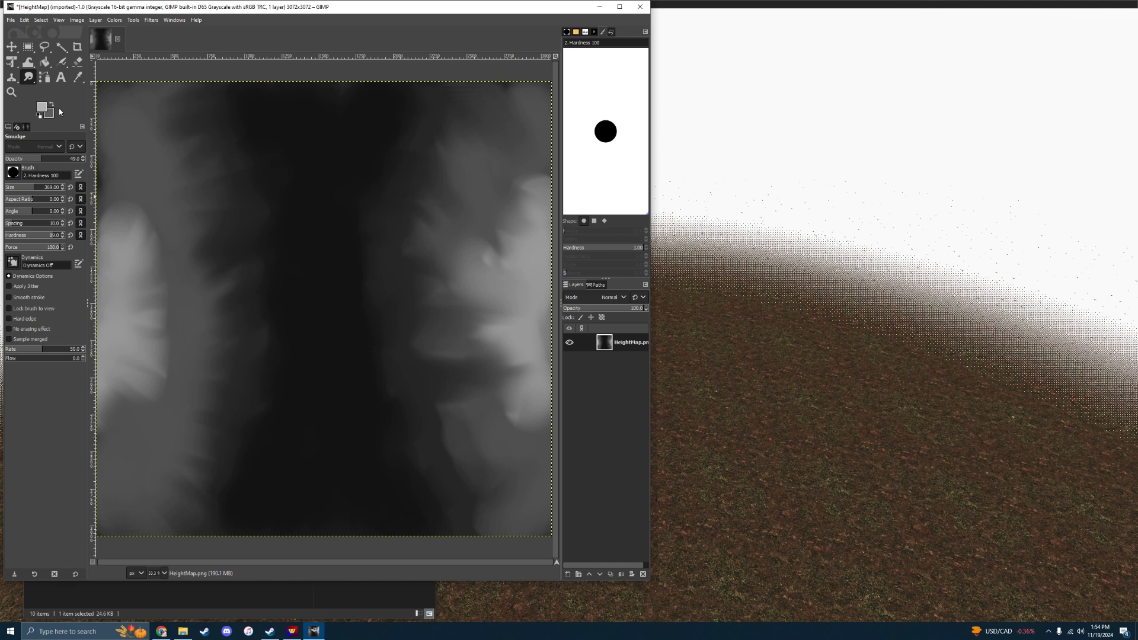
click(42, 107)
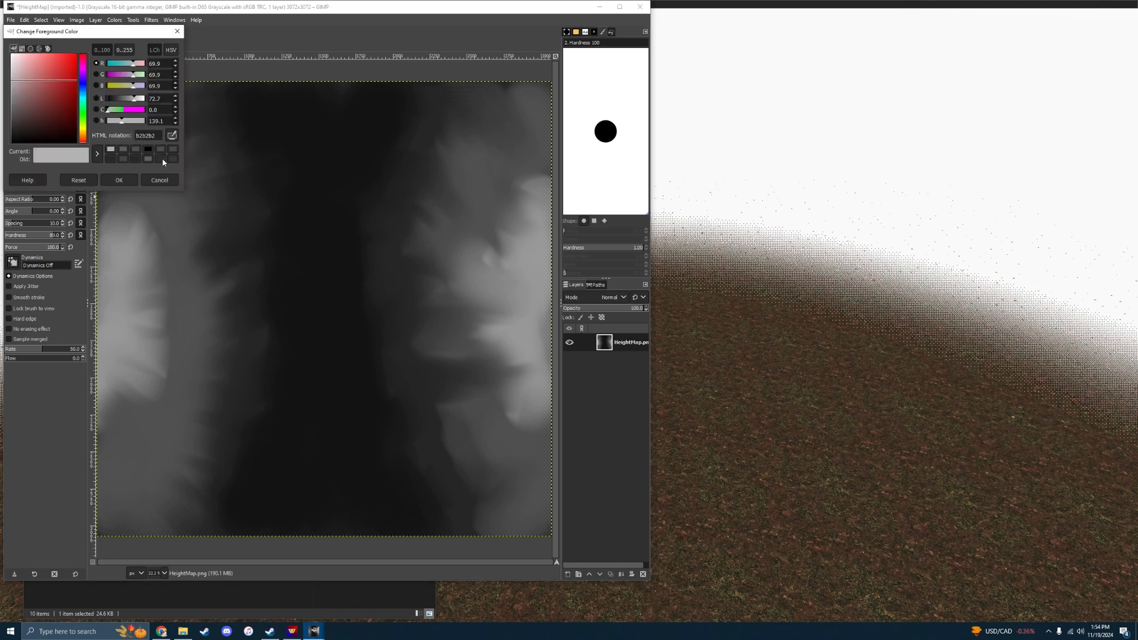
Set the foreground to black and switch from Airbrush to the Paintbrush tool
click(159, 180)
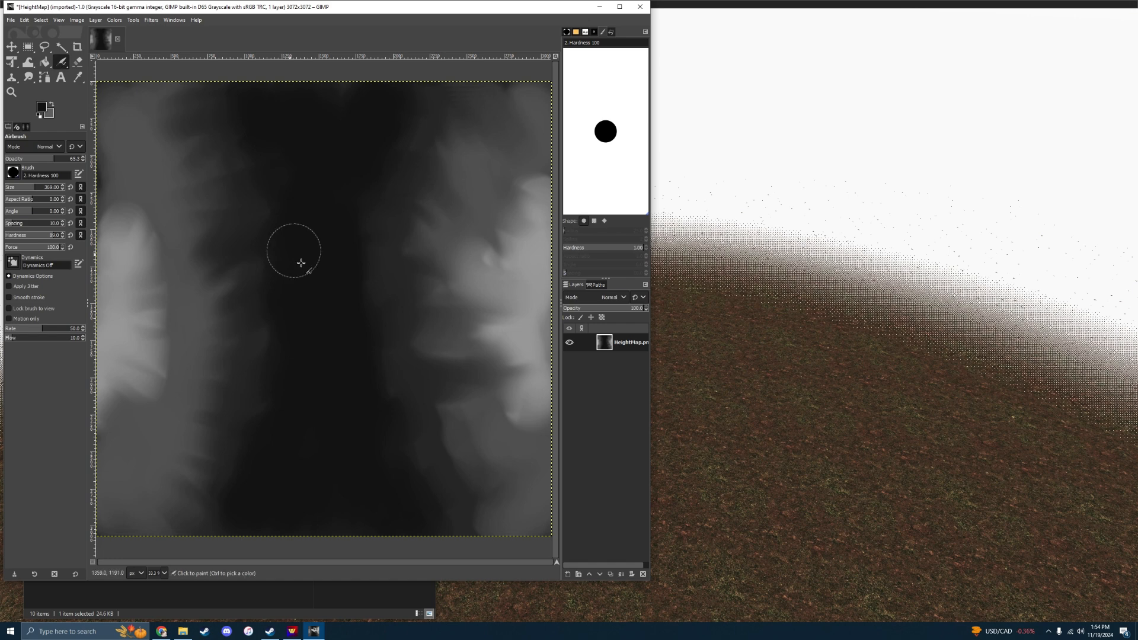
mouse_move(335, 100)
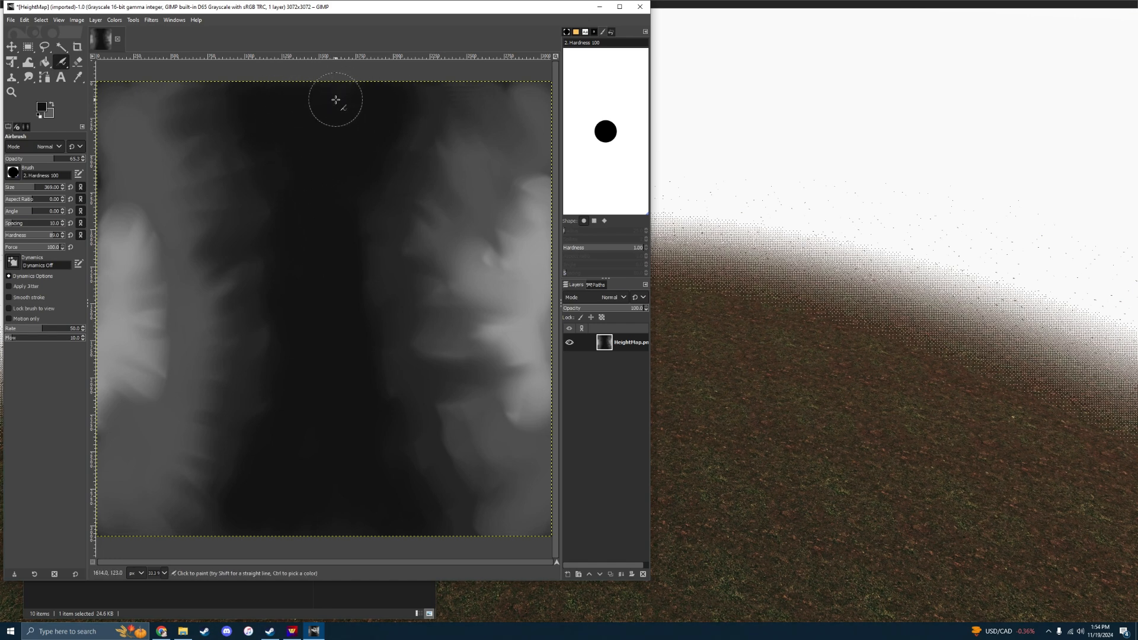
click(62, 63)
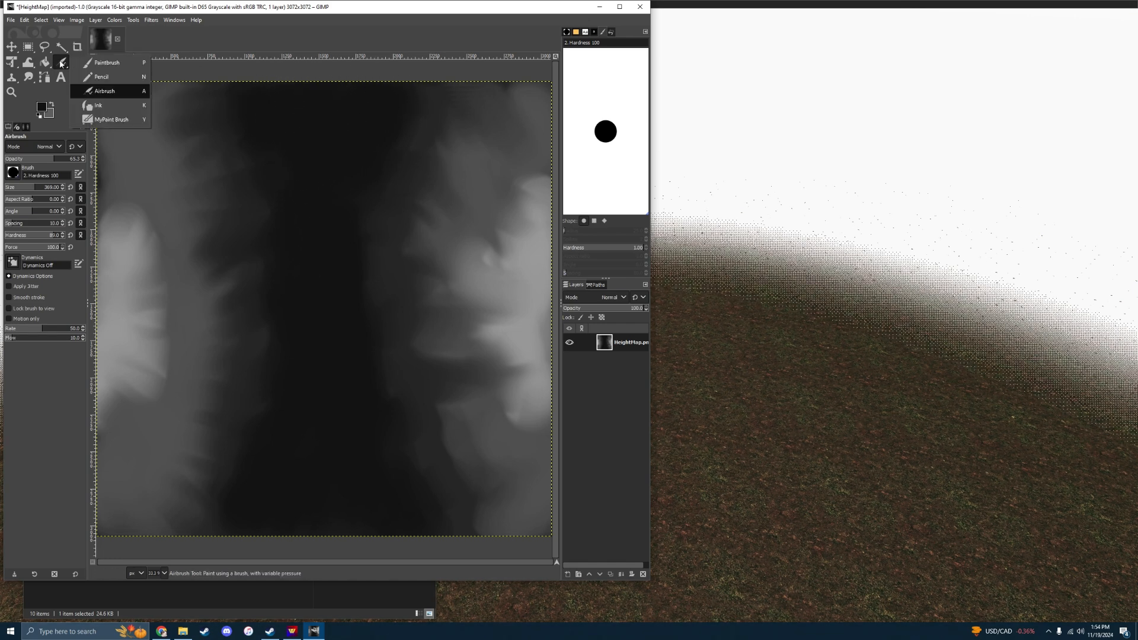
click(107, 62)
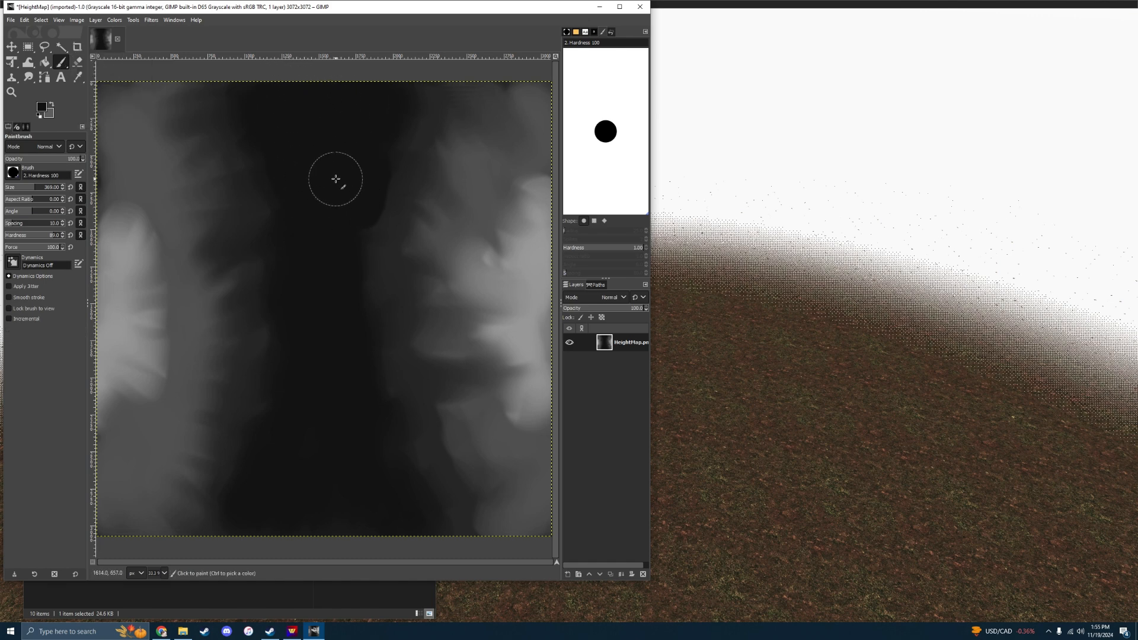
mouse_move(338, 106)
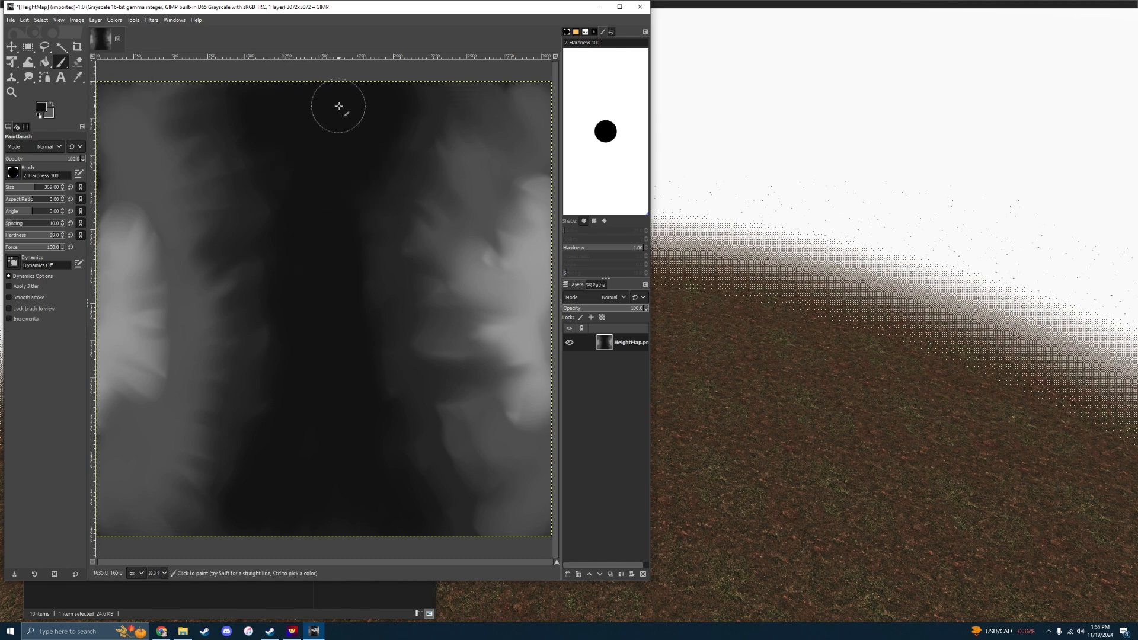
mouse_move(303, 161)
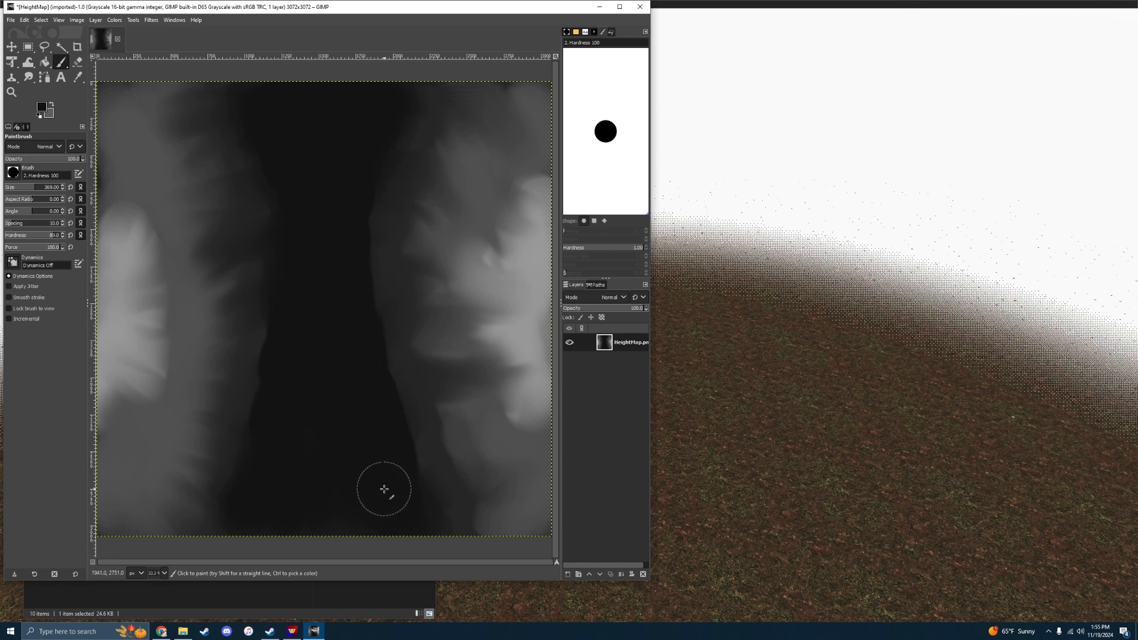
mouse_move(245, 482)
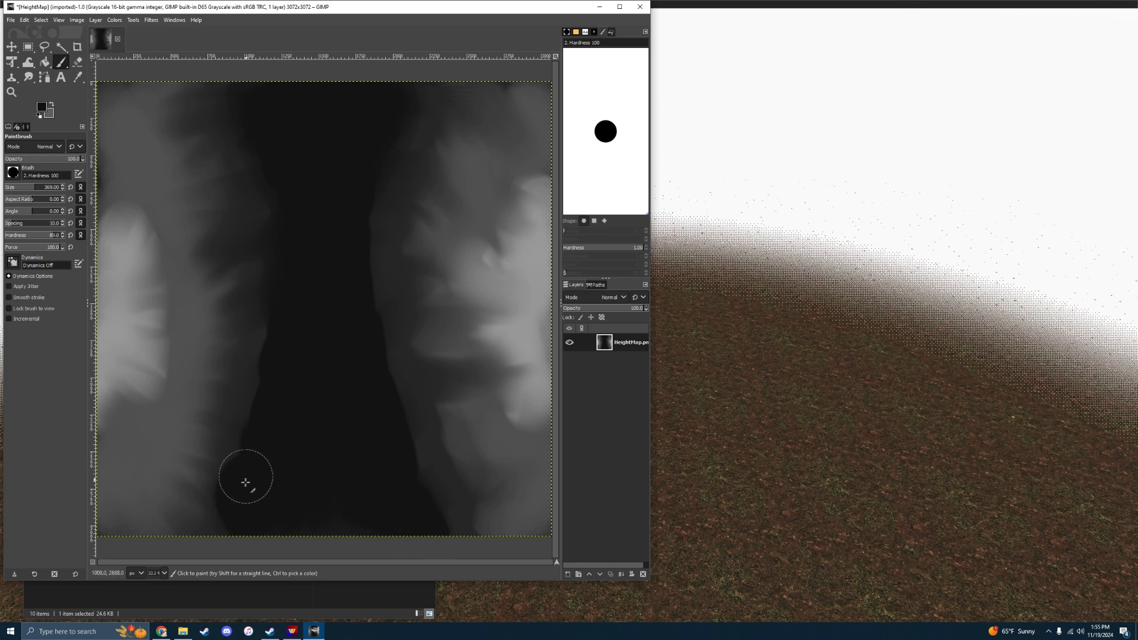
mouse_move(337, 141)
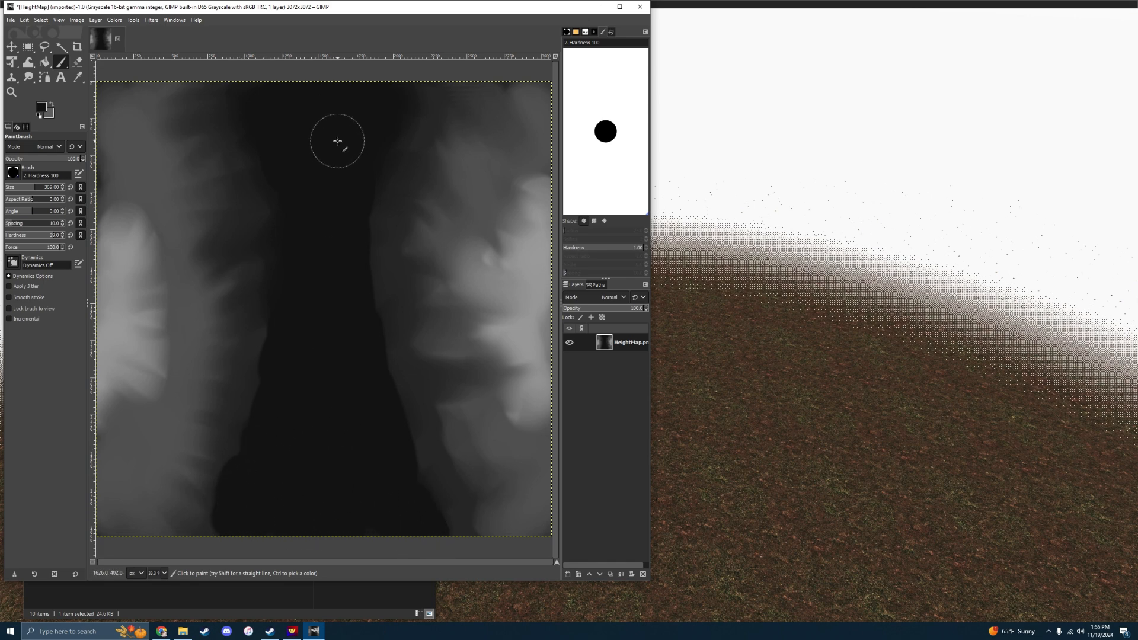
mouse_move(252, 95)
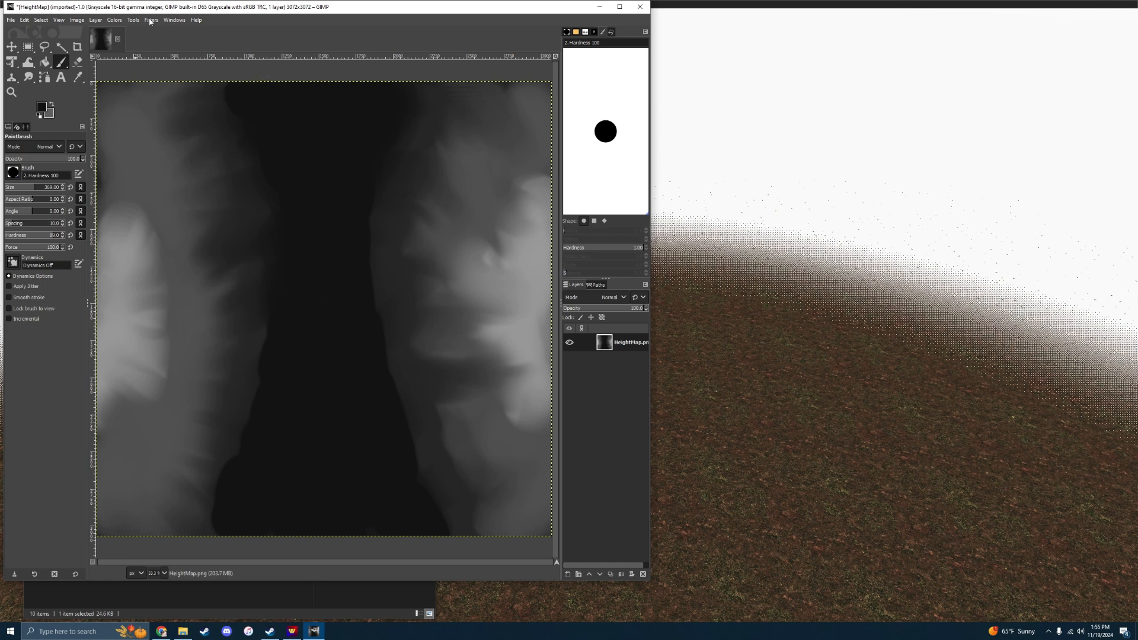
Apply a Gaussian blur across the entire HeightMap image in GIMP
click(149, 20)
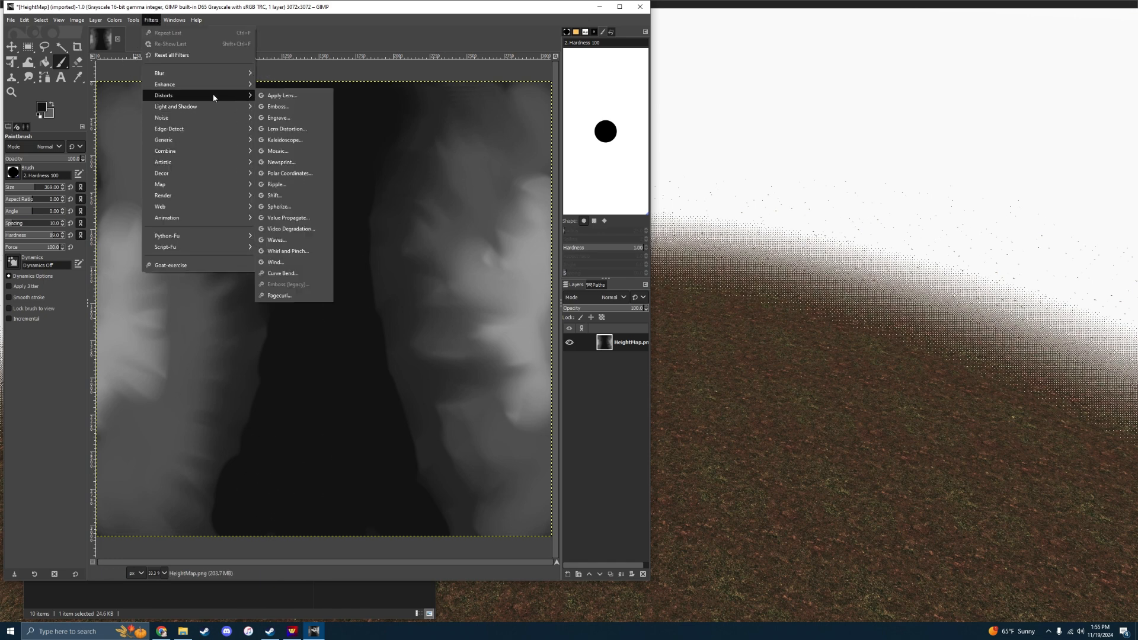
mouse_move(159, 72)
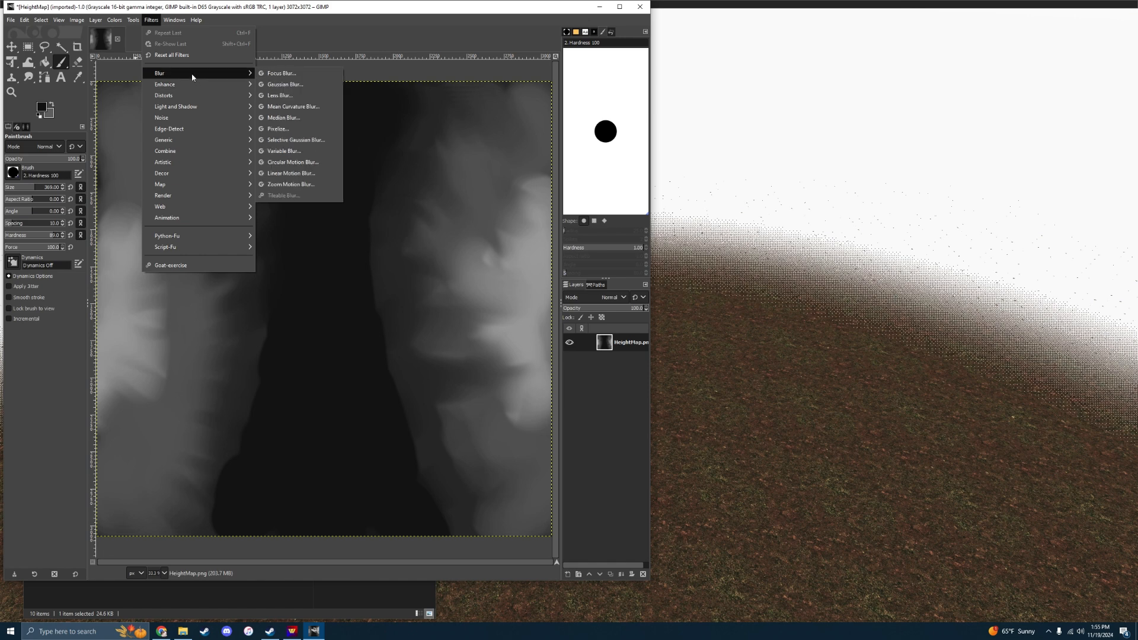
click(285, 84)
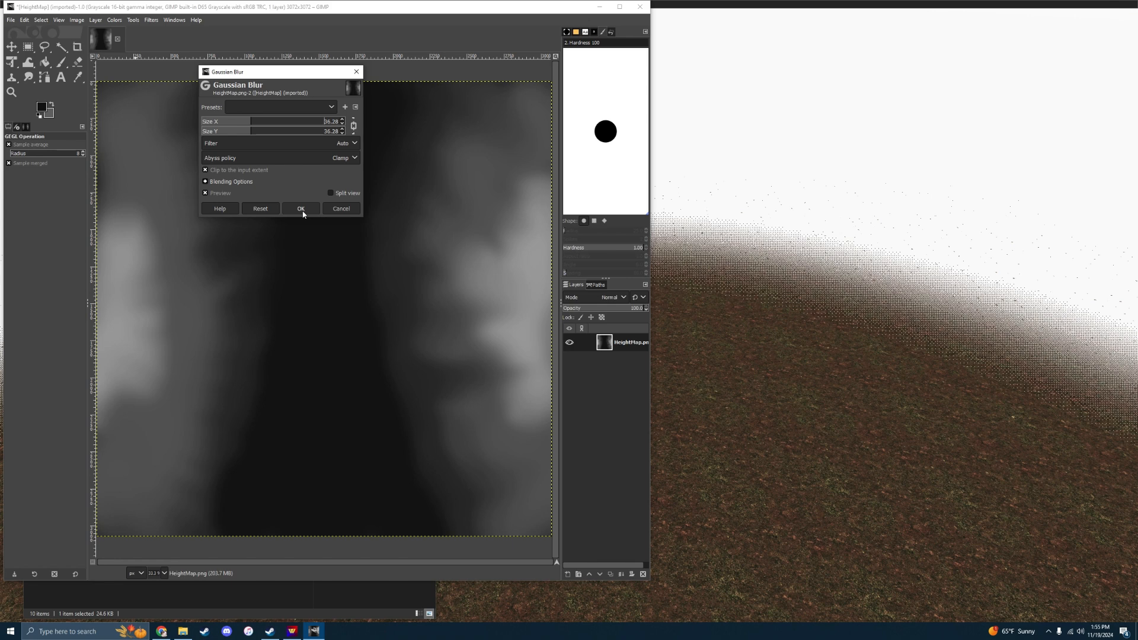
click(301, 207)
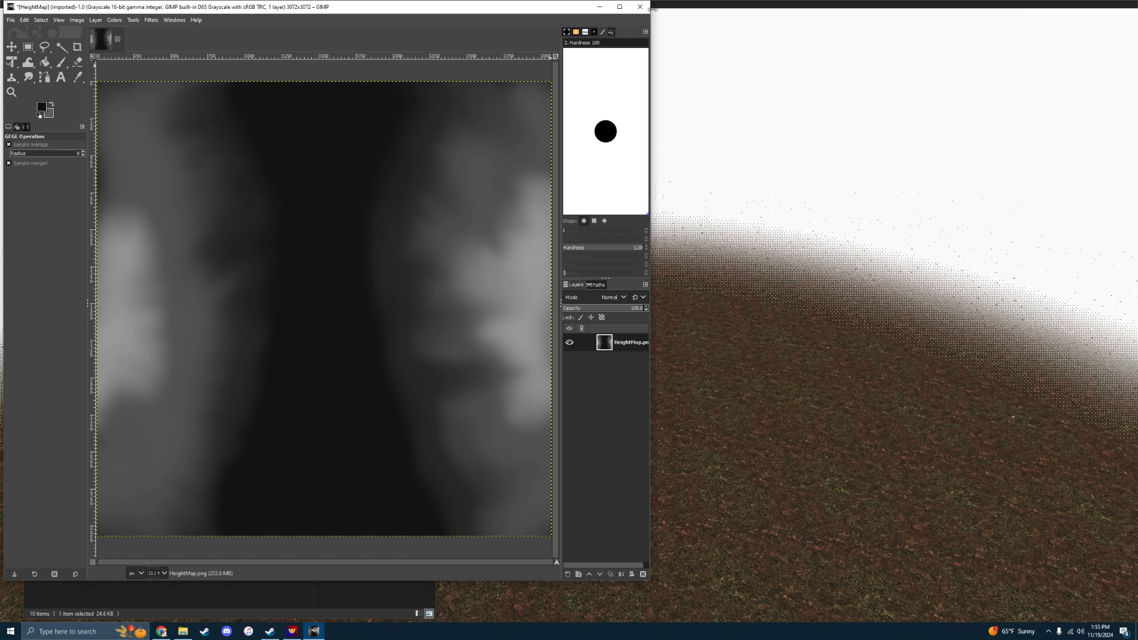
Export the blurred image over HeightMap.png in the Test folder, accepting replacement and PNG settings
click(640, 6)
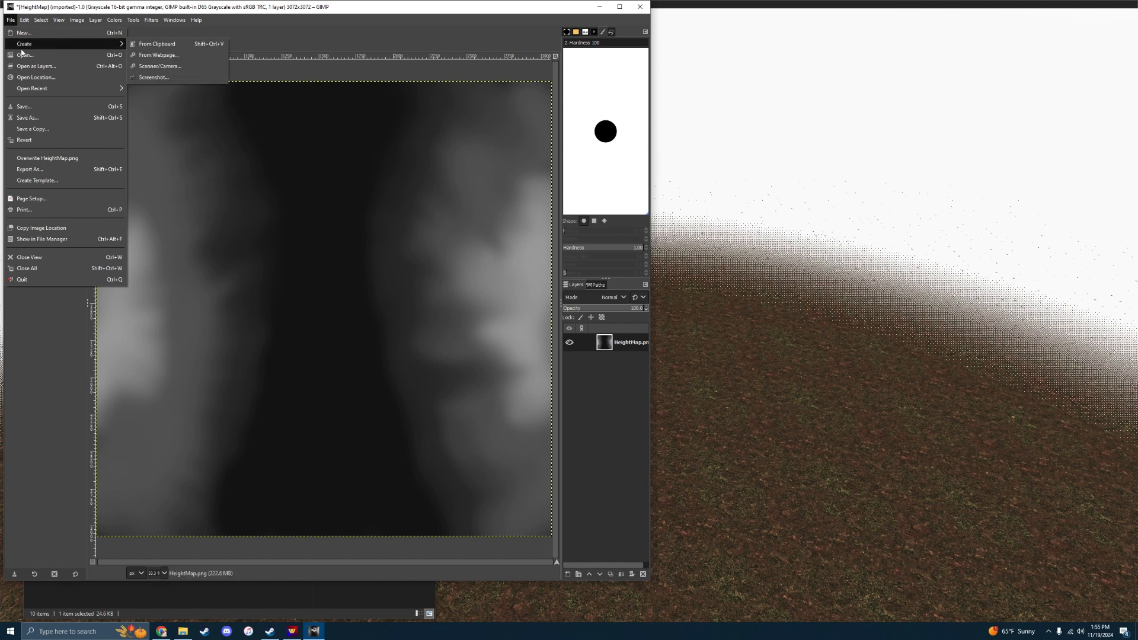
click(23, 107)
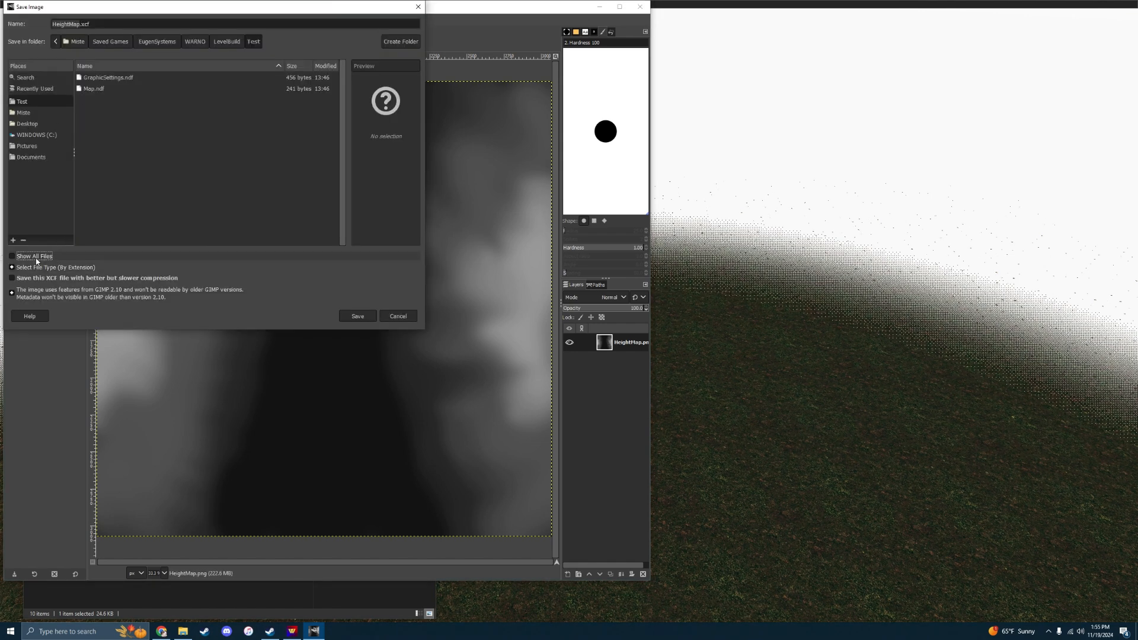
click(12, 255)
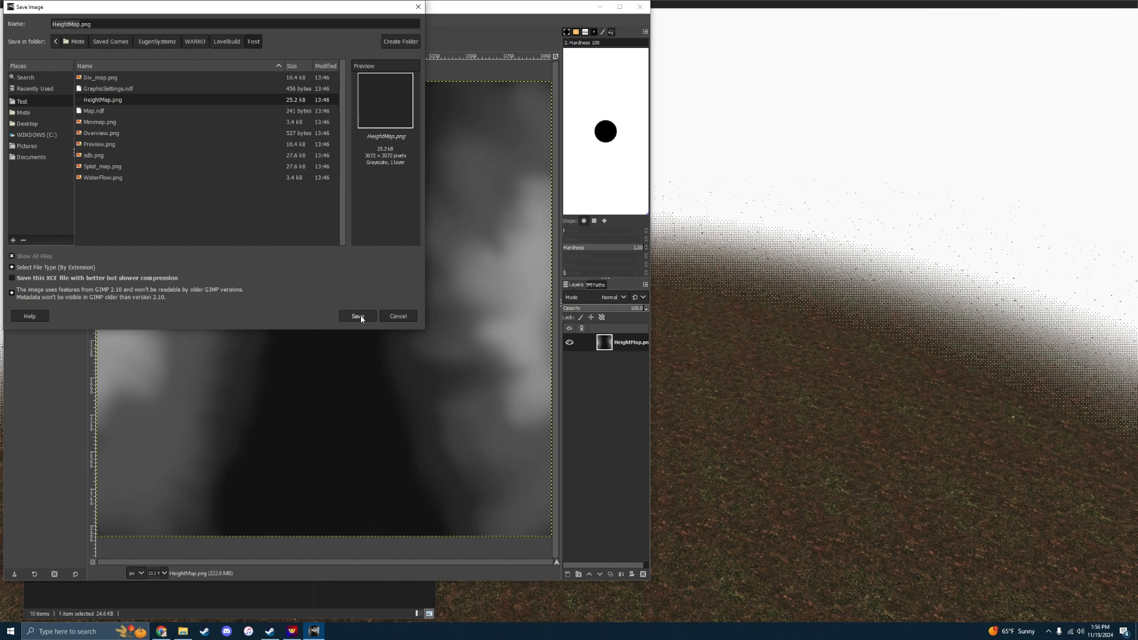
click(356, 316)
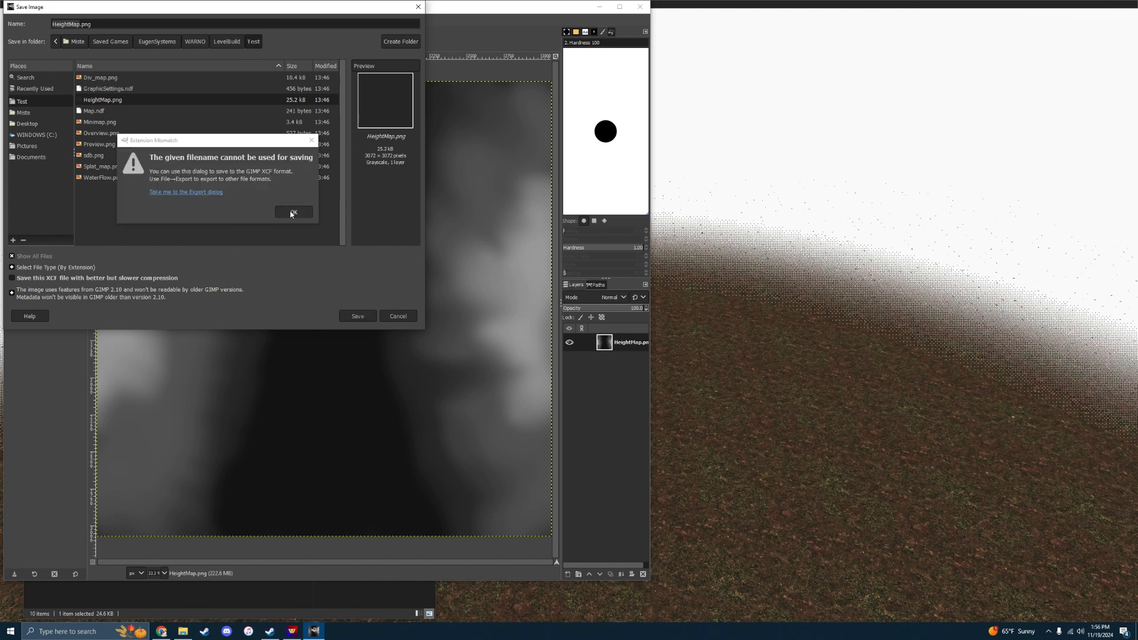
click(185, 191)
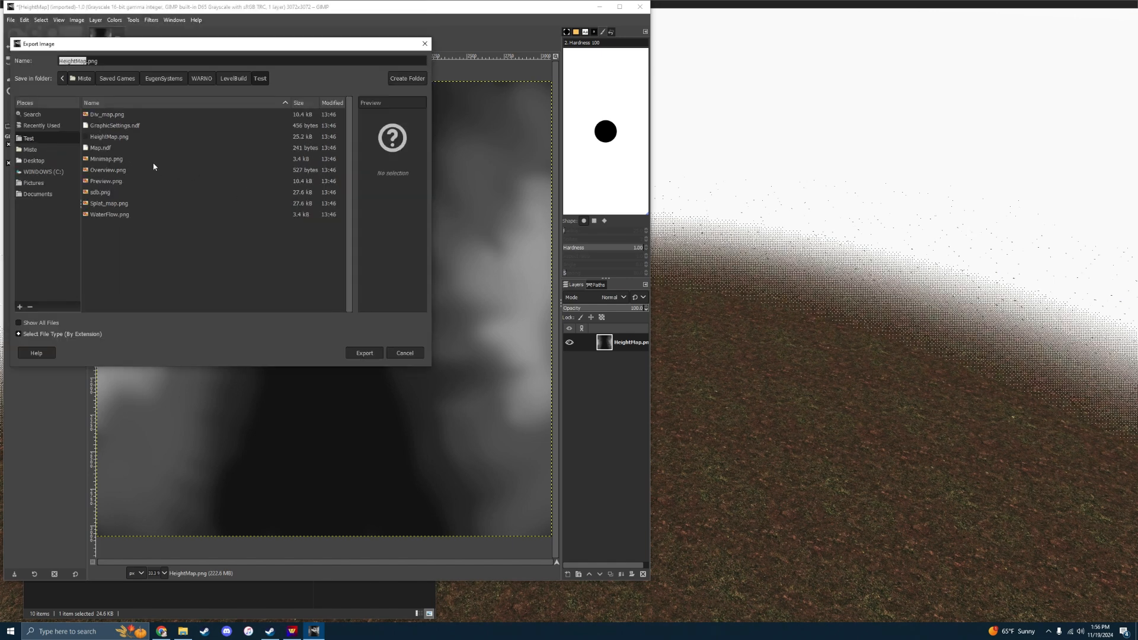
click(364, 353)
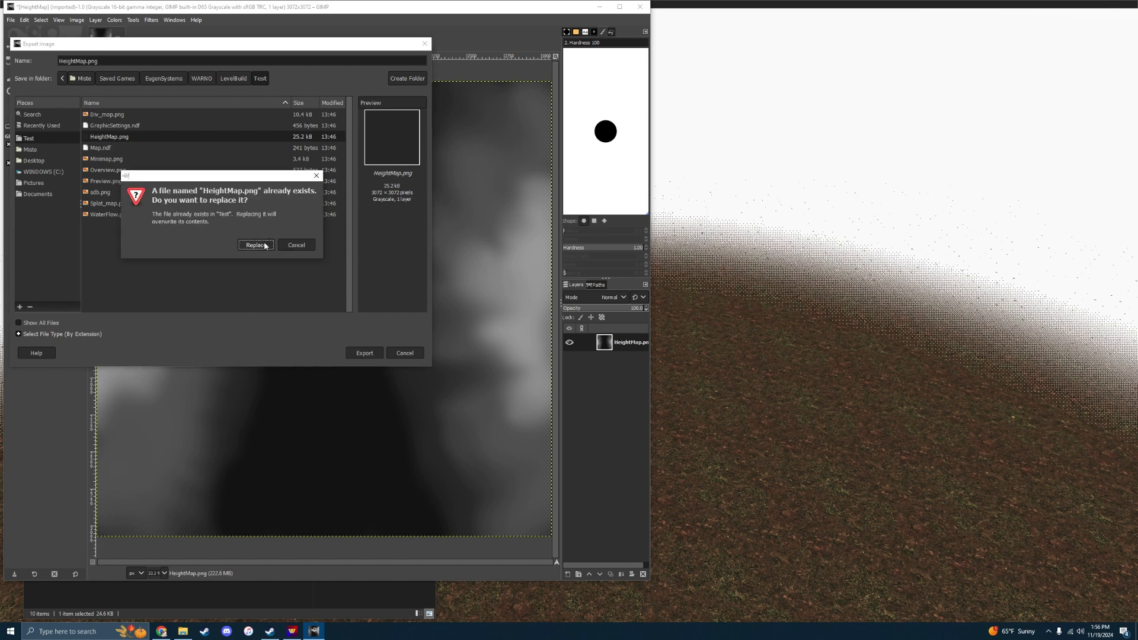
click(255, 245)
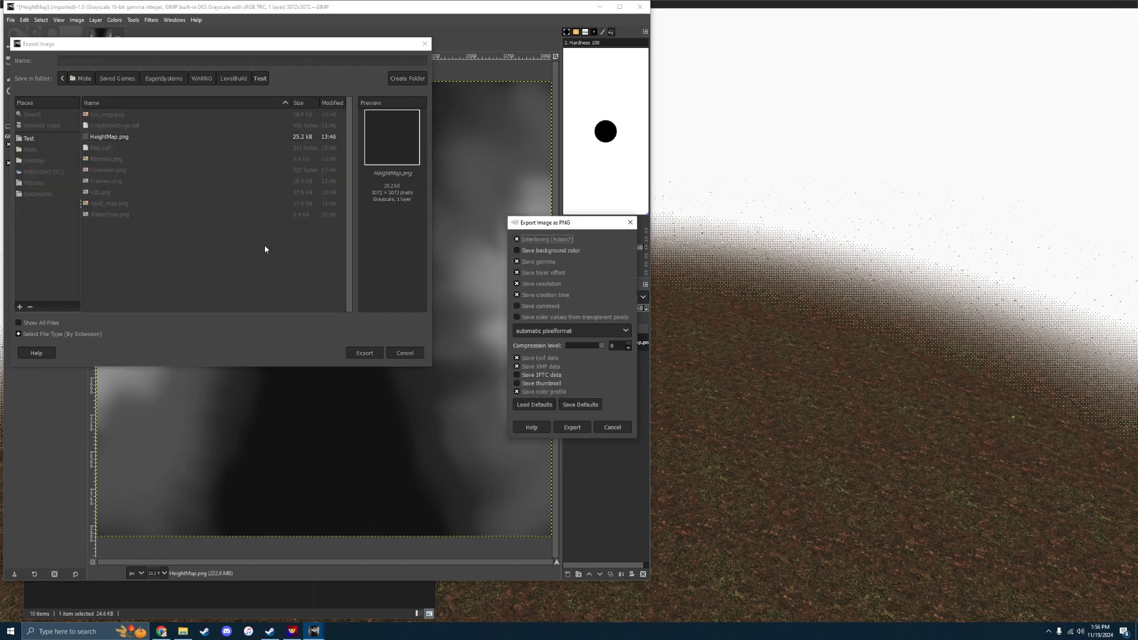
click(571, 426)
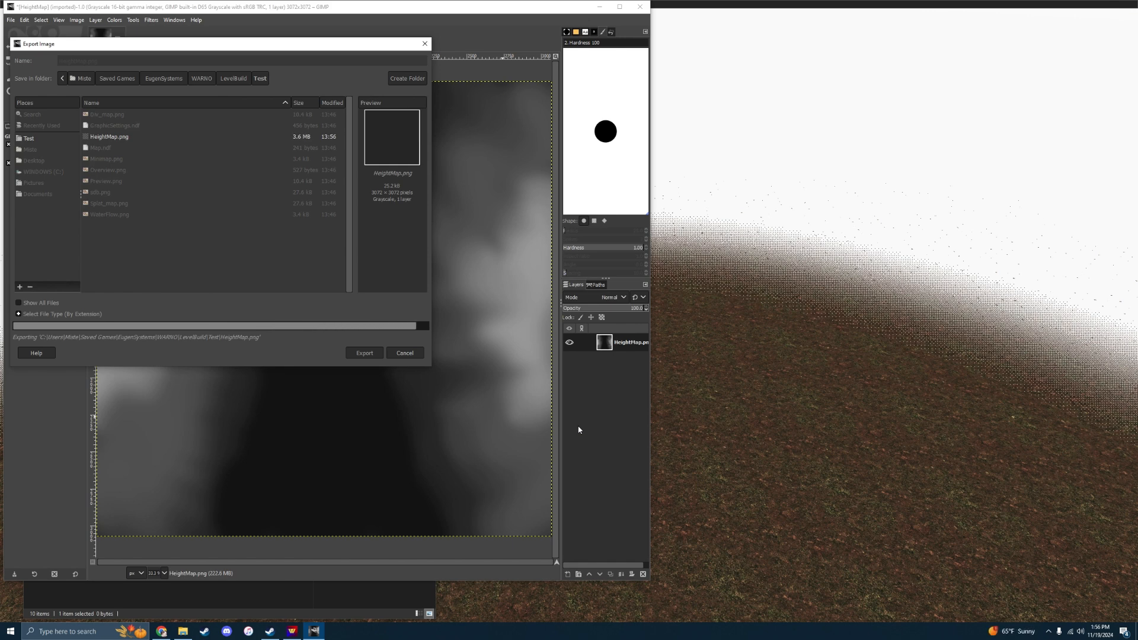
click(363, 353)
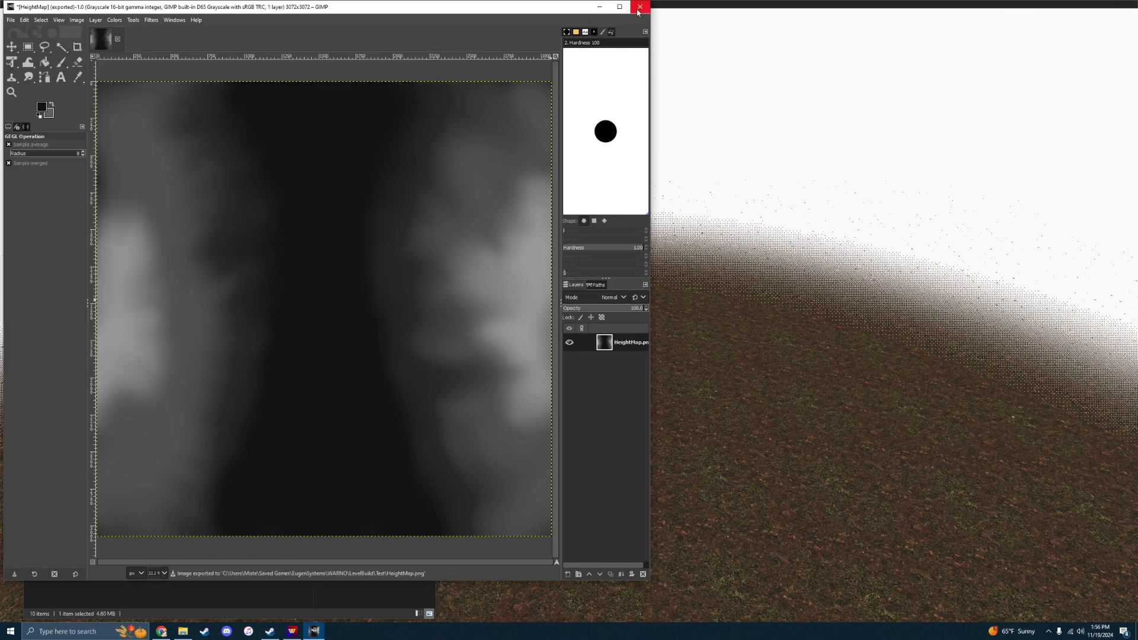
Close GIMP and the Test folder window, then bring Steam to the front
click(637, 7)
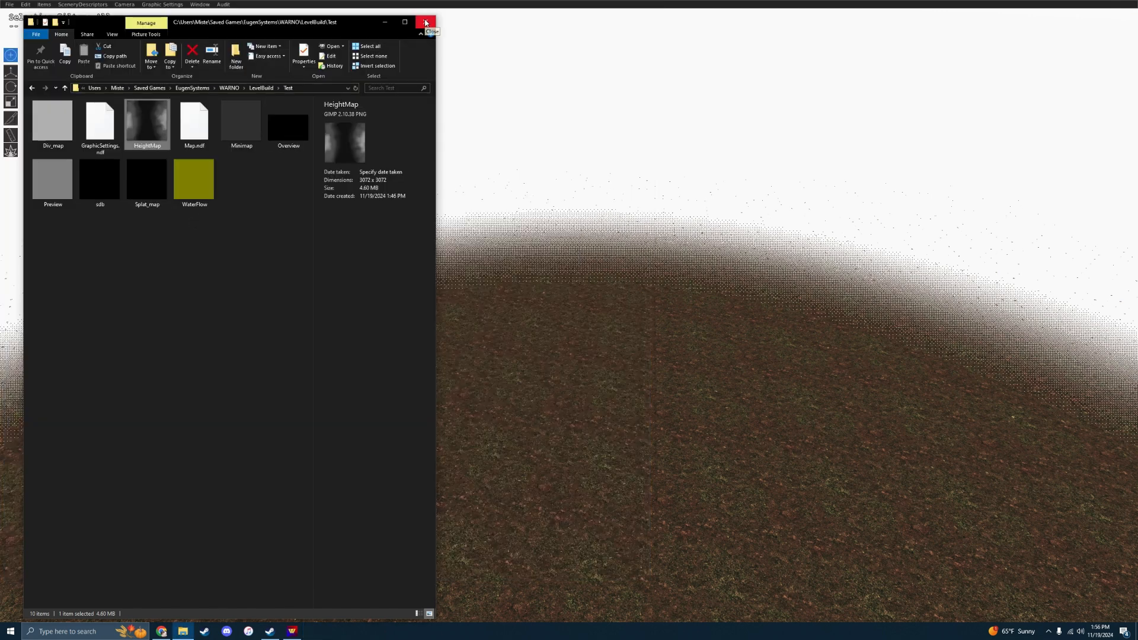
click(426, 21)
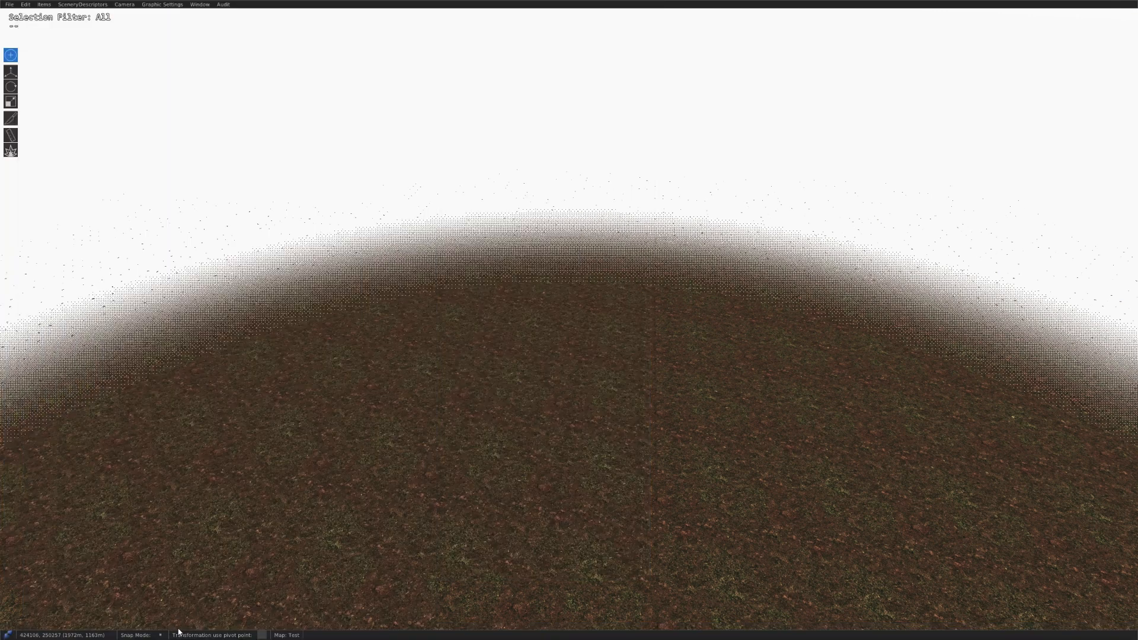
click(10, 631)
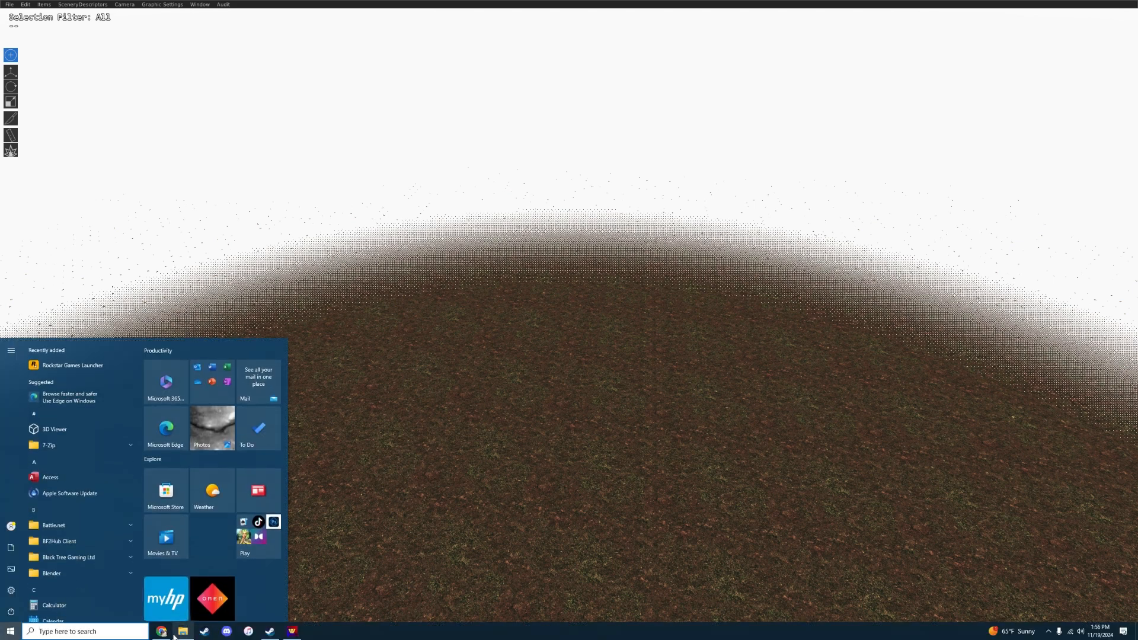
click(182, 631)
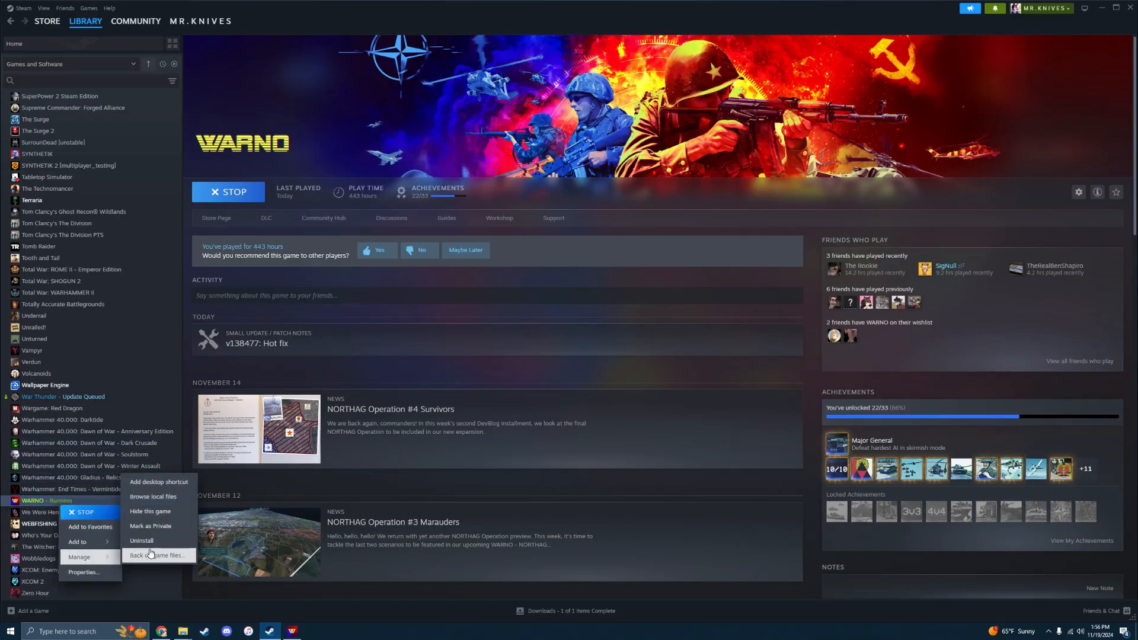
Open the Tools folder in WARNO's local files and select the LaunchGeneration and LaunchMapBaking scripts
click(152, 497)
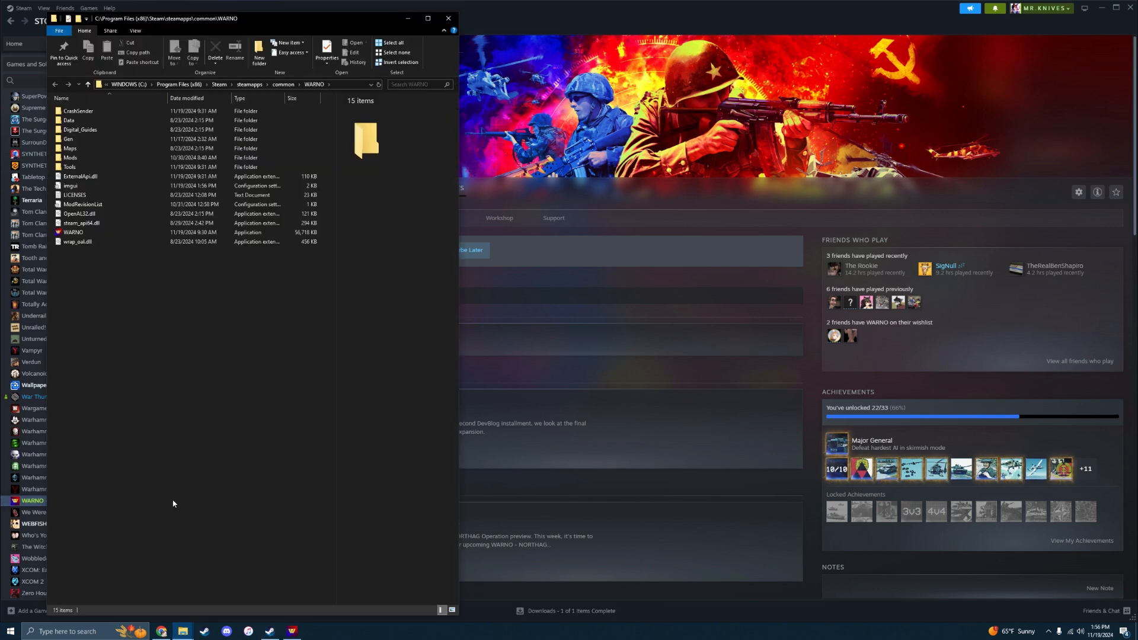
click(68, 120)
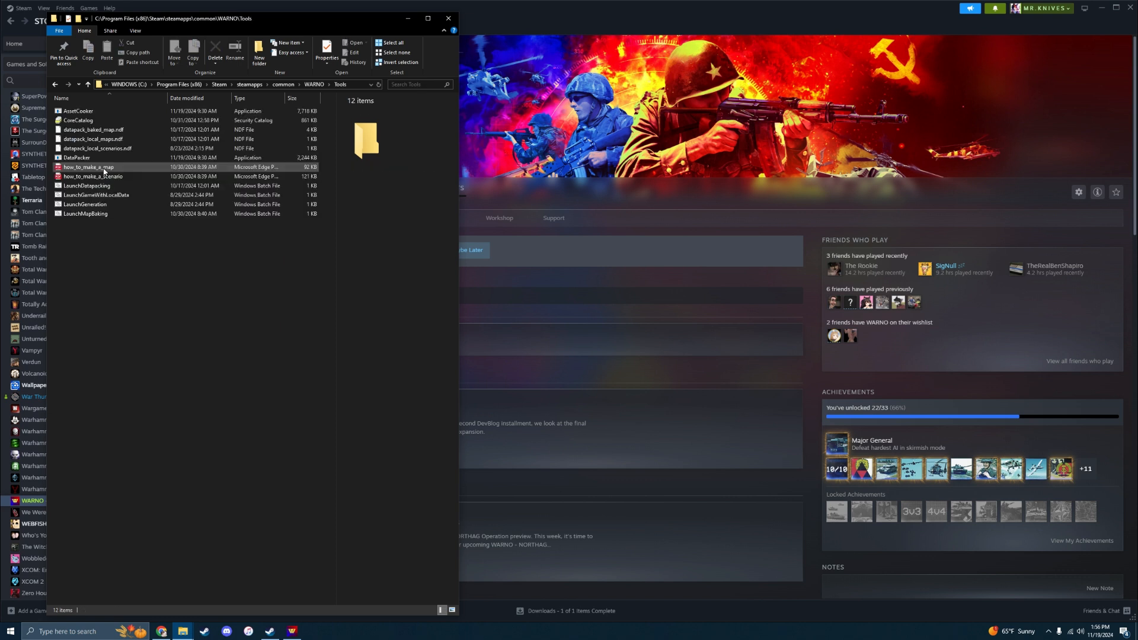
click(85, 204)
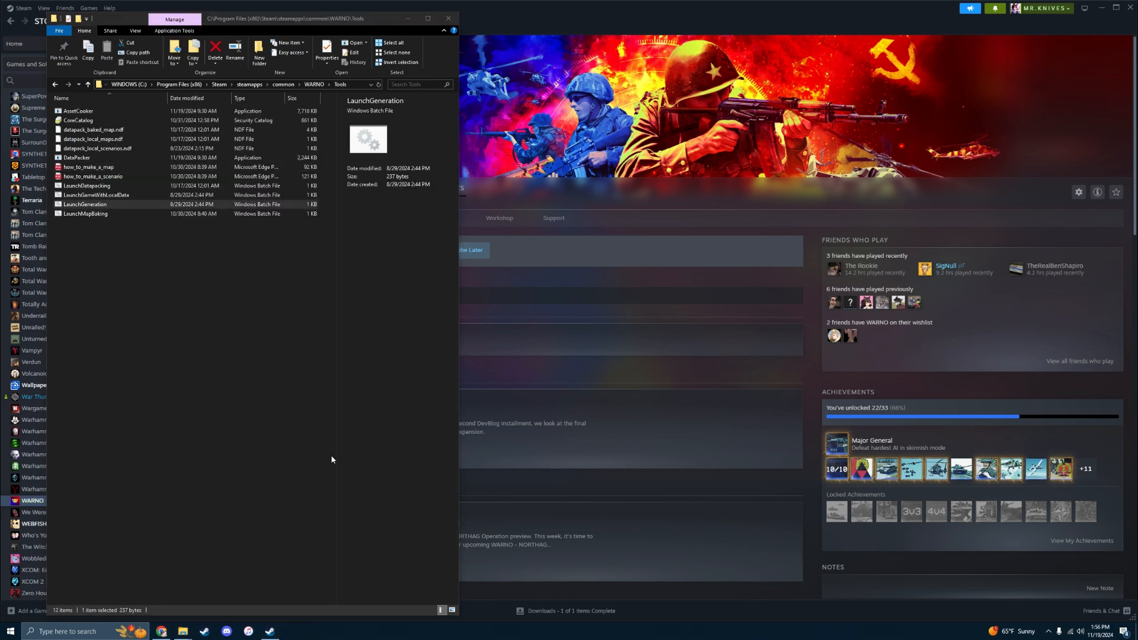
double_click(85, 204)
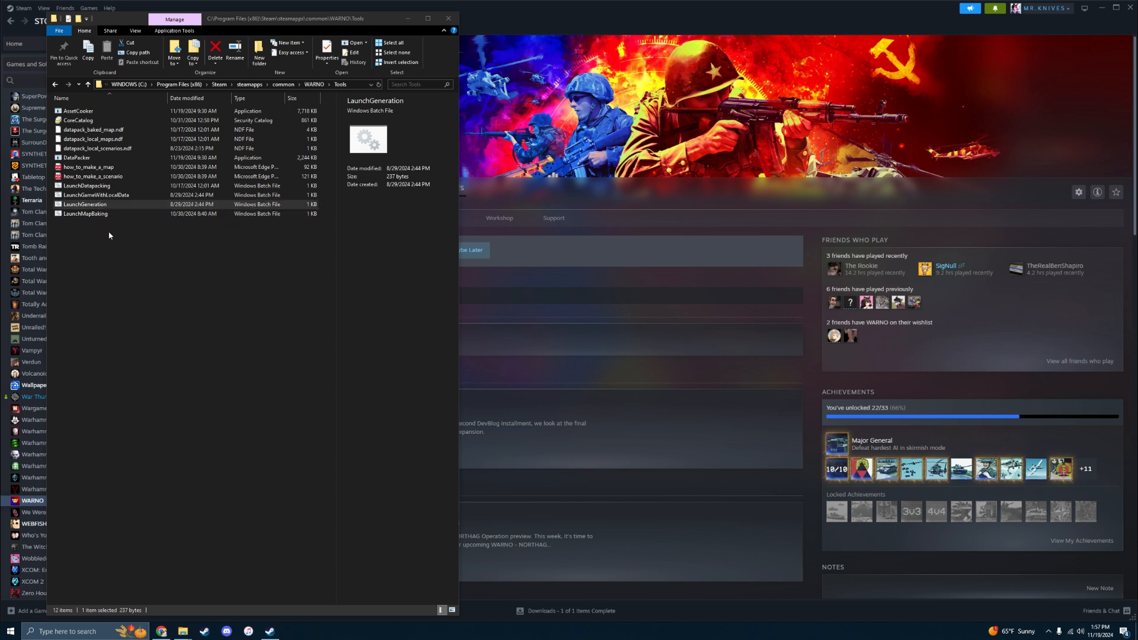
click(85, 213)
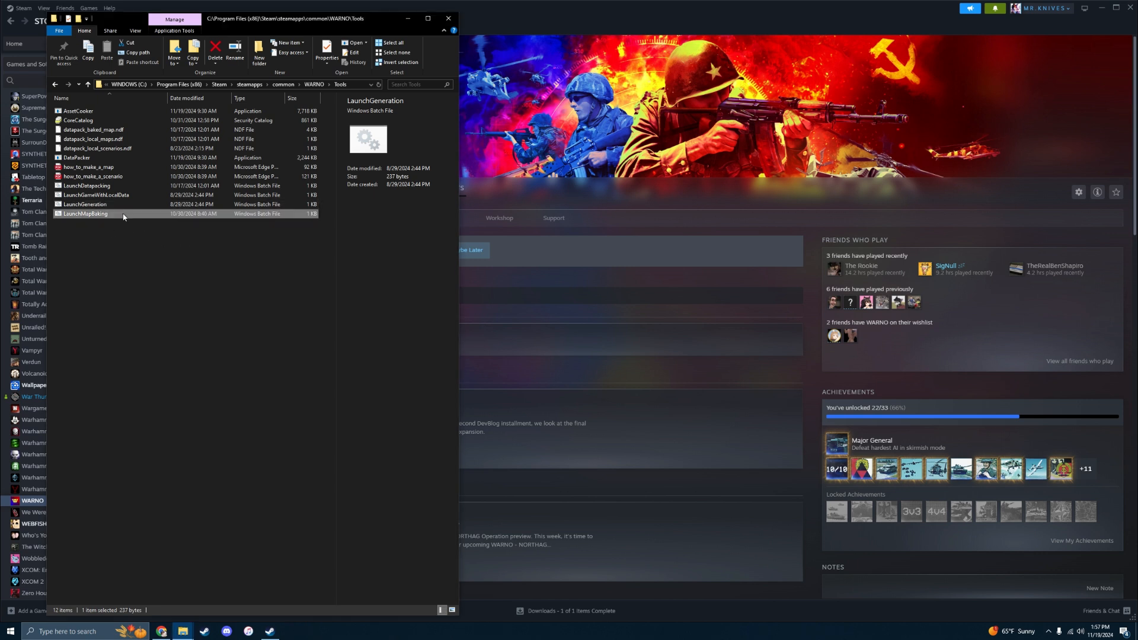
Run LaunchMapBaking.bat and enter 'Test' as the map name to bake it
double_click(84, 213)
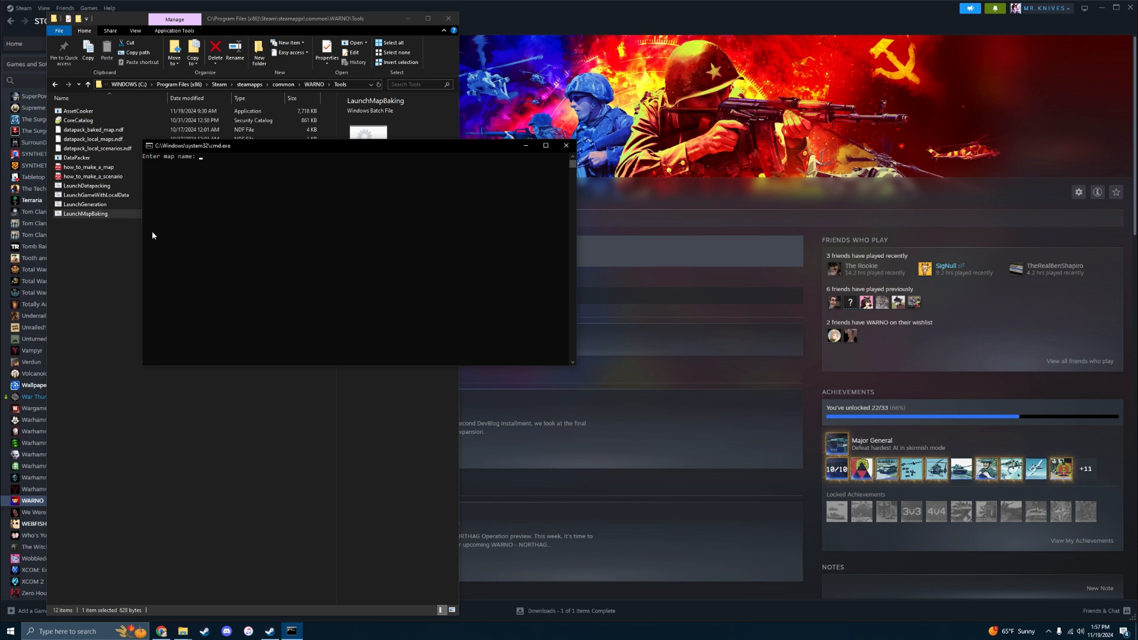
text(Test)
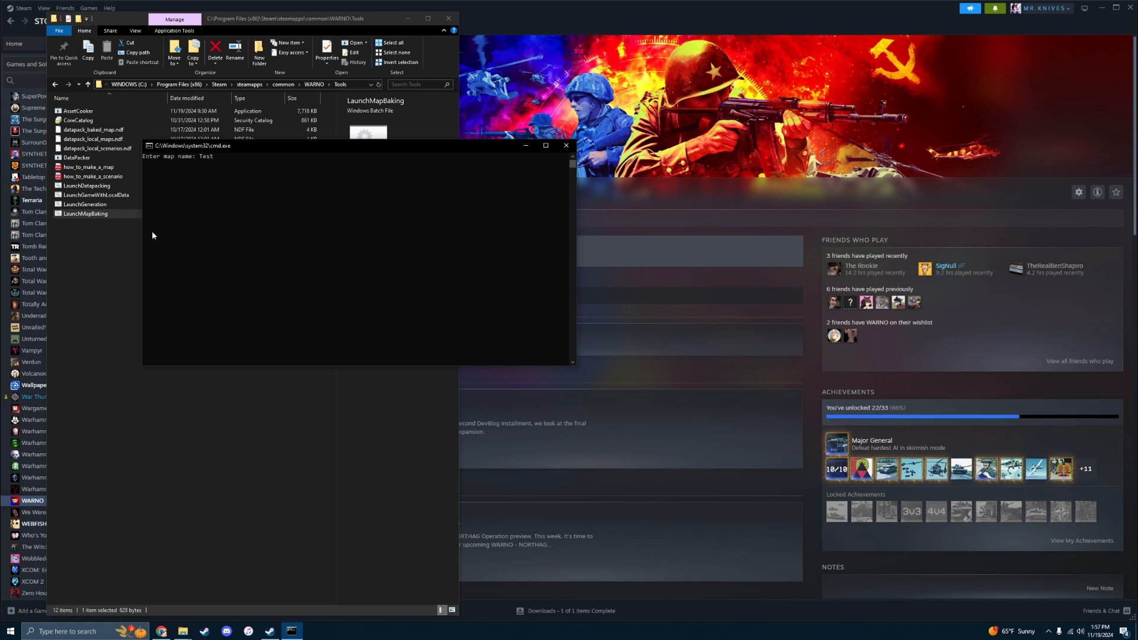
key(enter)
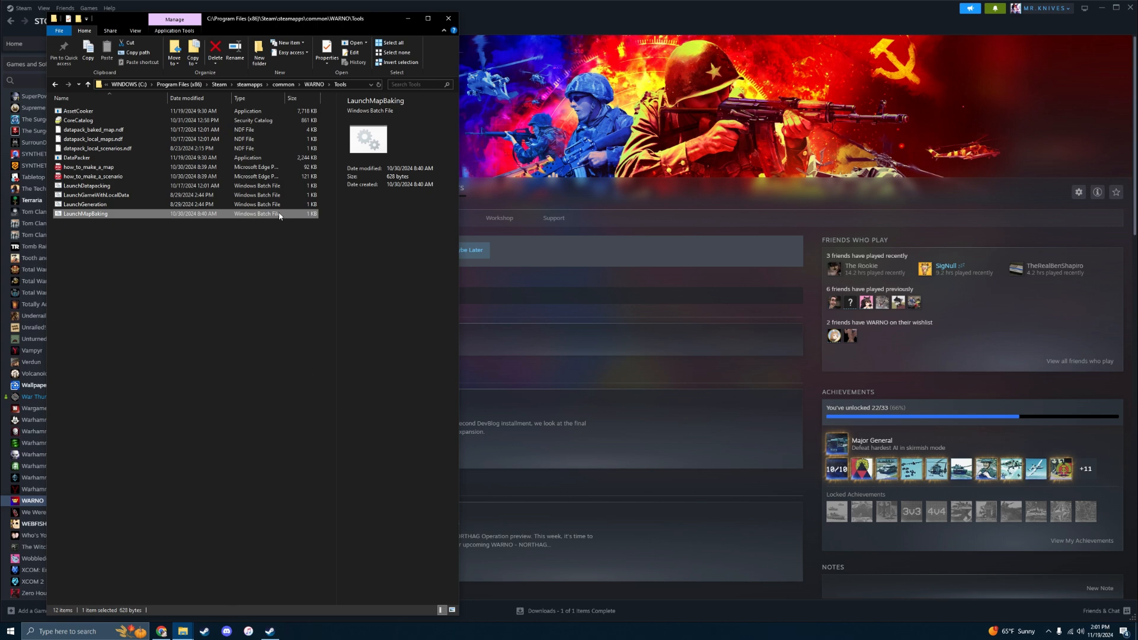
mouse_move(281, 633)
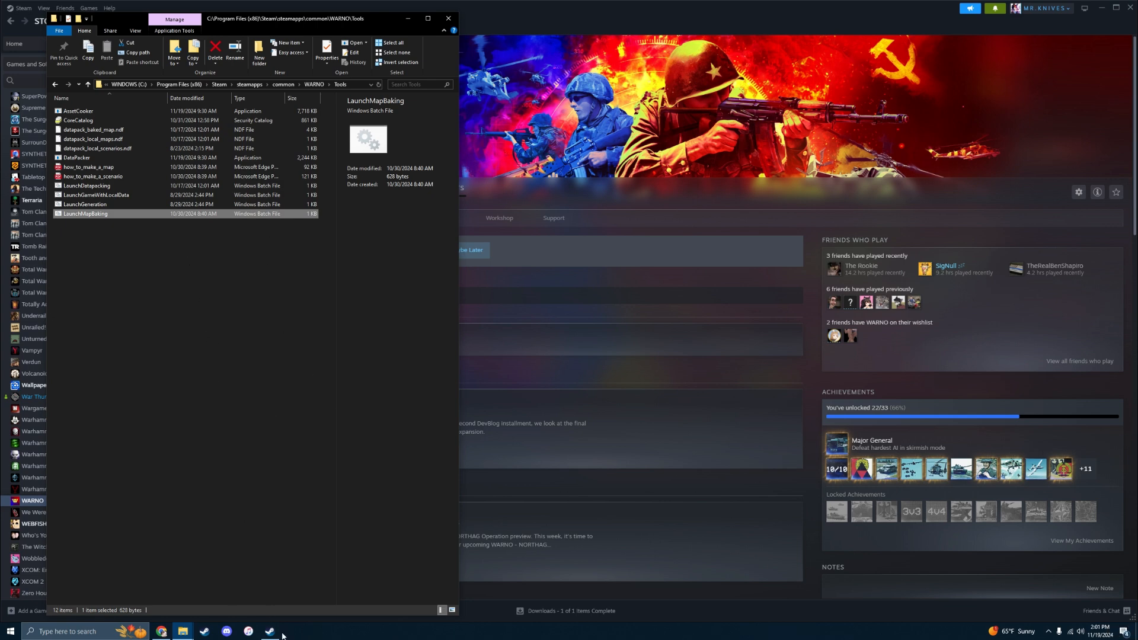
Launch WARNO from Steam using the Map Editor (Alpha) option
click(269, 631)
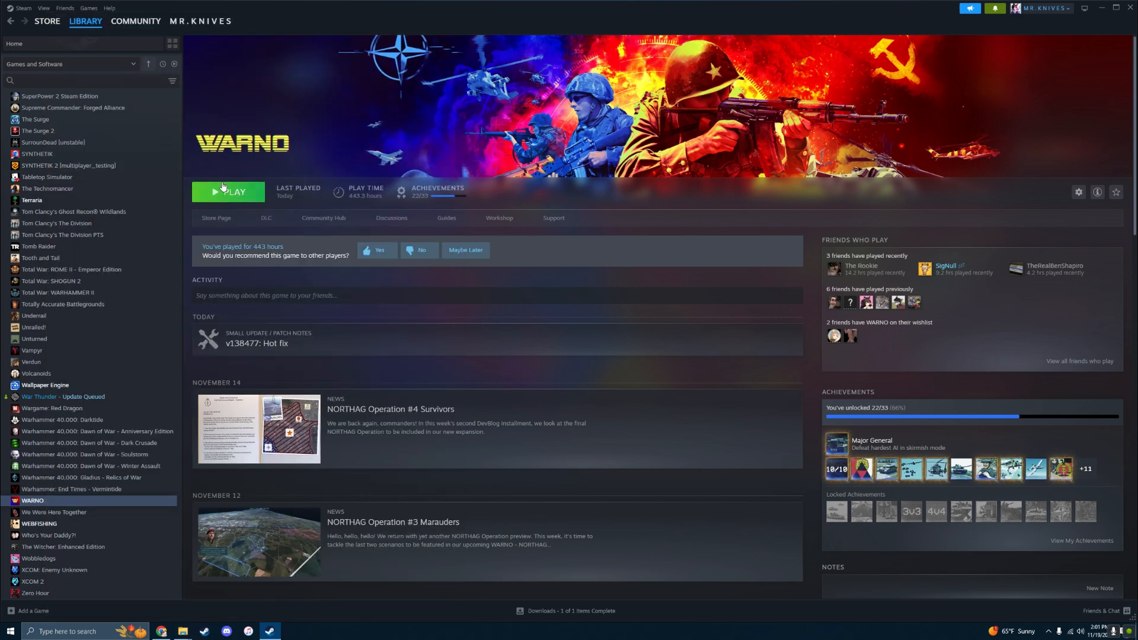
click(227, 192)
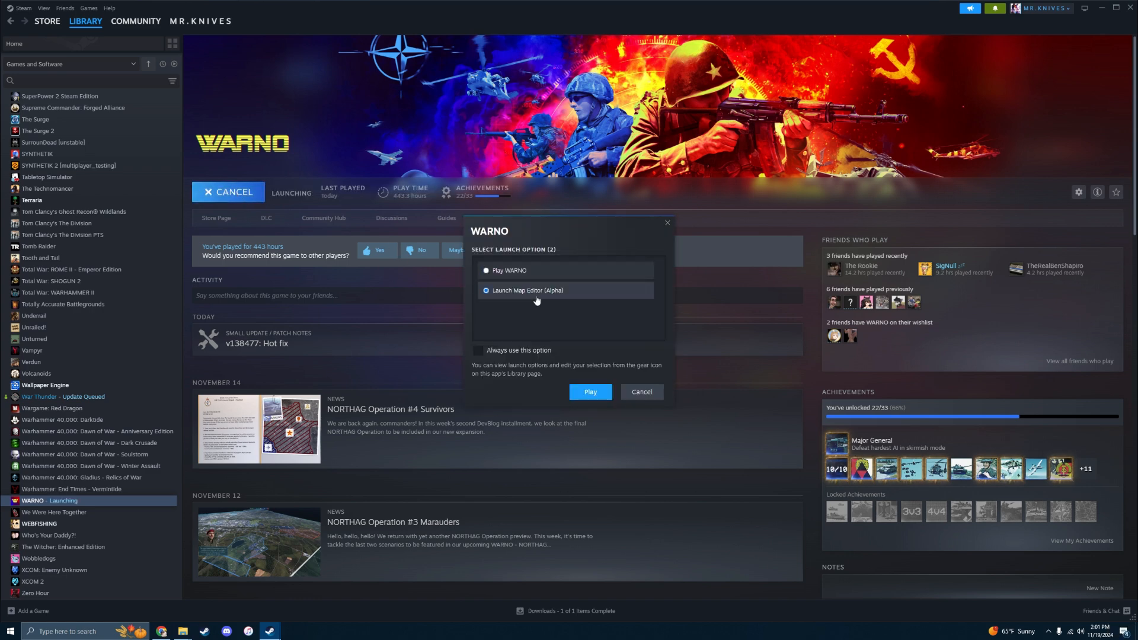
click(589, 392)
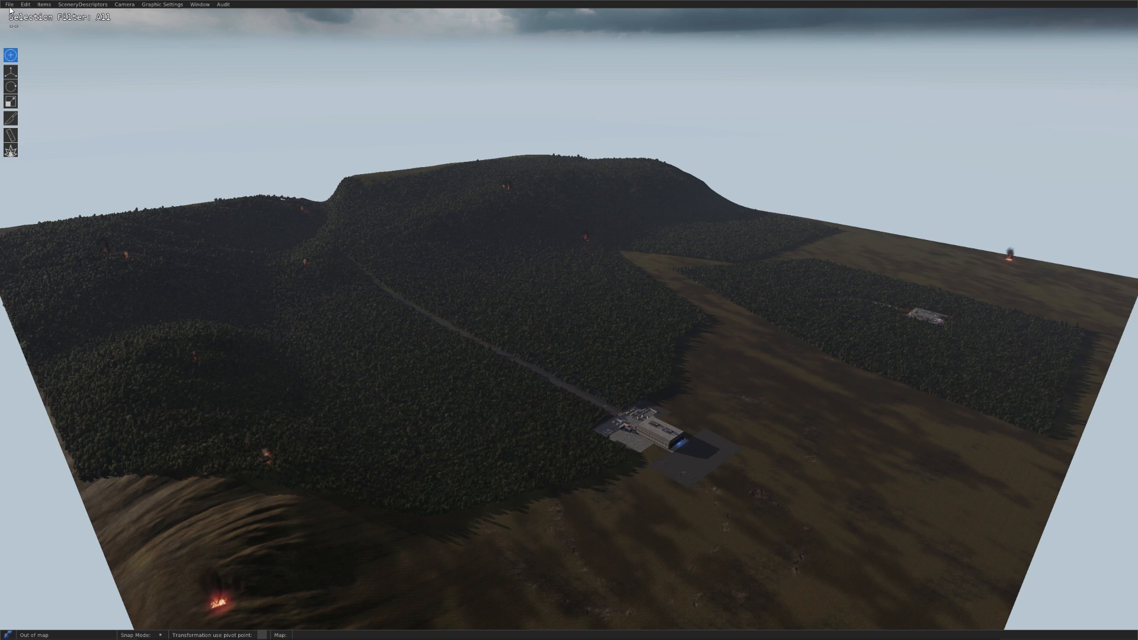
Open the Test map from the editor's File menu
click(10, 4)
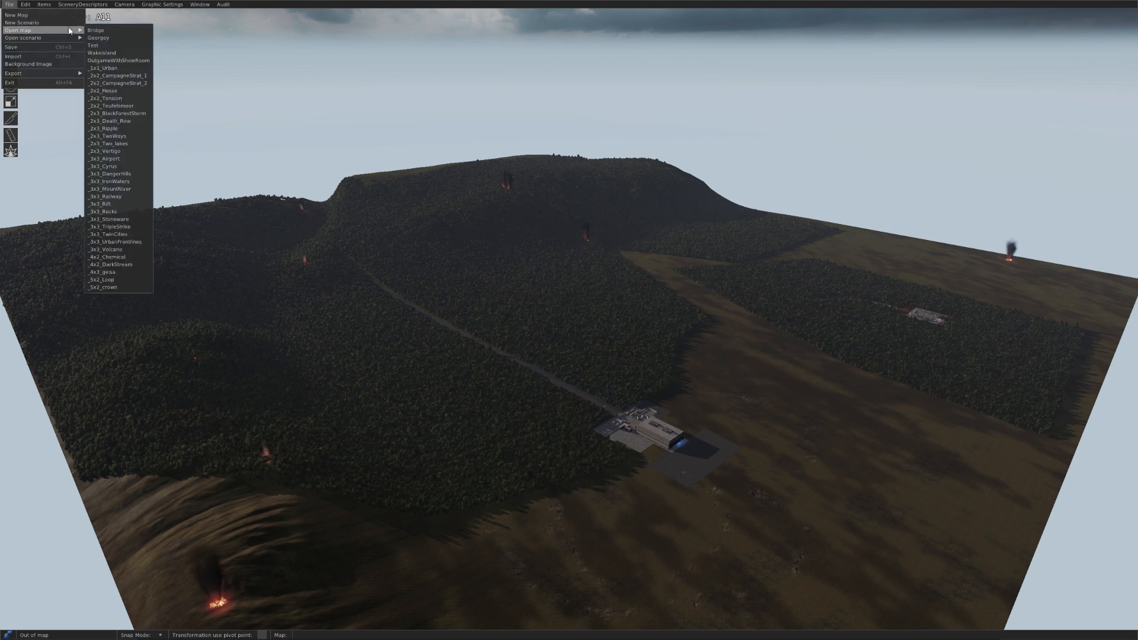
mouse_move(93, 45)
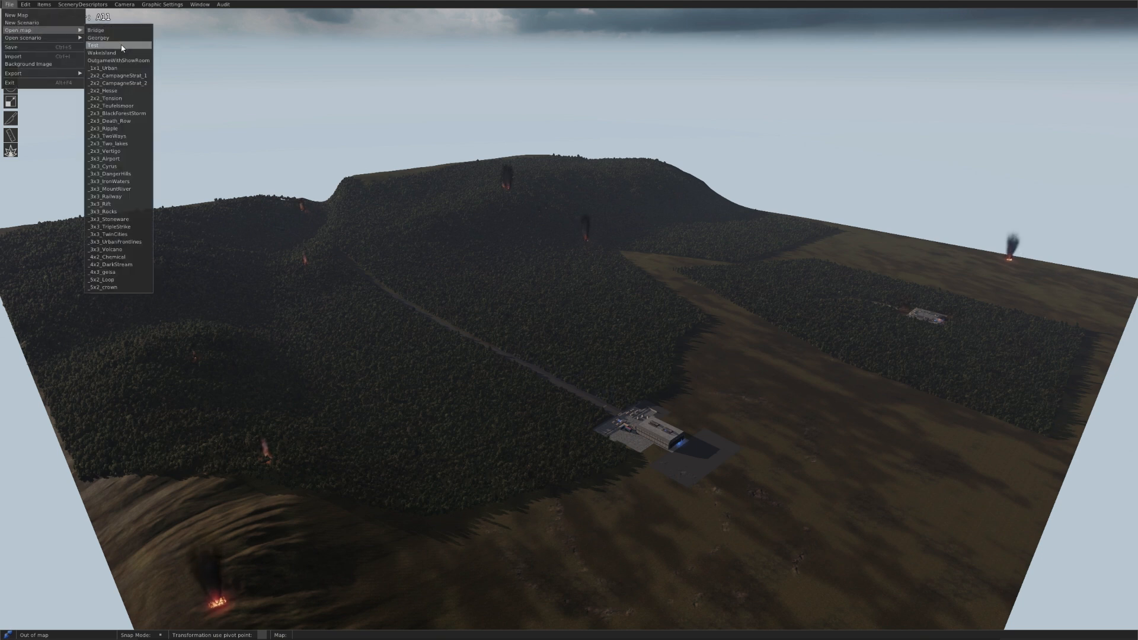
click(93, 45)
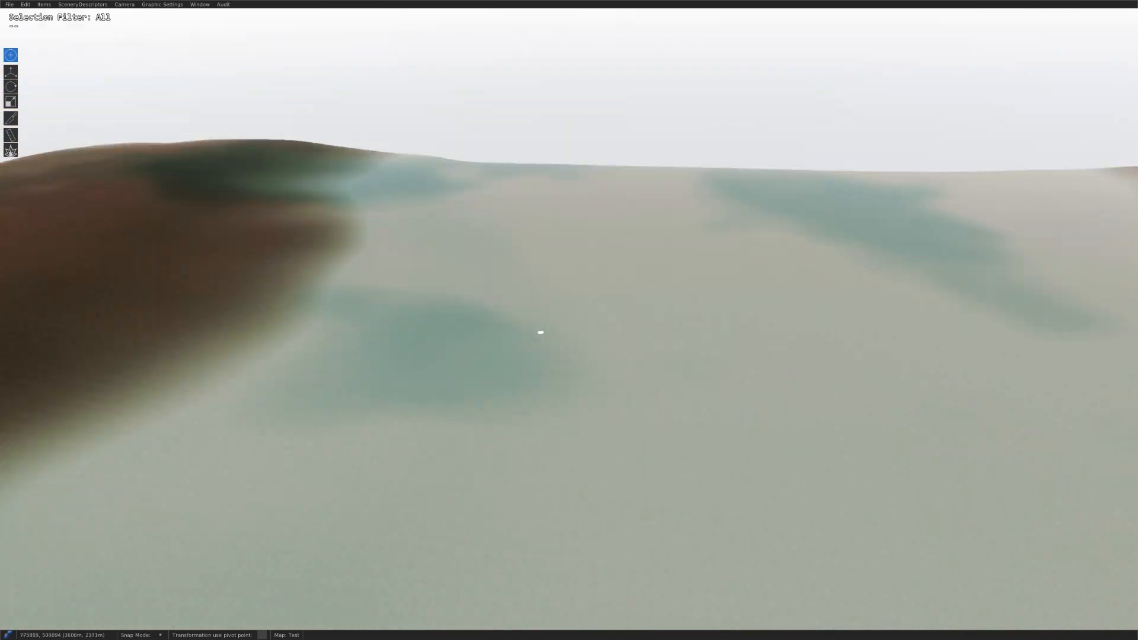
click(10, 631)
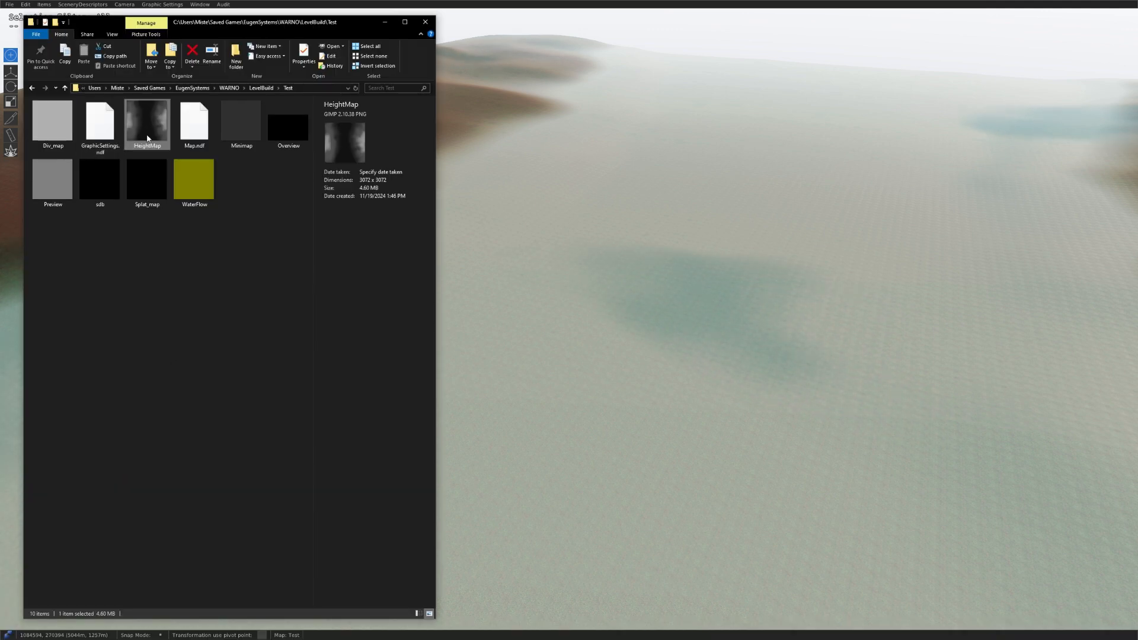
click(193, 179)
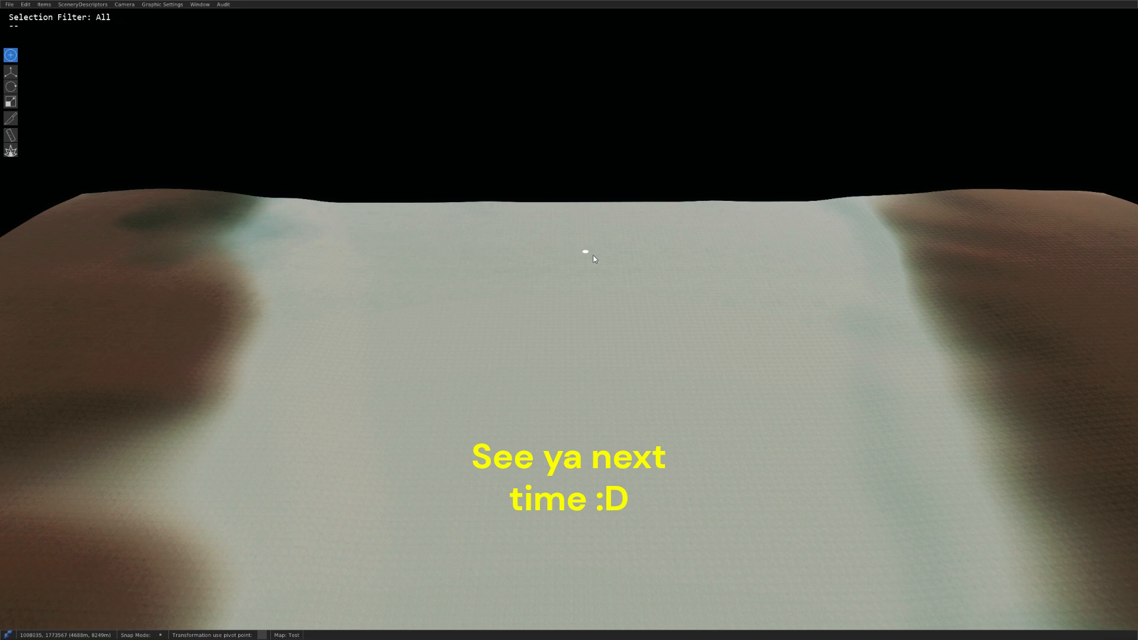
drag(594, 259, 479, 187)
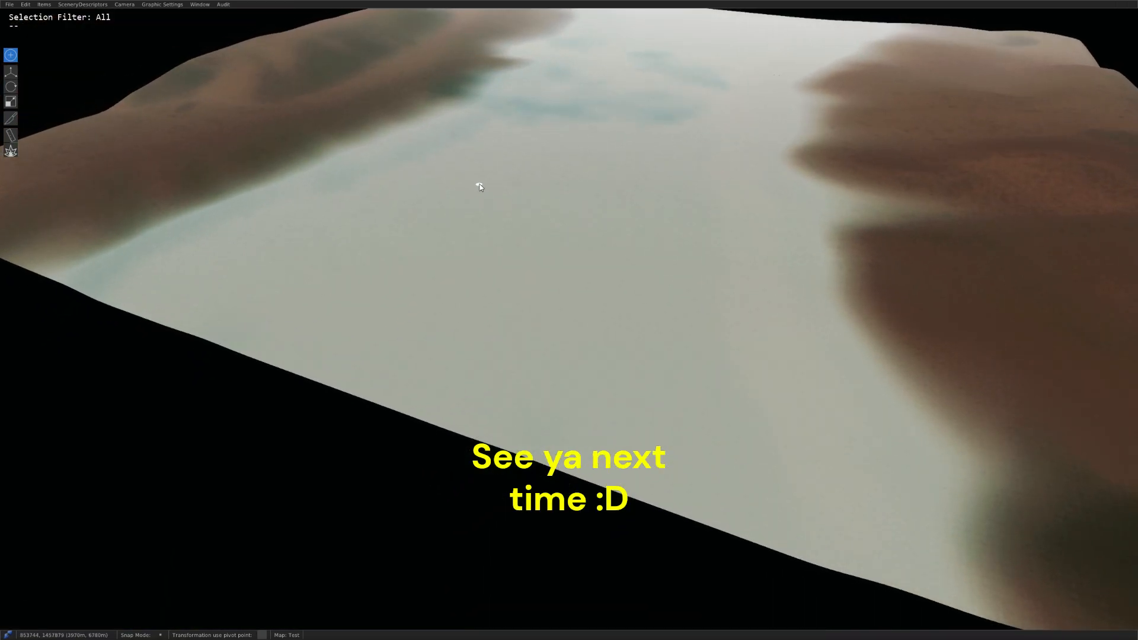